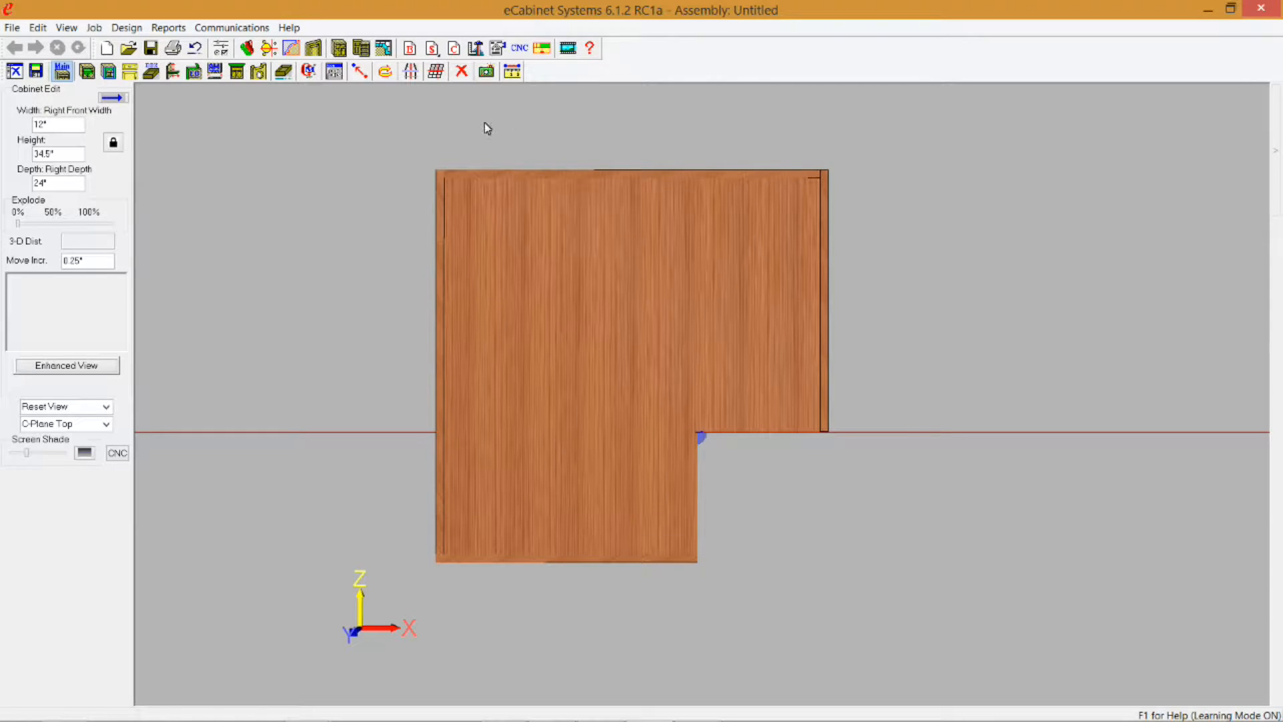
mouse_move(459, 132)
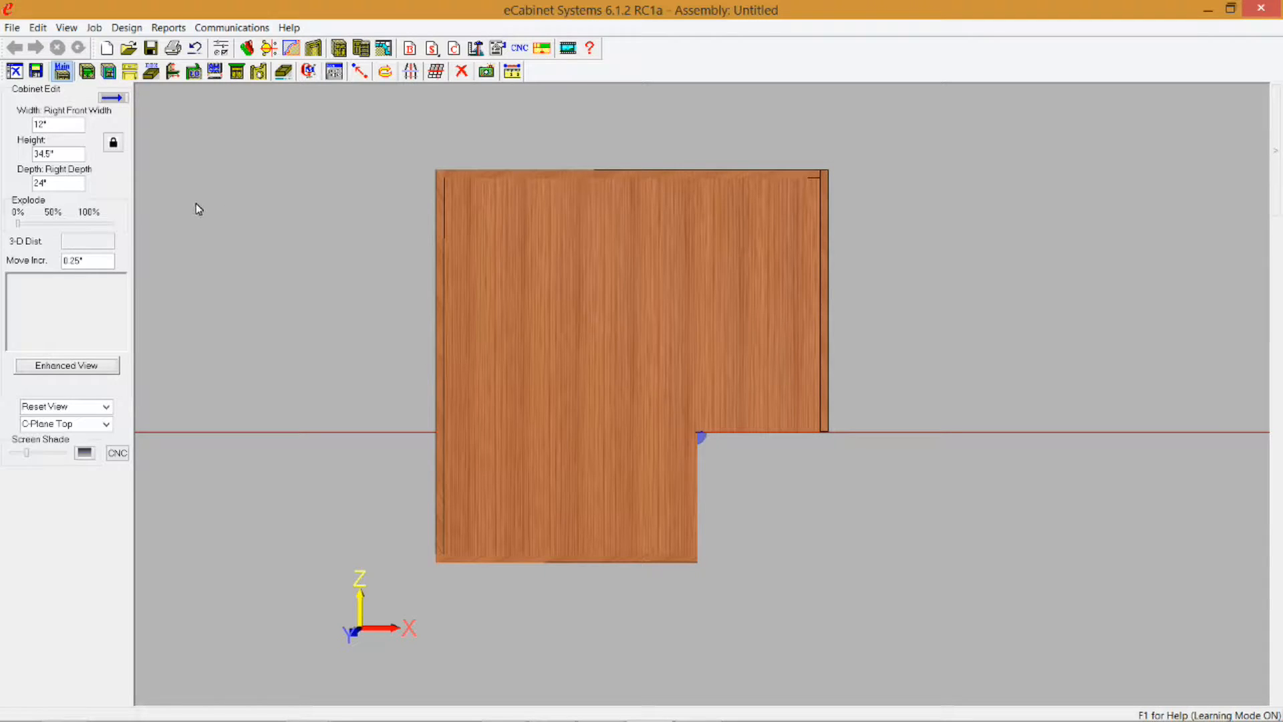
mouse_move(369, 182)
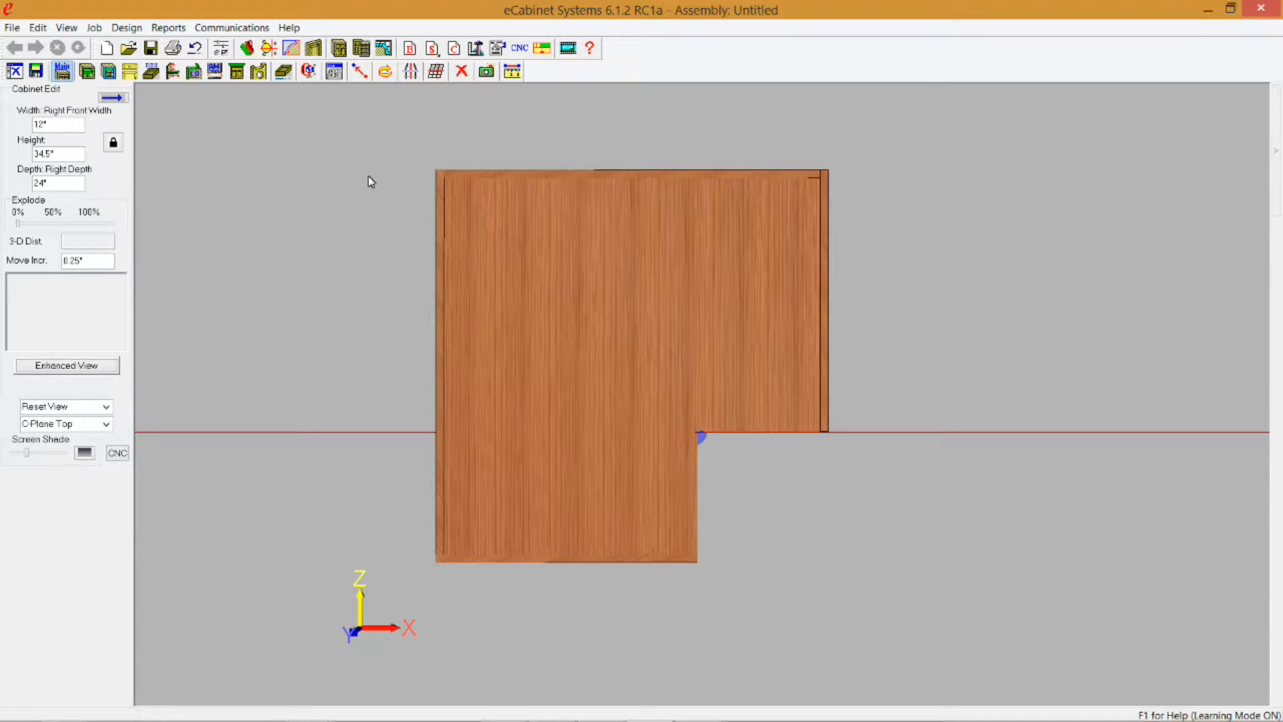
mouse_move(424, 242)
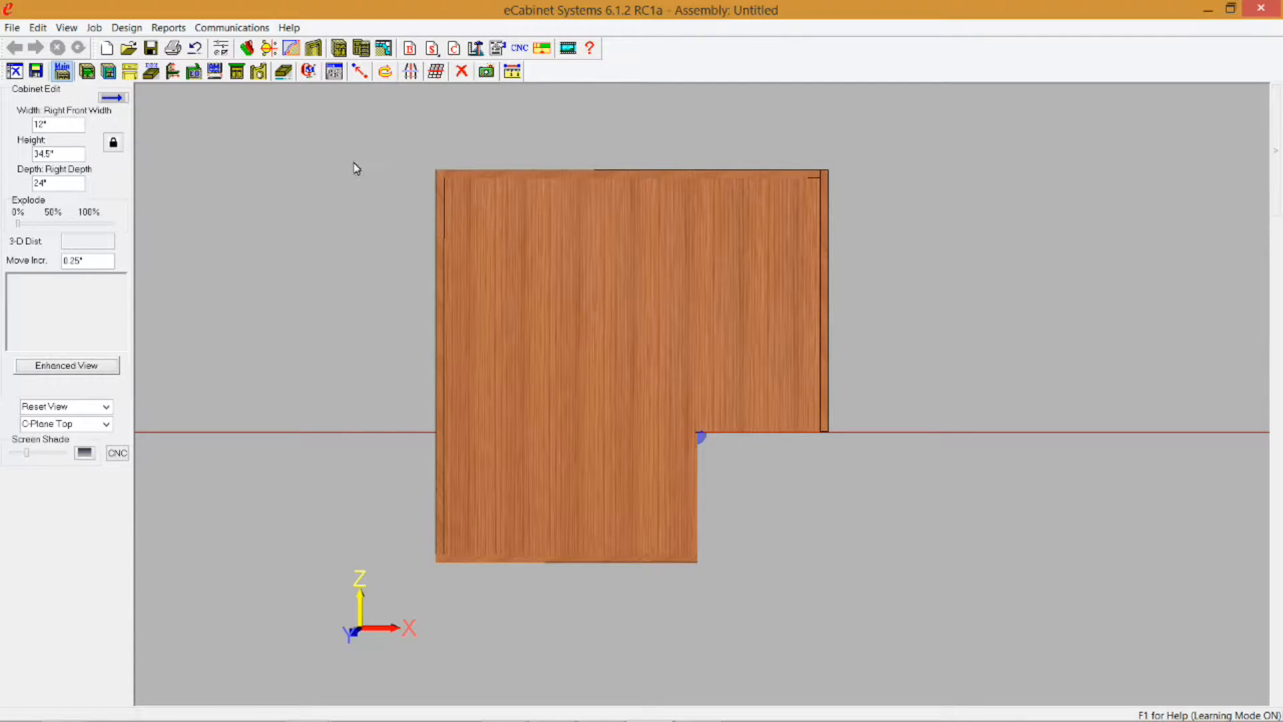
mouse_move(190, 173)
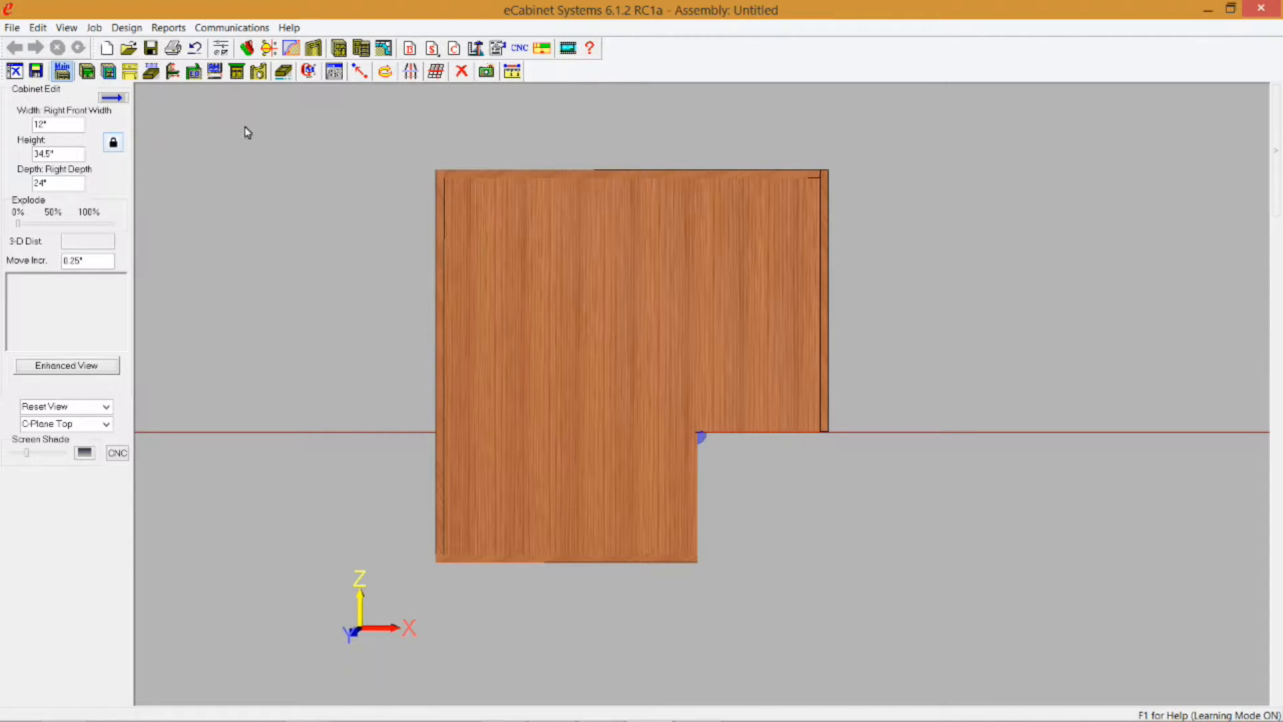
mouse_move(400, 191)
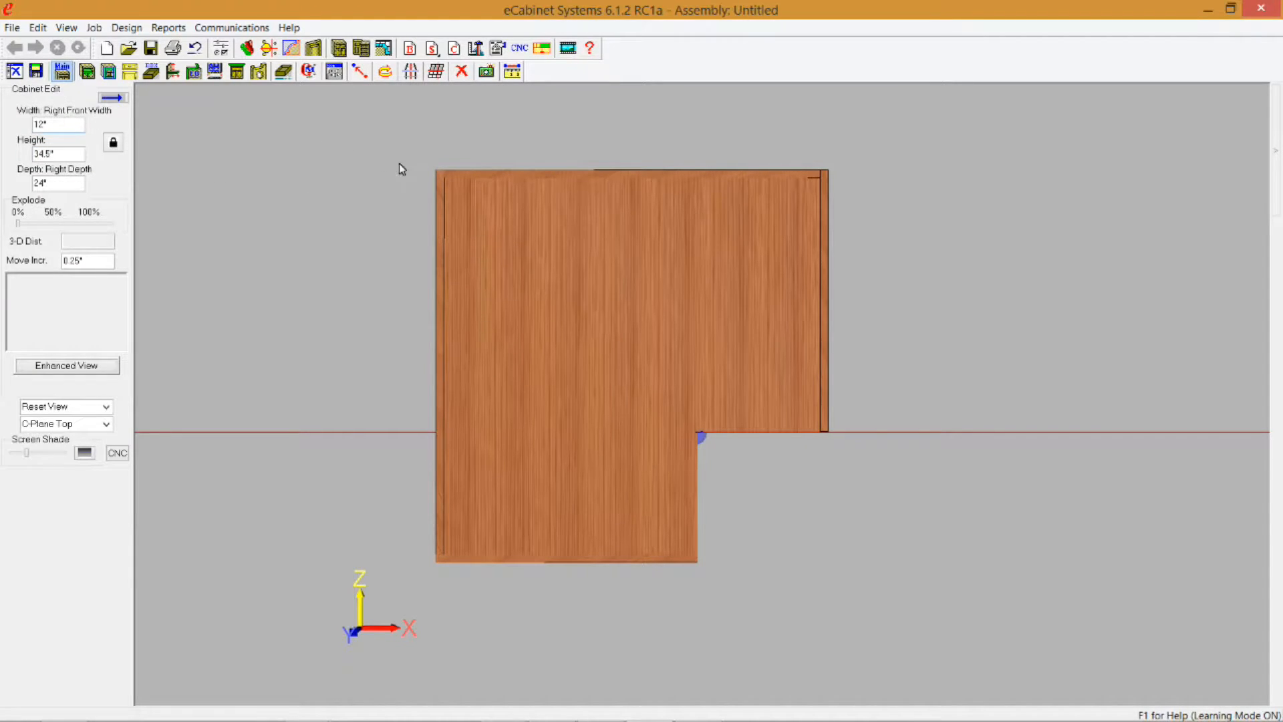
mouse_move(370, 178)
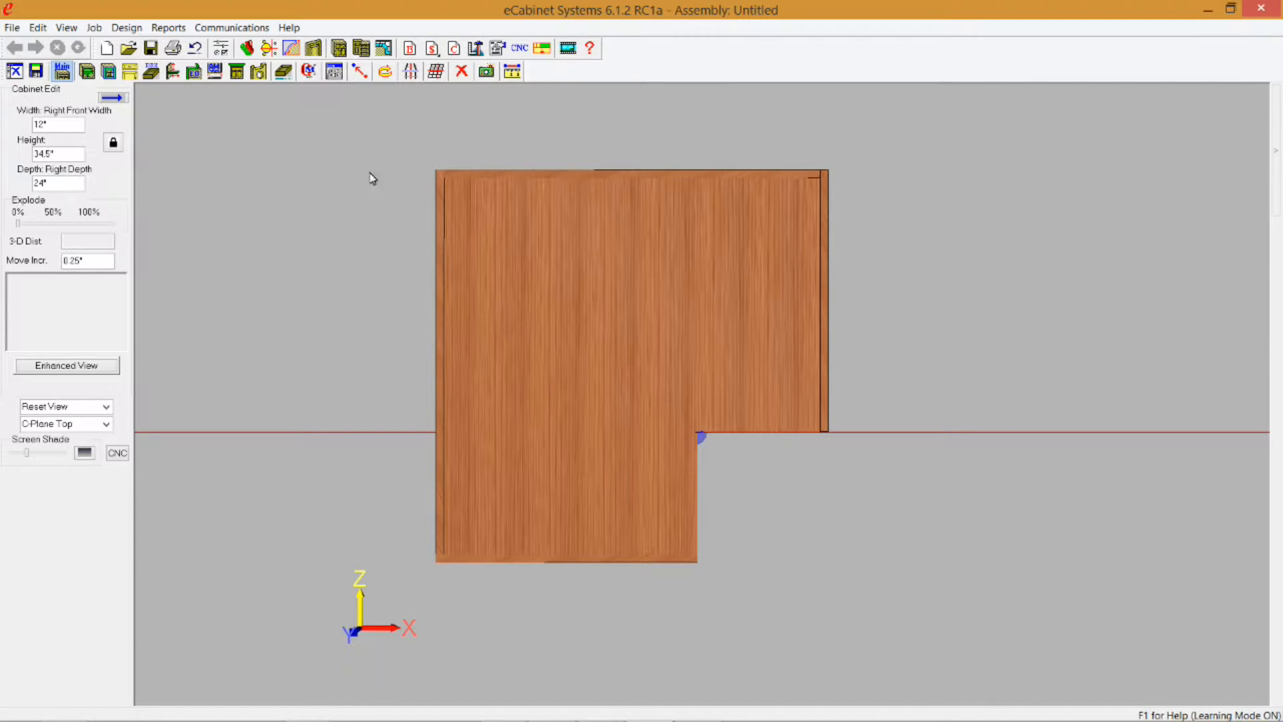
mouse_move(238, 135)
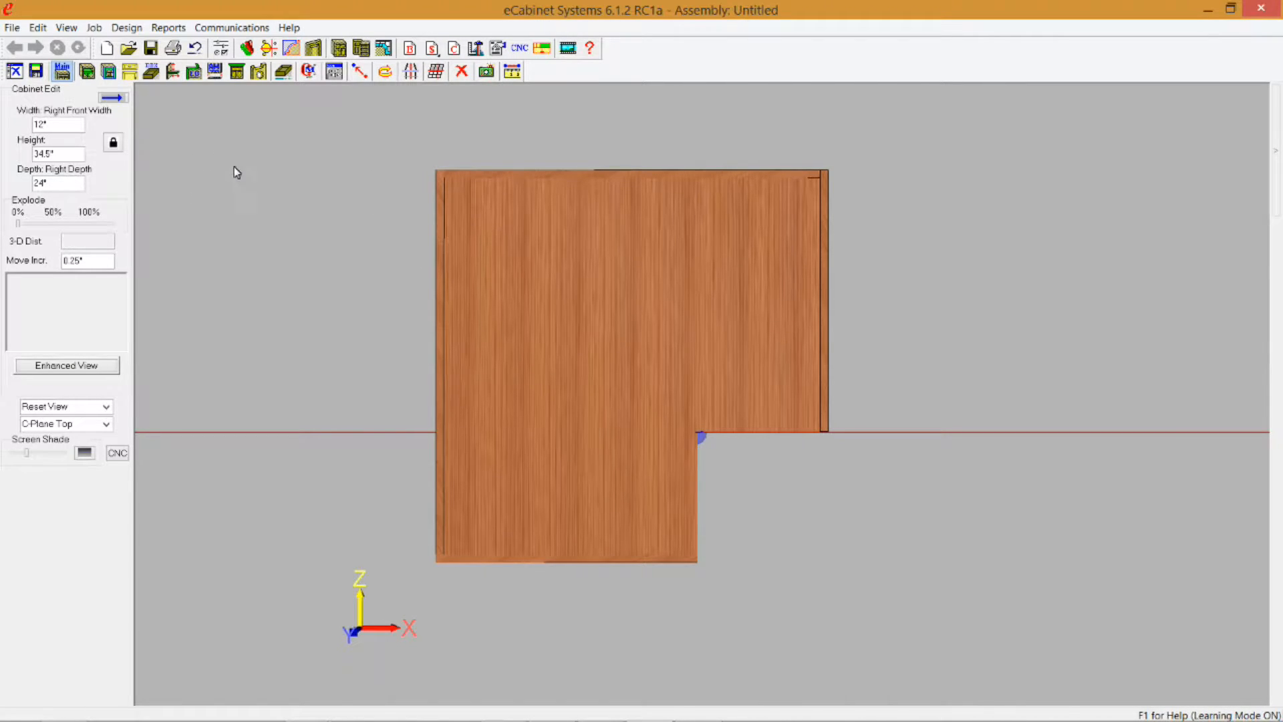
mouse_move(252, 204)
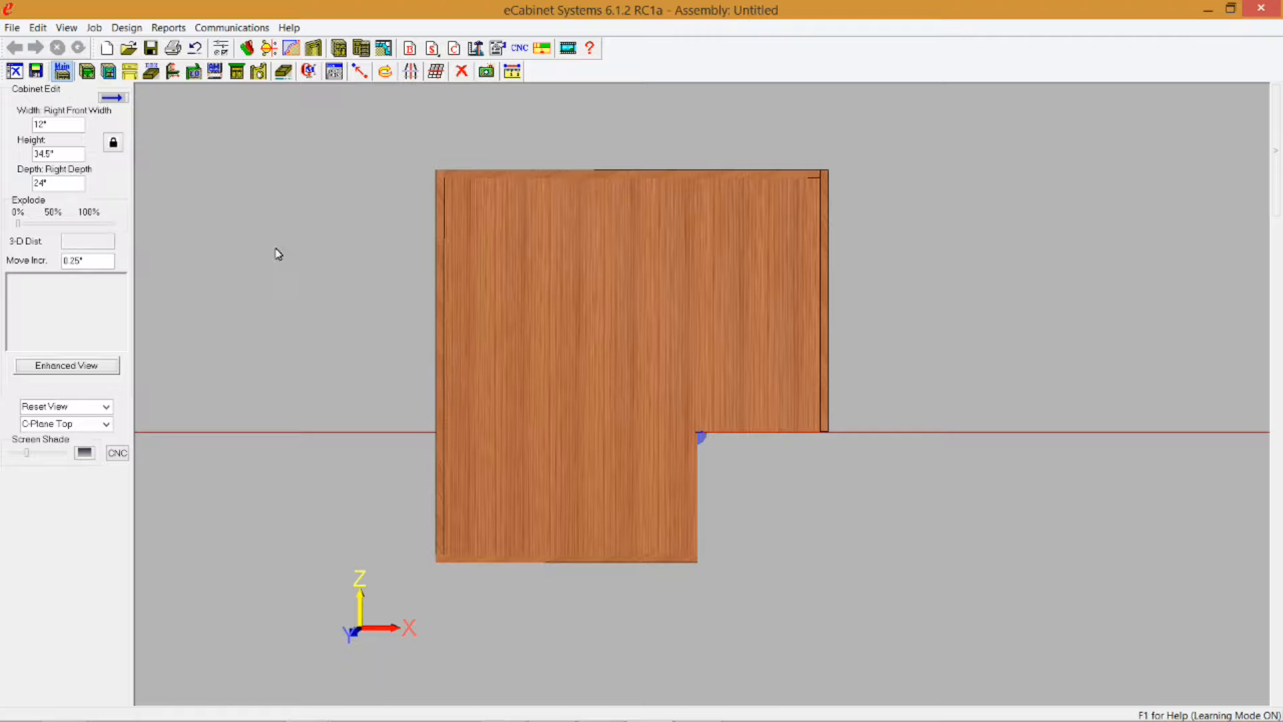
Measure width along the left back, set it to 36", and confirm the left front reads 12".
left_click(450, 226)
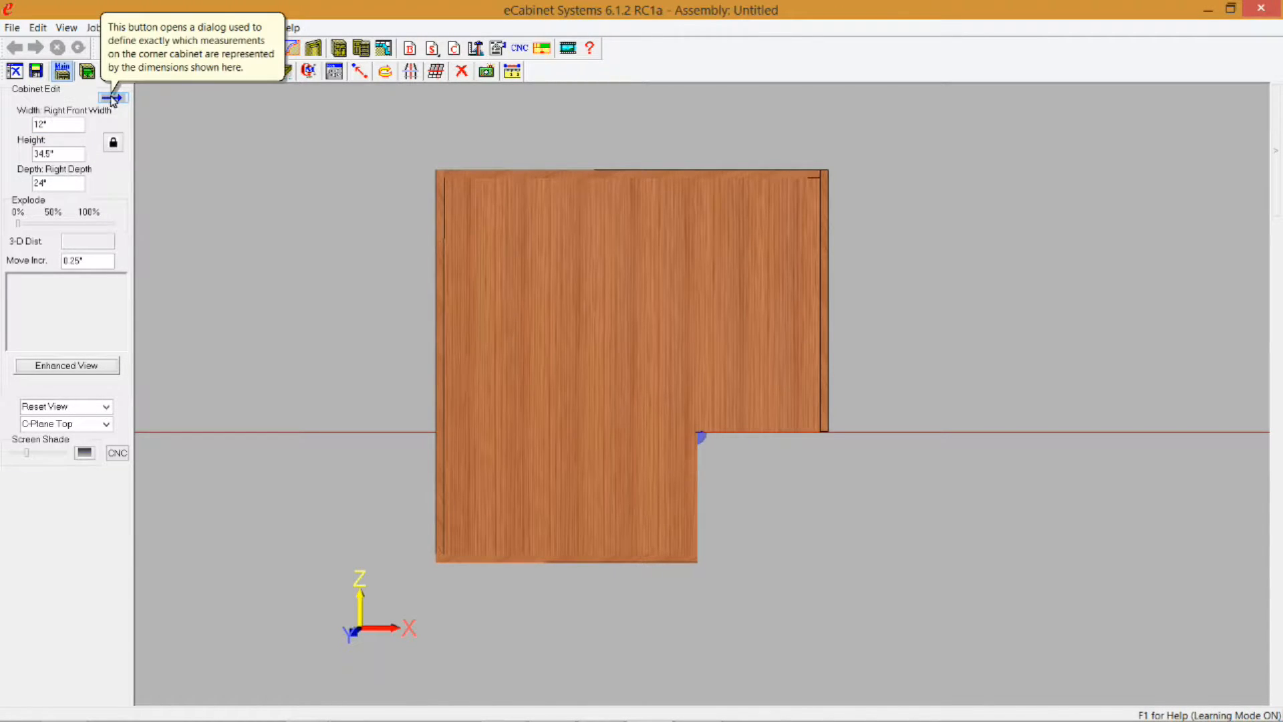
left_click(111, 97)
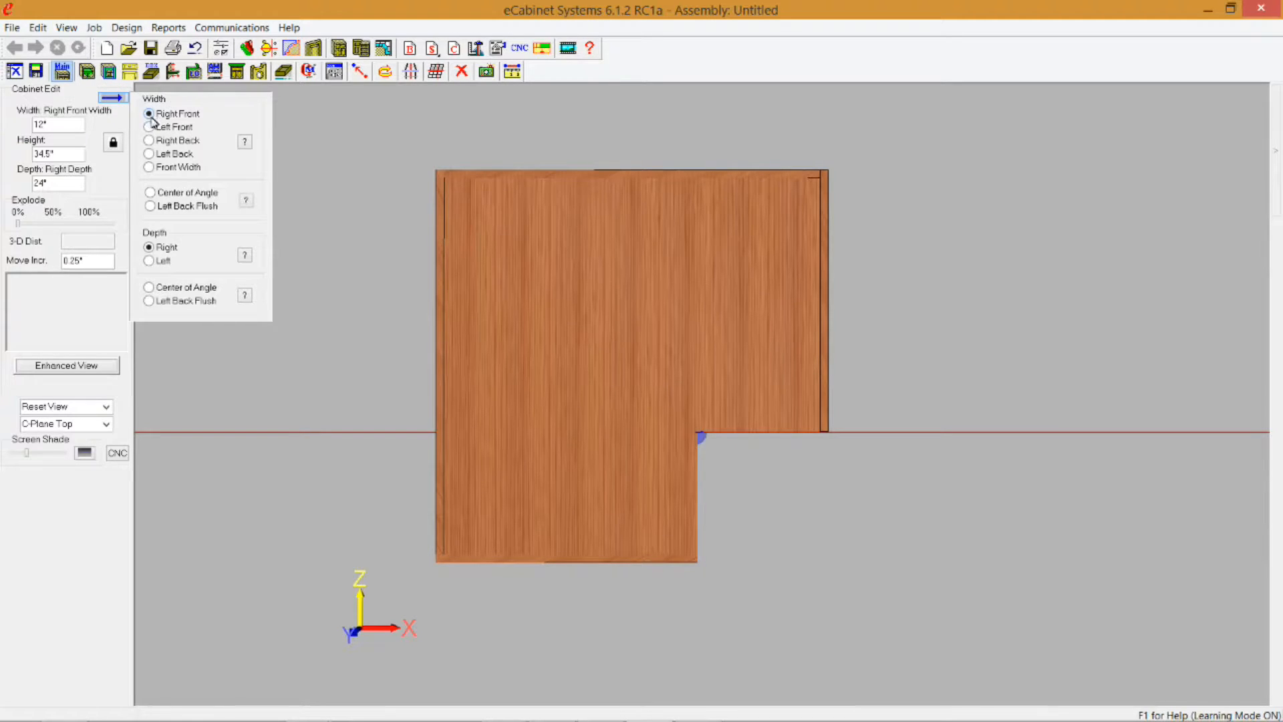
mouse_move(149, 127)
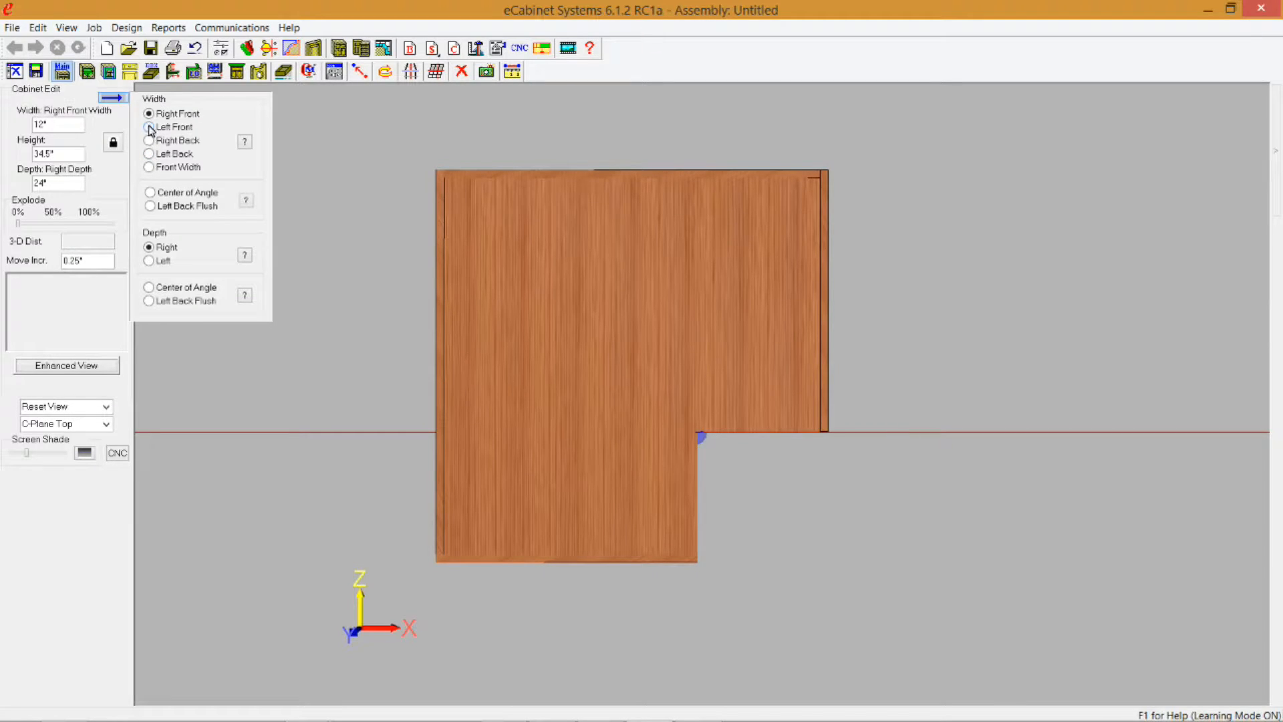
left_click(150, 127)
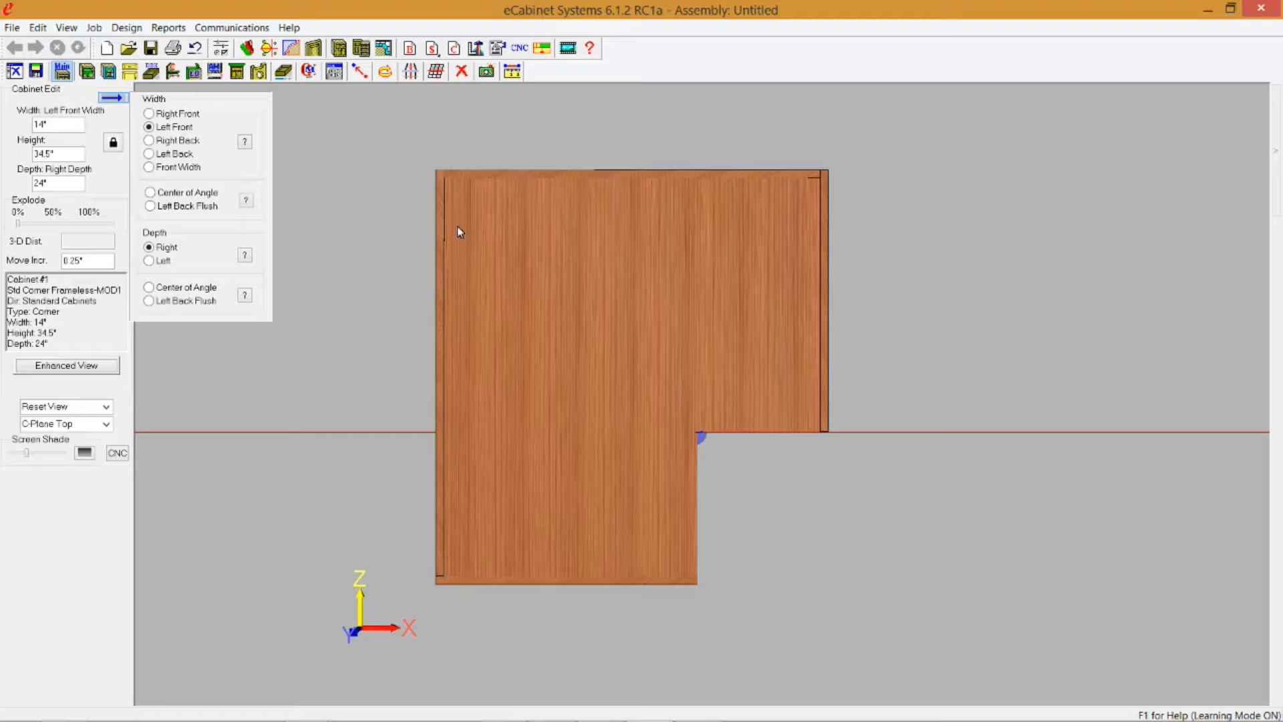
left_click(149, 127)
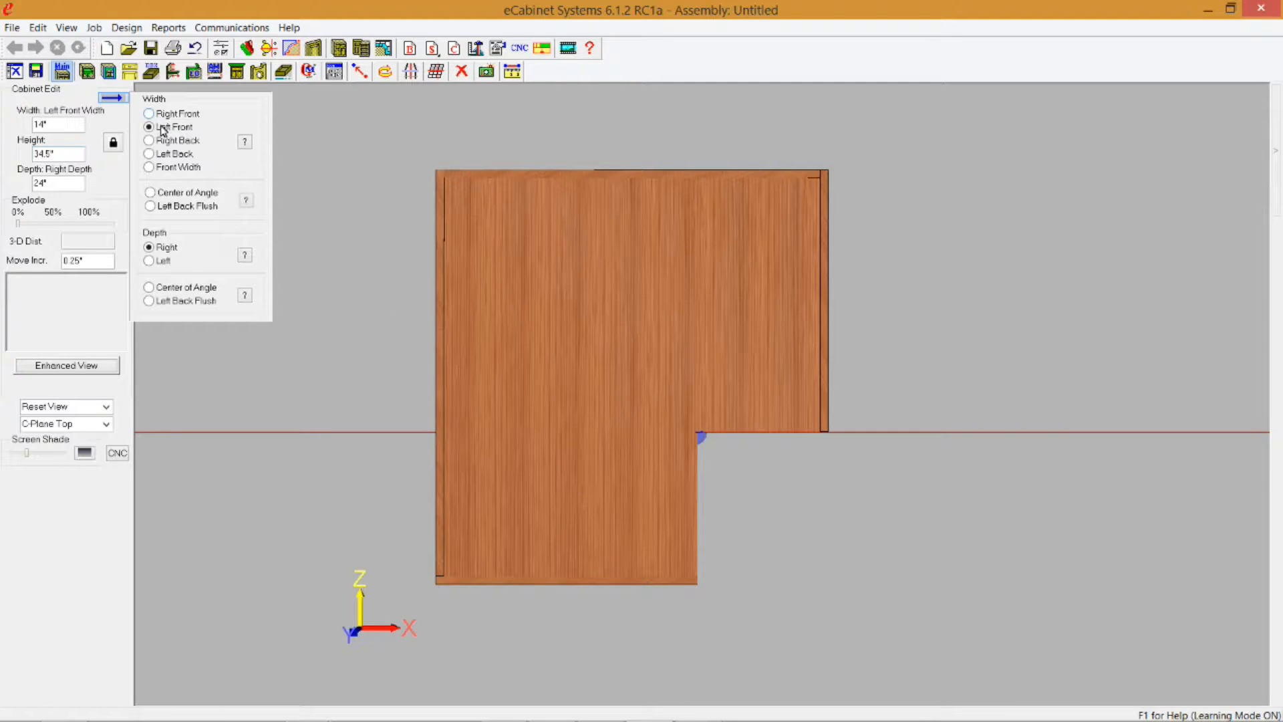
left_click(148, 153)
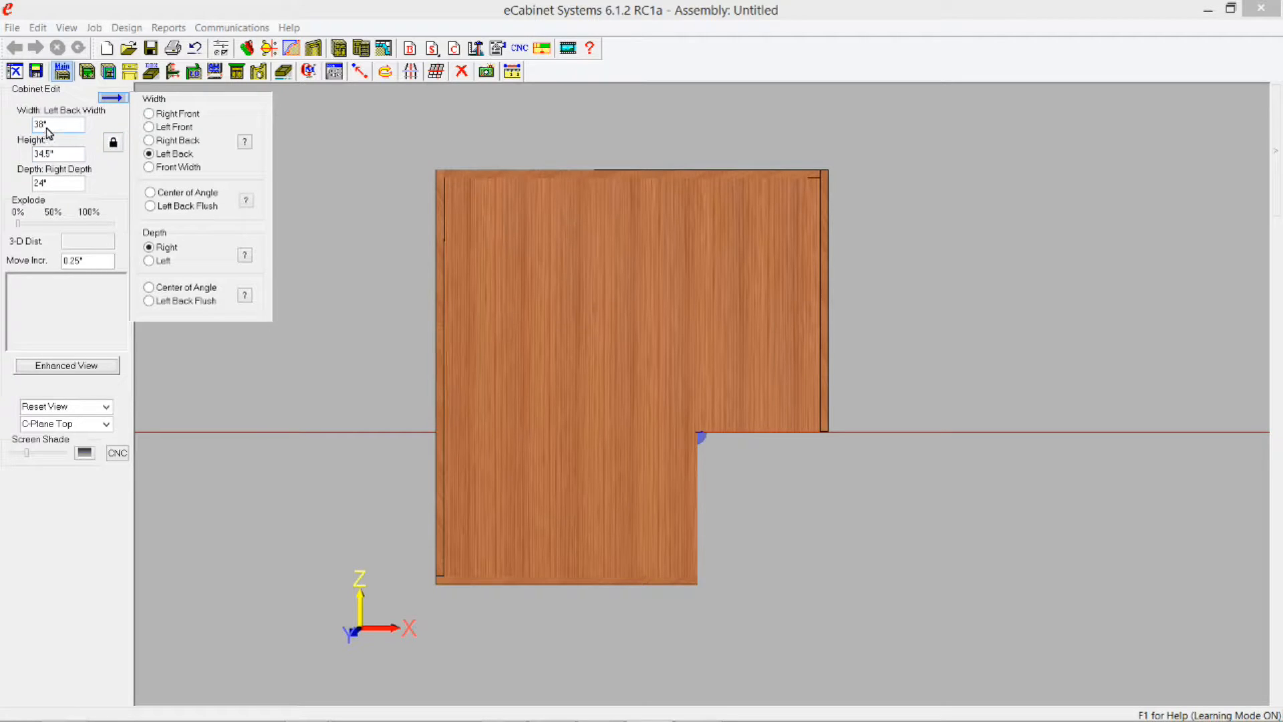
triple_click(58, 124)
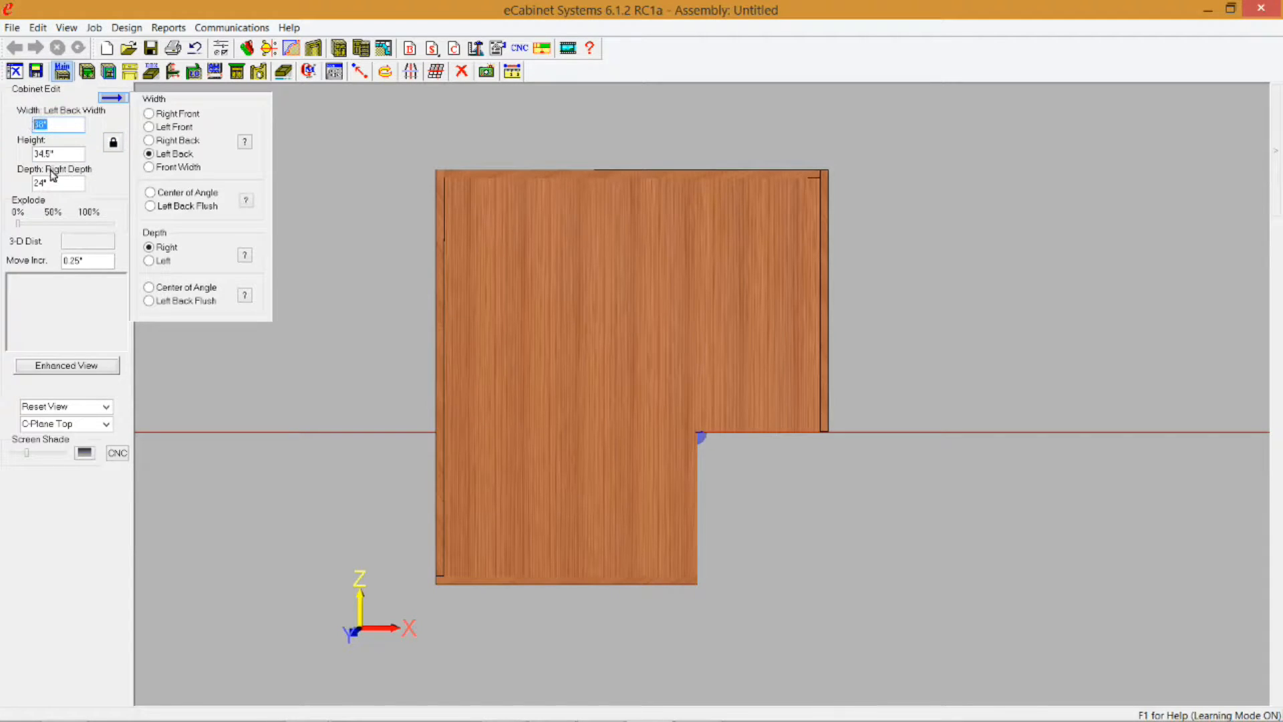
type("36")
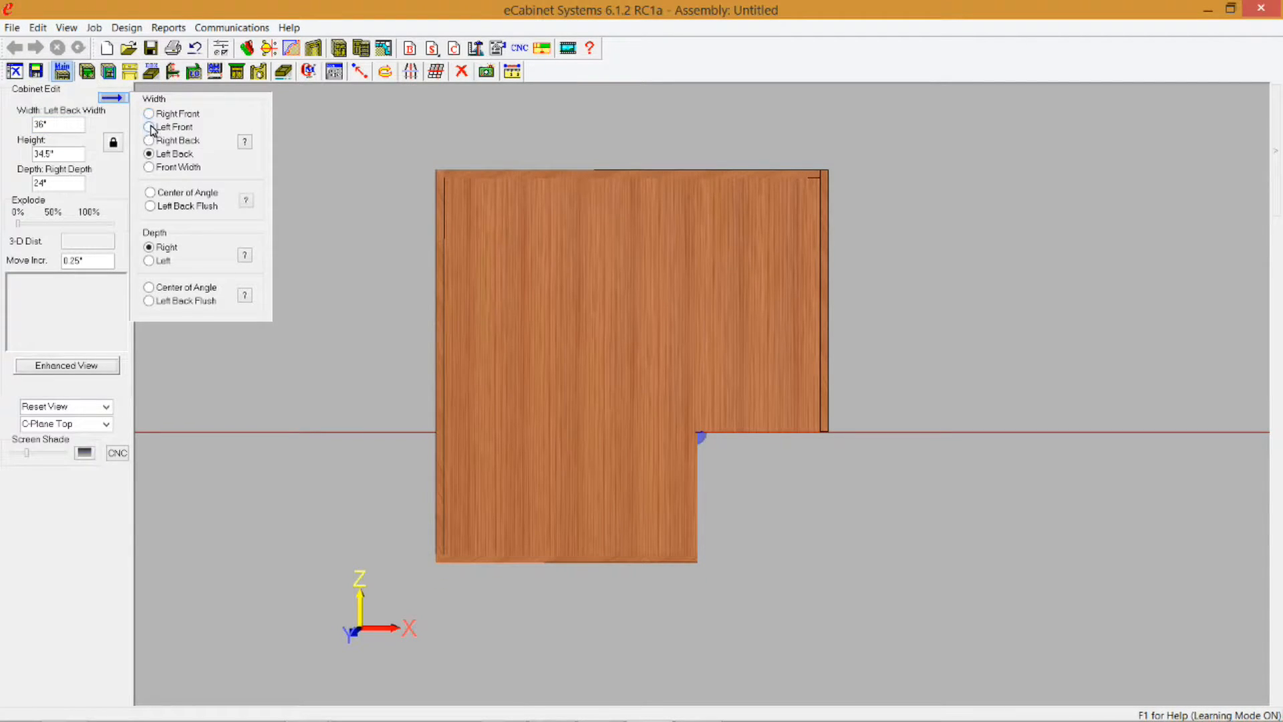
left_click(149, 127)
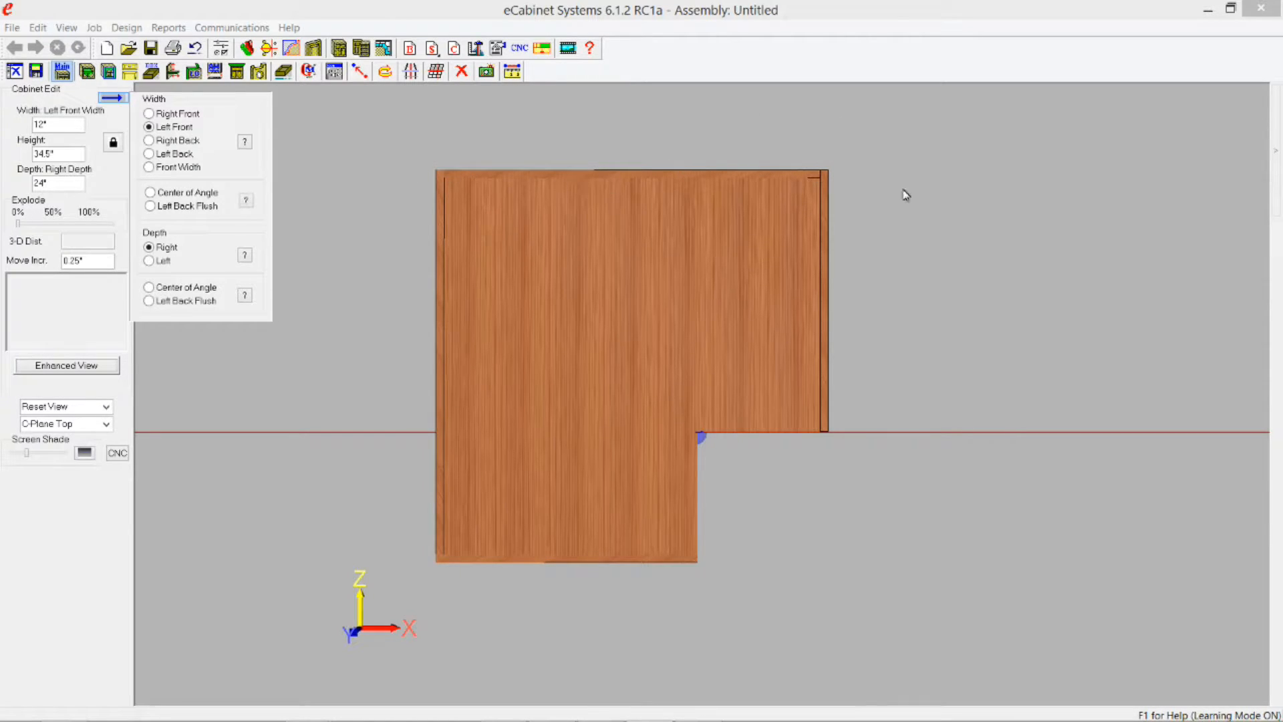
left_click(446, 205)
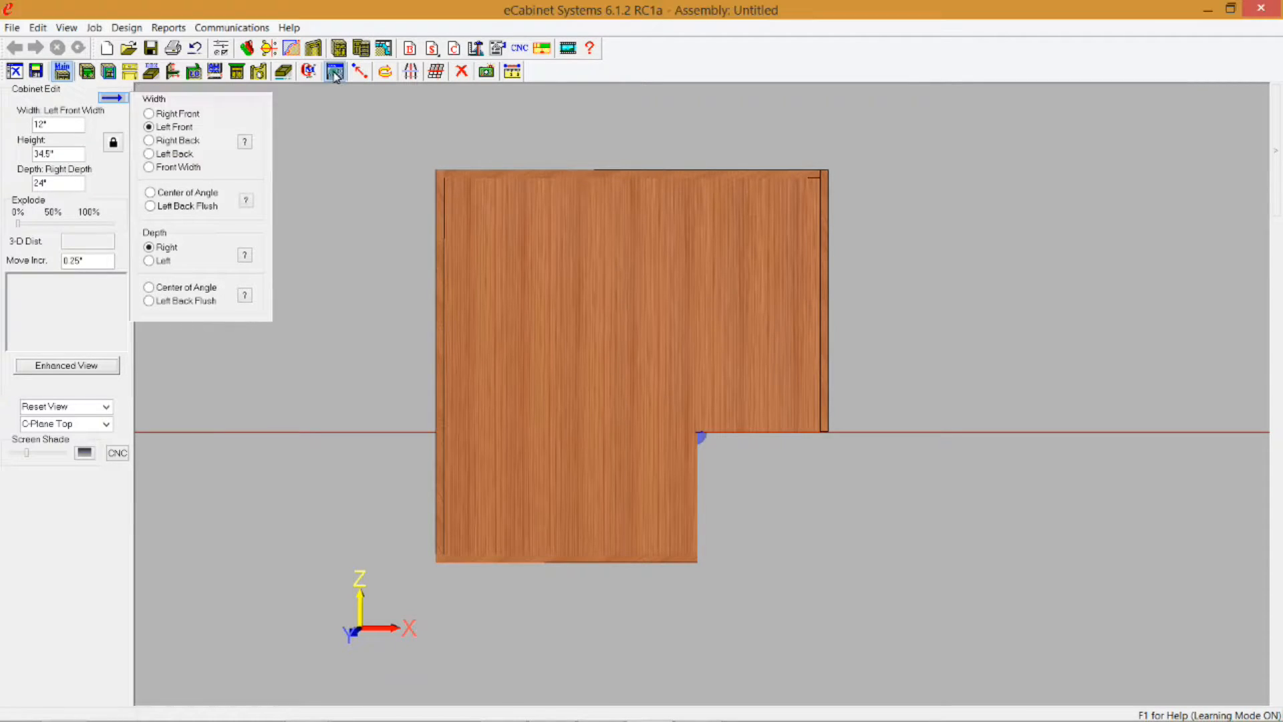
Open the corner cabinet's Corner Settings tab, miter the 90° corner, and move the window aside.
left_click(333, 72)
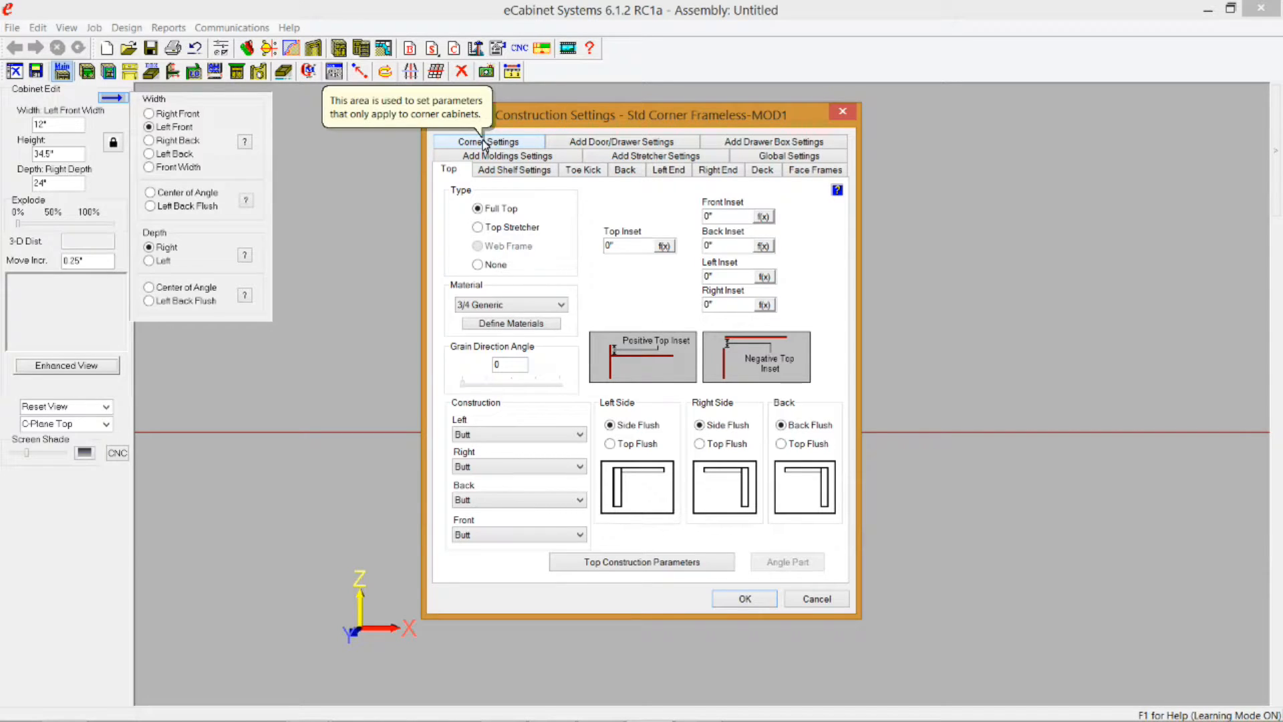
left_click(488, 142)
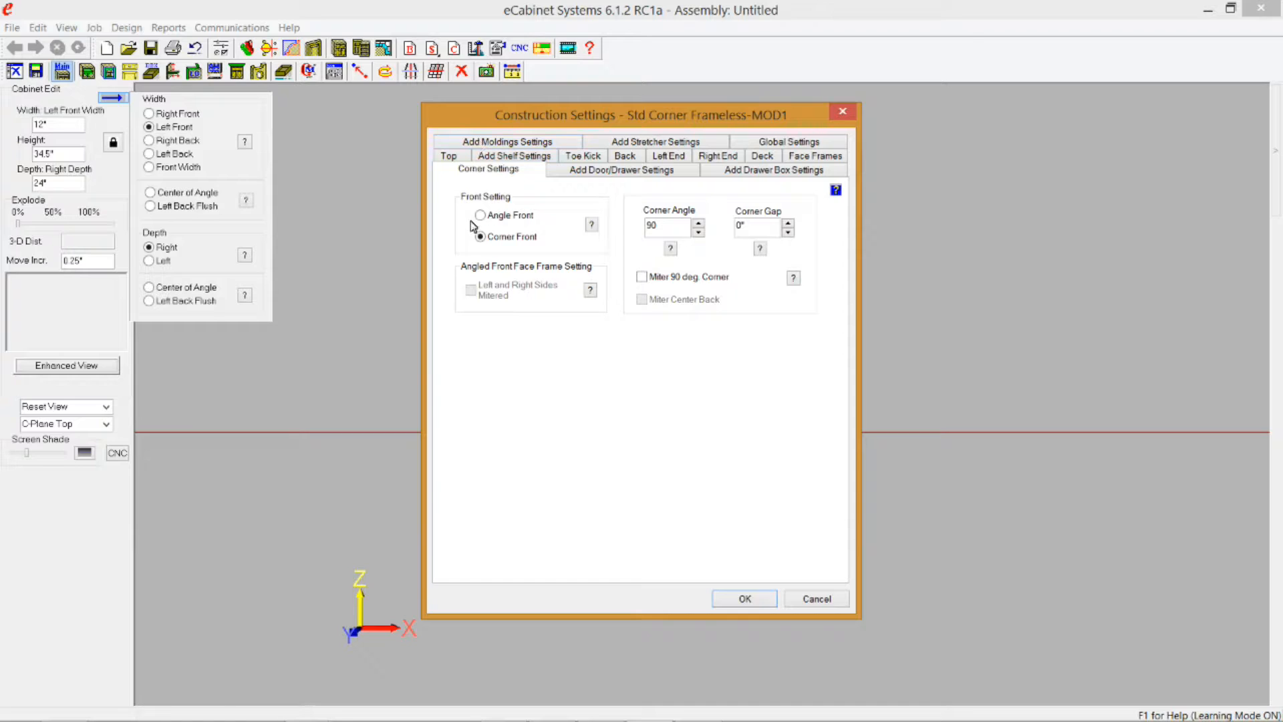
left_click(480, 236)
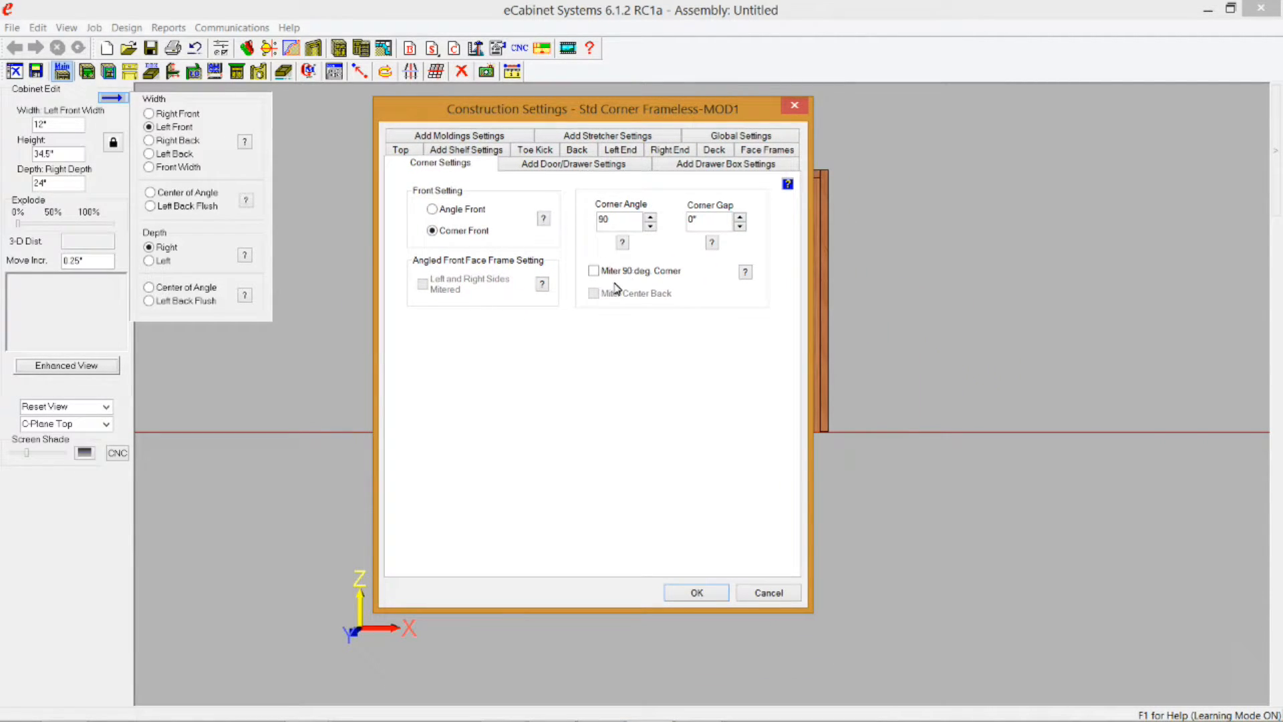
mouse_move(505, 116)
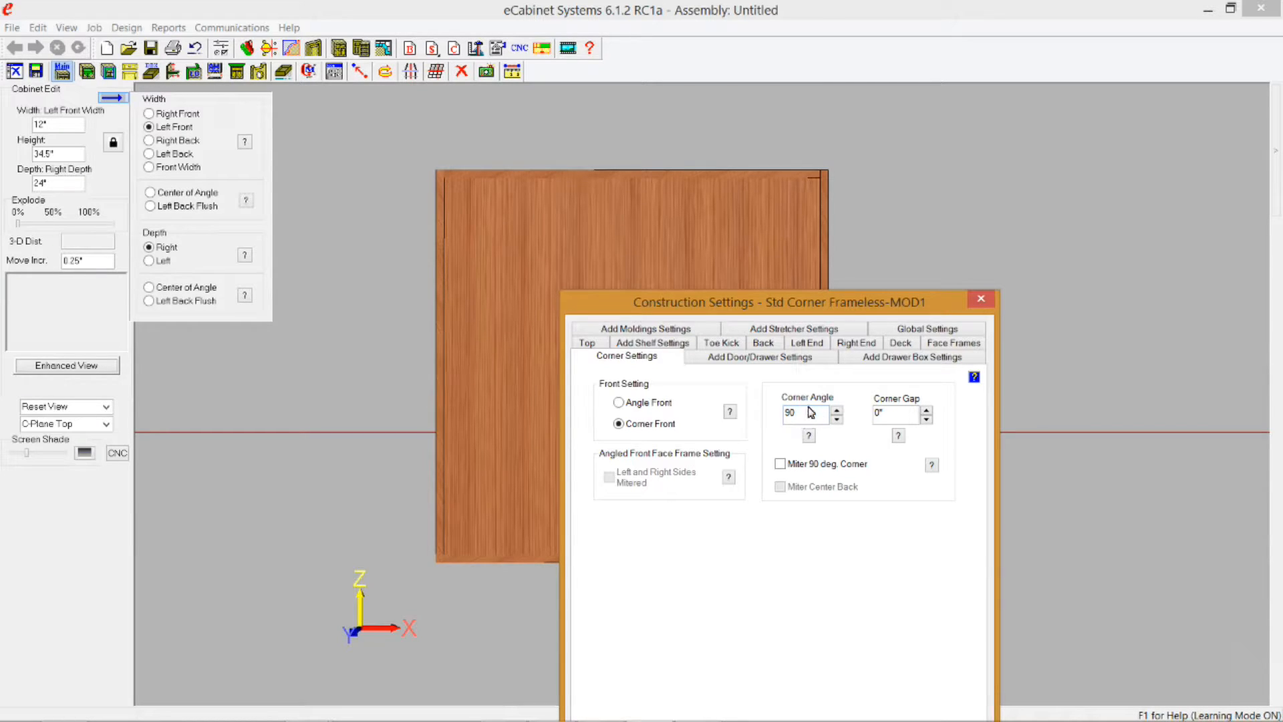
left_click(779, 464)
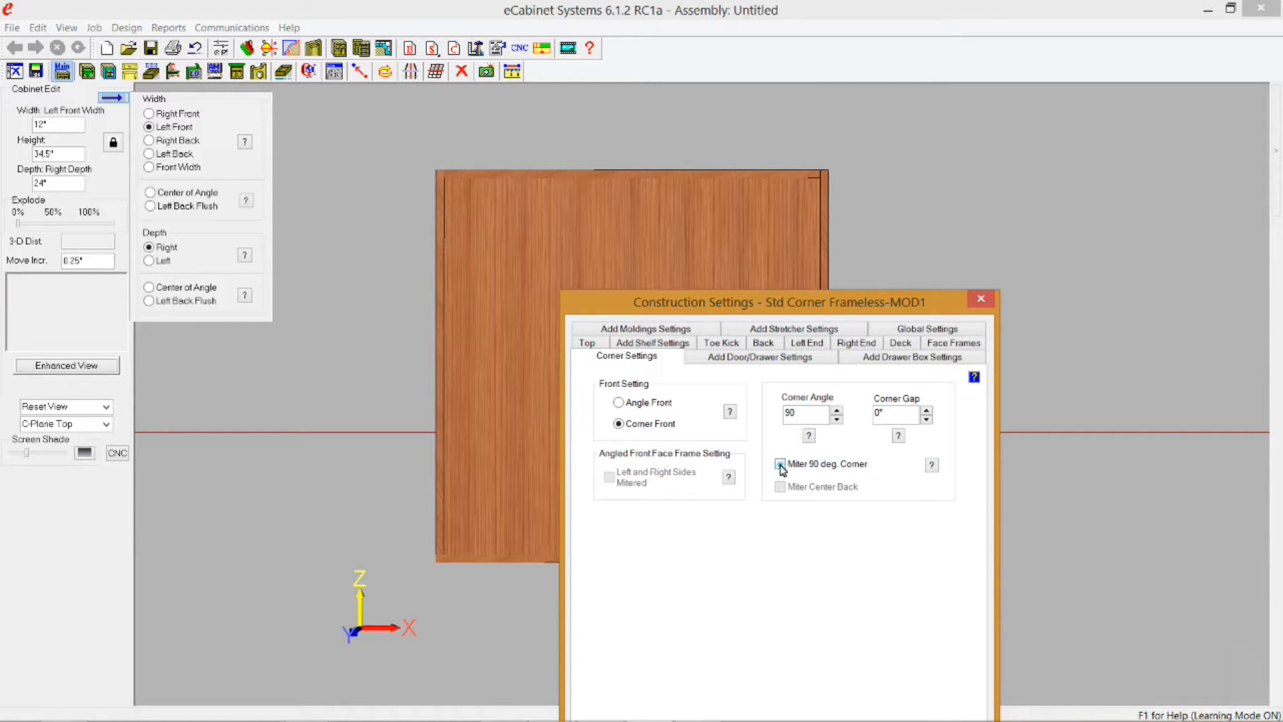
left_click(780, 464)
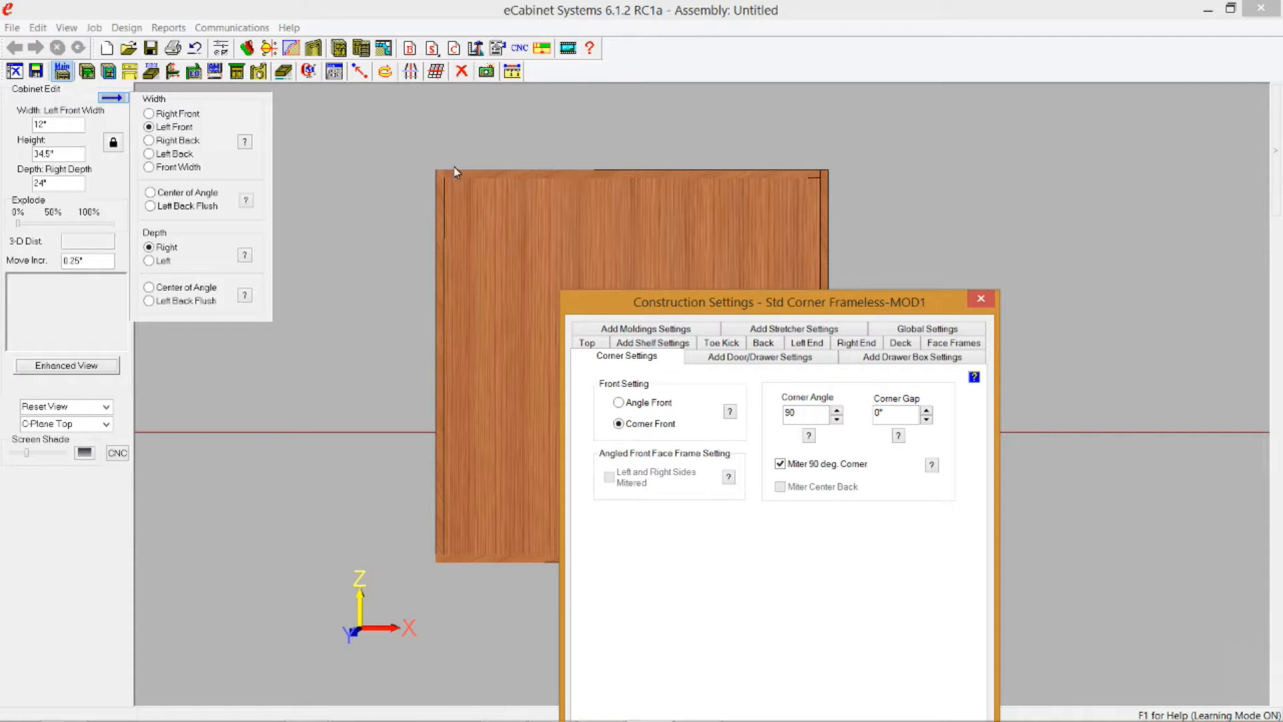
mouse_move(838, 309)
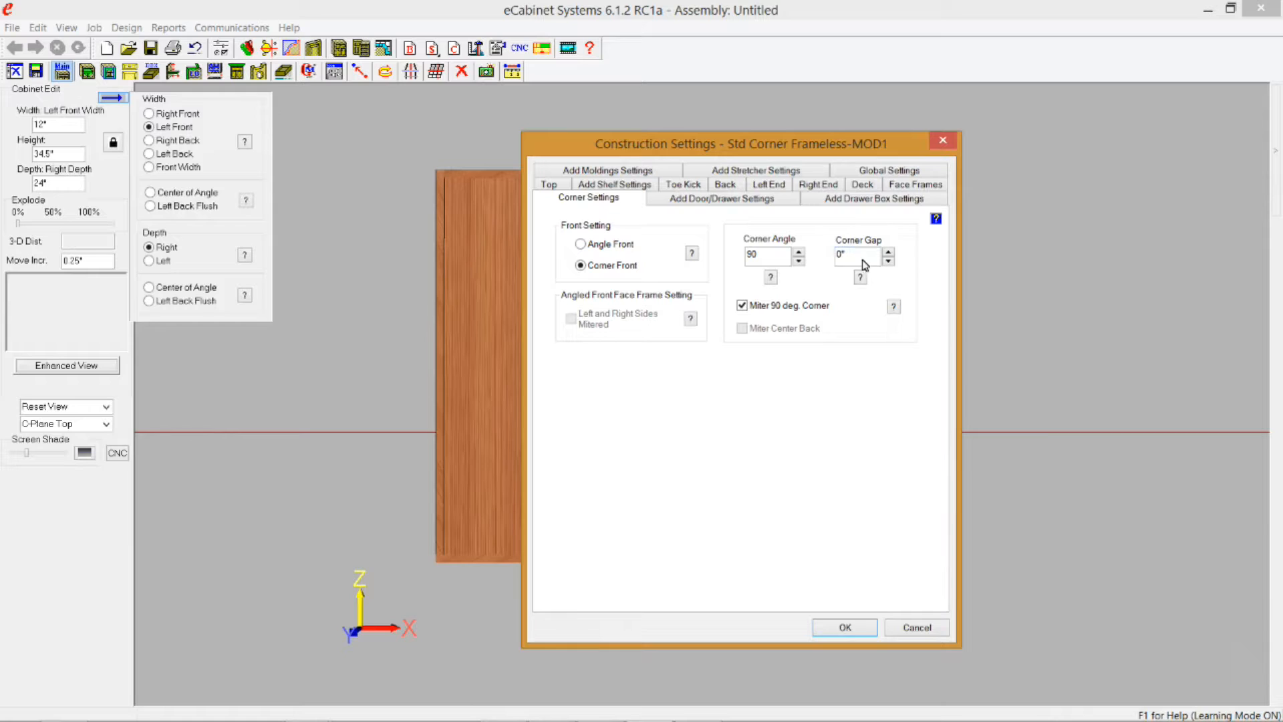
mouse_move(843, 266)
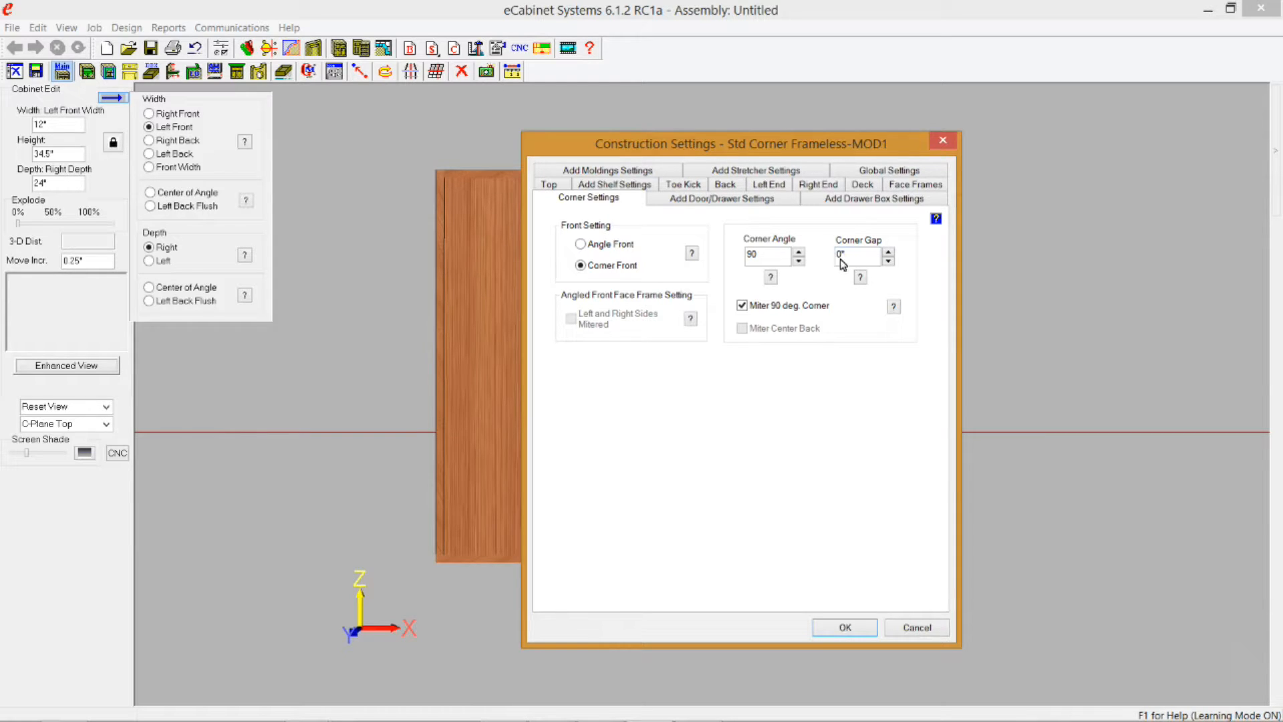
mouse_move(730, 158)
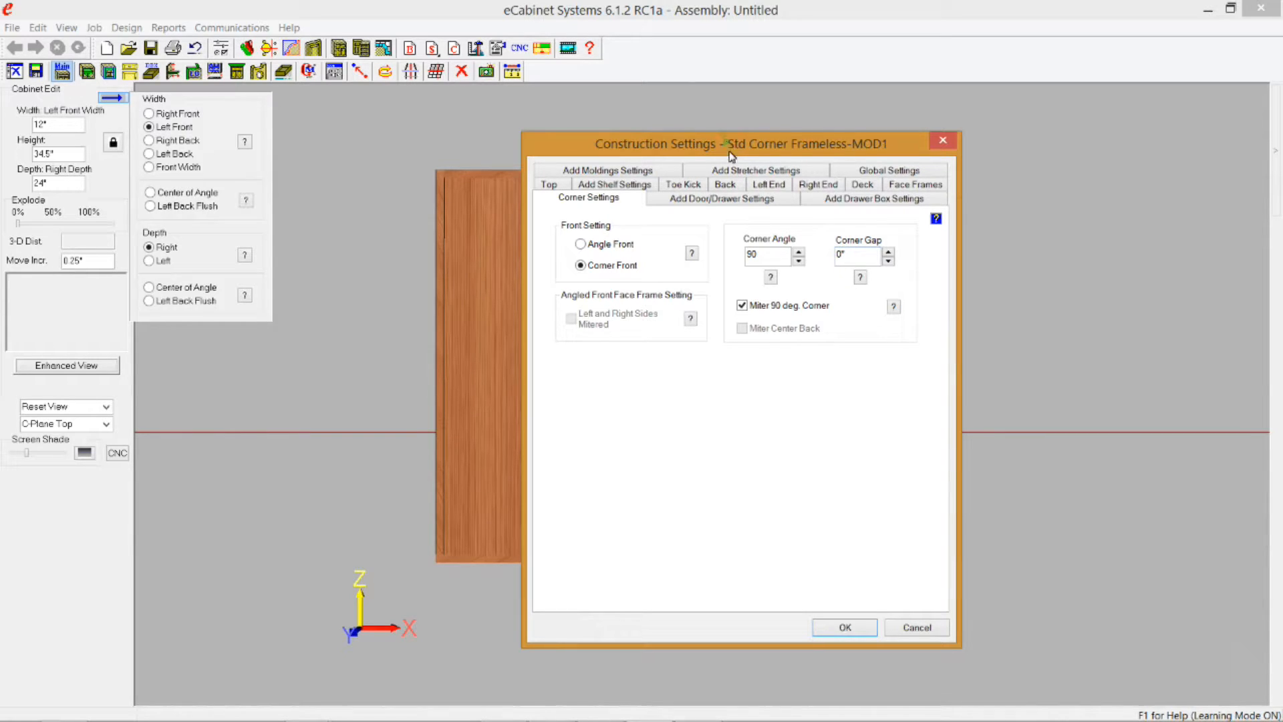
left_click_drag(732, 143, 904, 305)
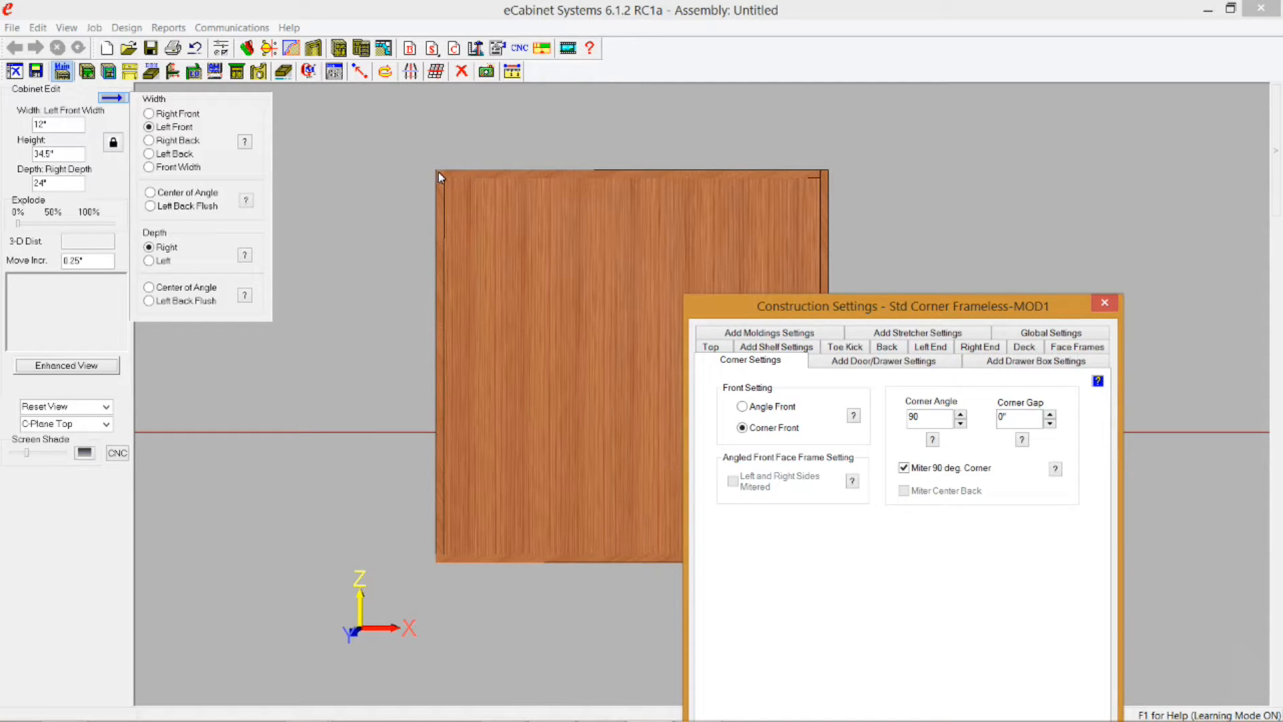
mouse_move(437, 172)
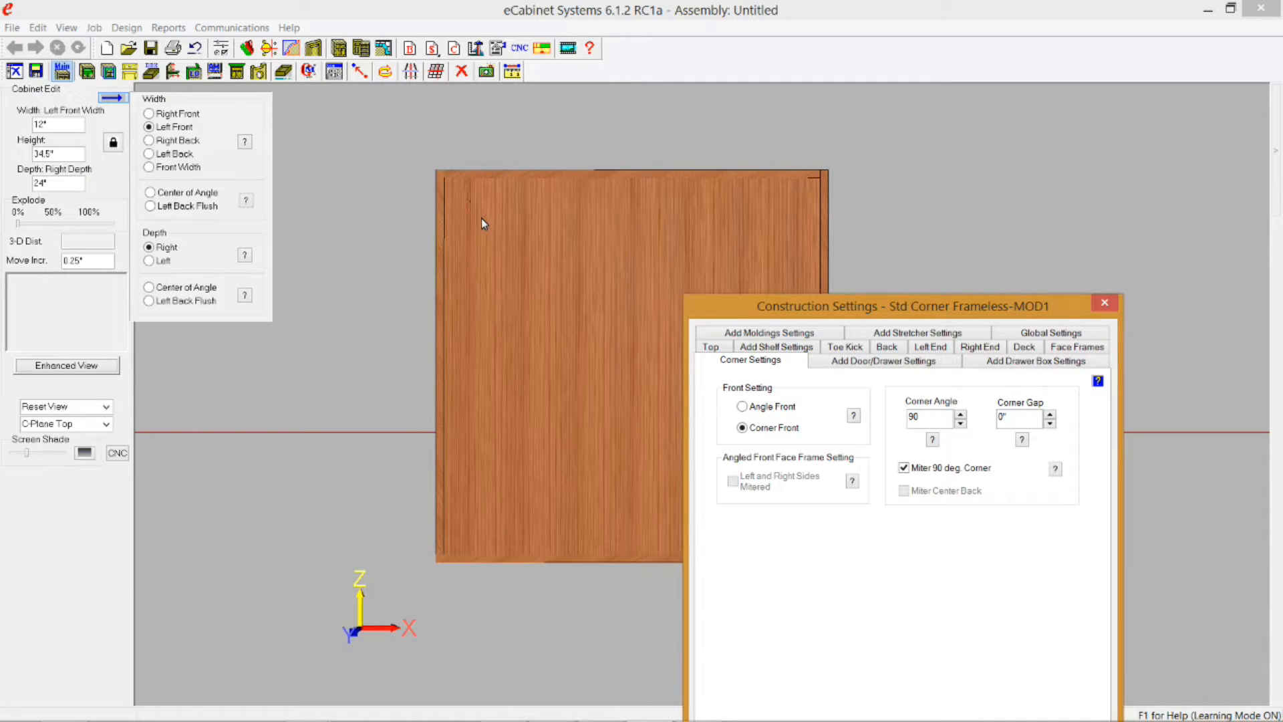
mouse_move(440, 178)
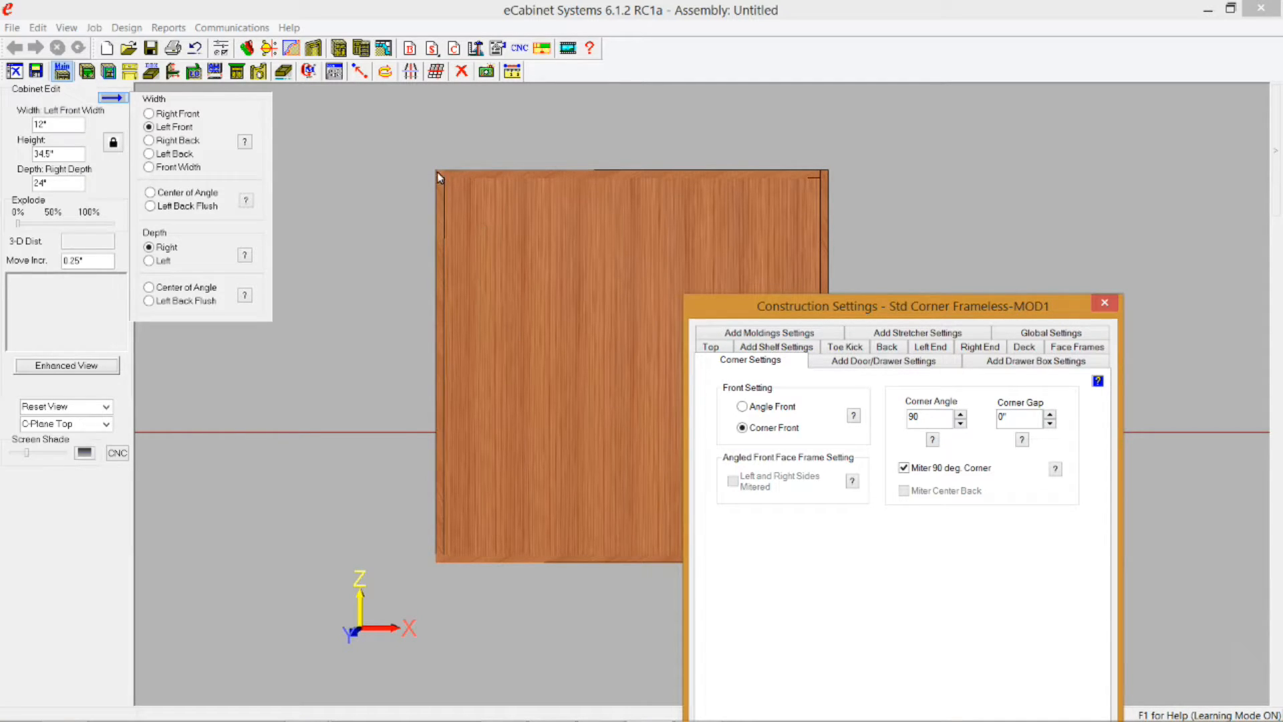
mouse_move(473, 190)
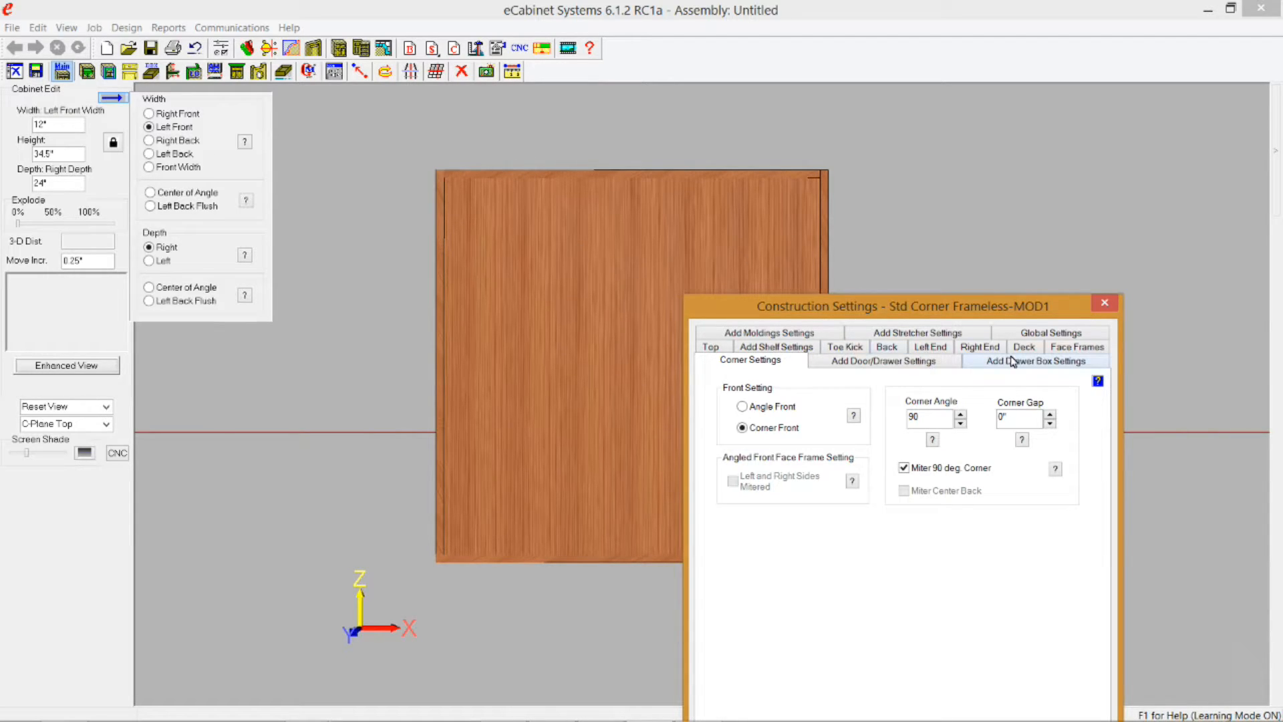
Turn off the 90° corner miter and apply a 4" corner gap.
left_click(1018, 417)
type("4")
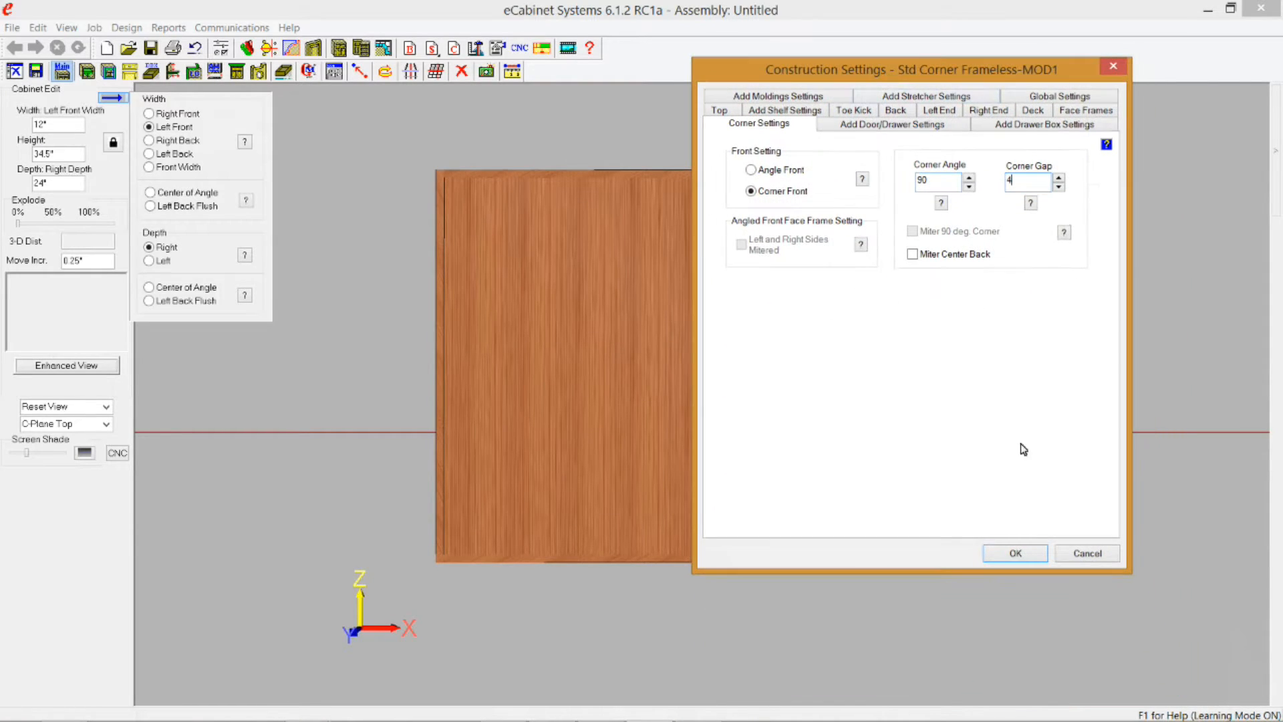
left_click(1014, 553)
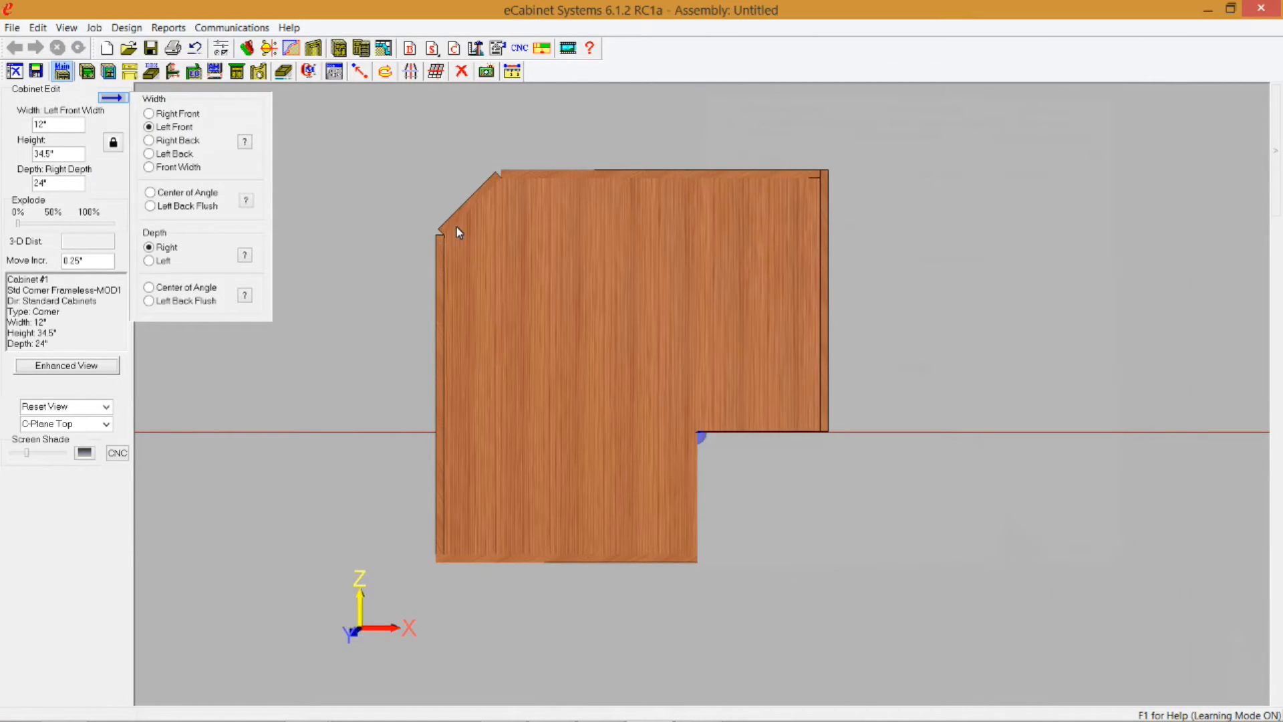
mouse_move(445, 227)
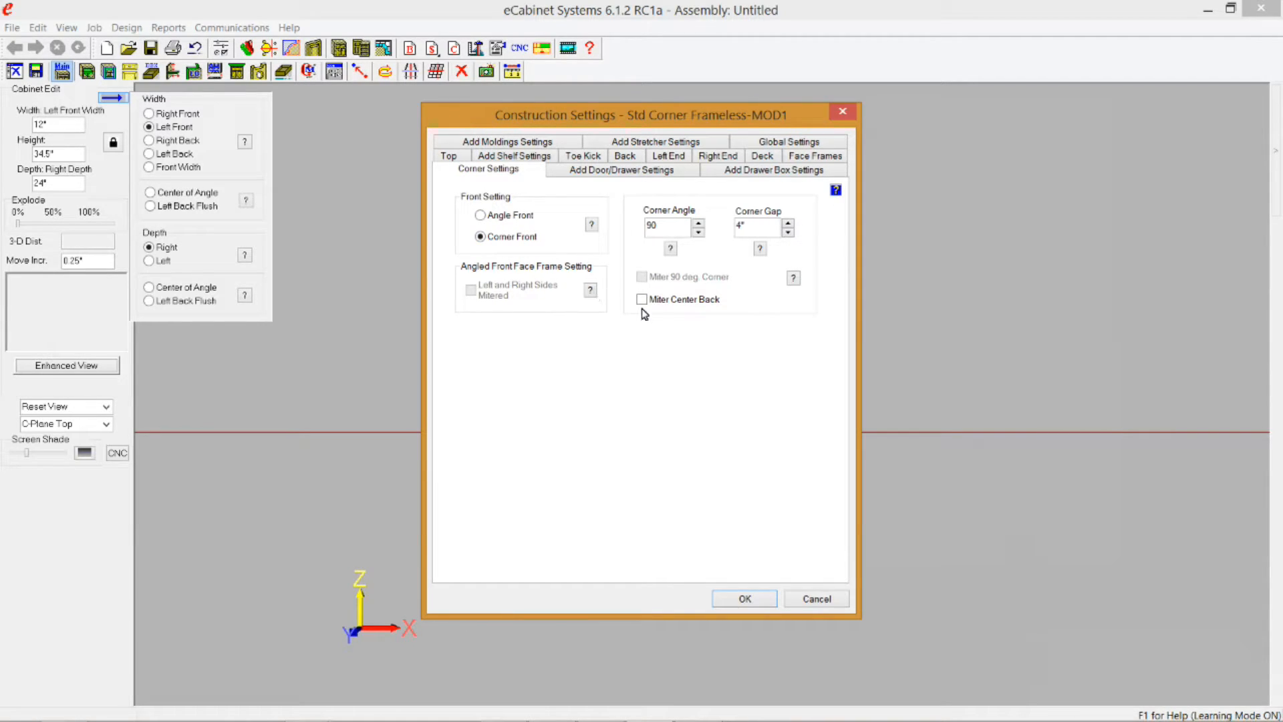
Turn on Miter Center Back and confirm with OK.
left_click(642, 298)
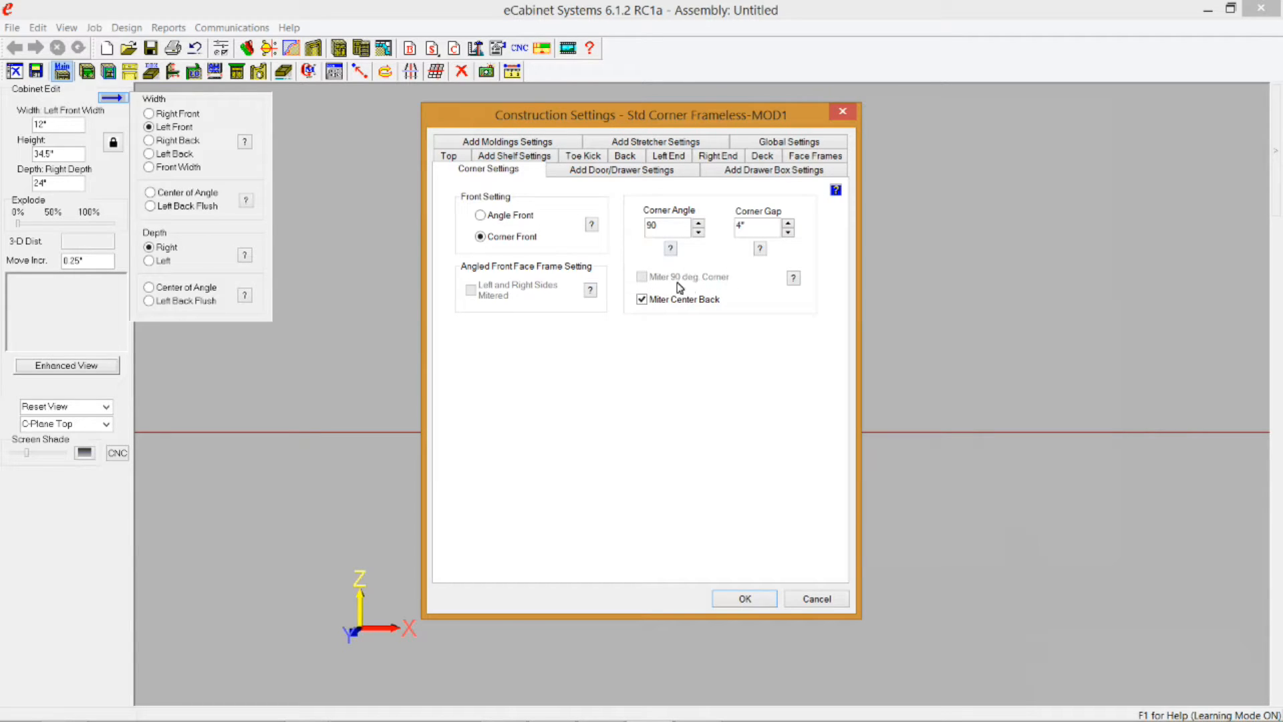
mouse_move(726, 222)
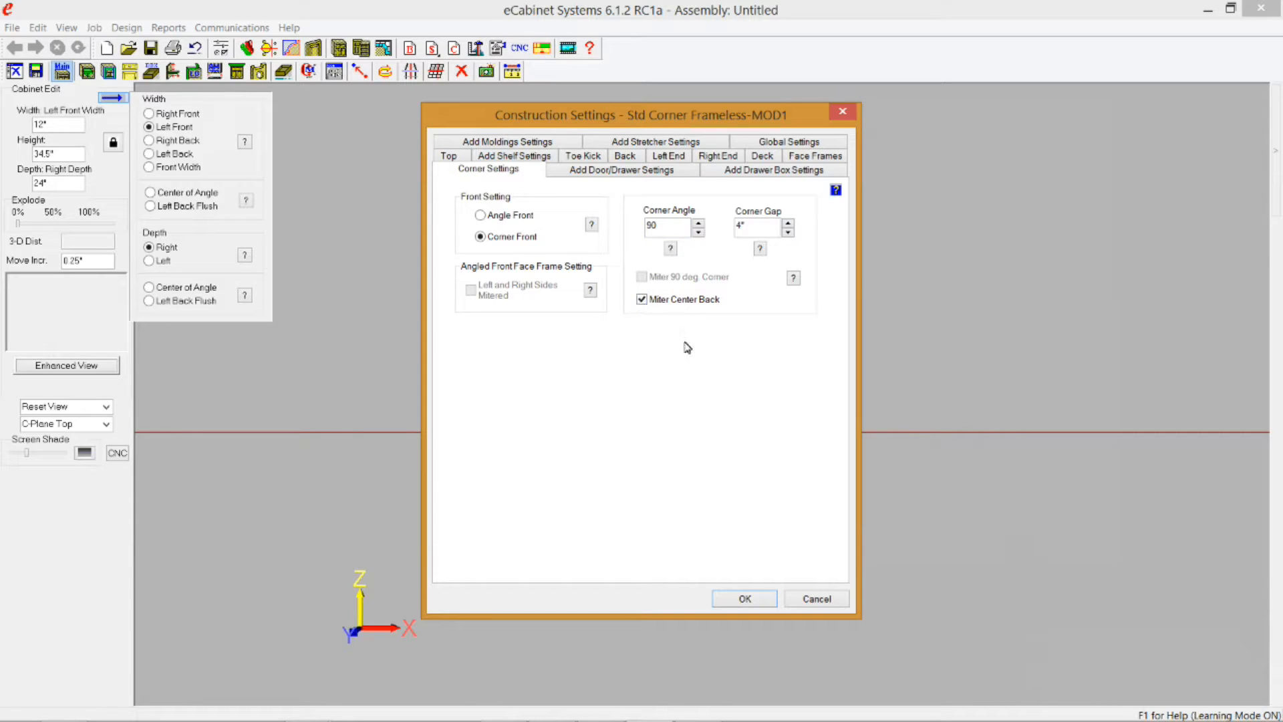
left_click(743, 598)
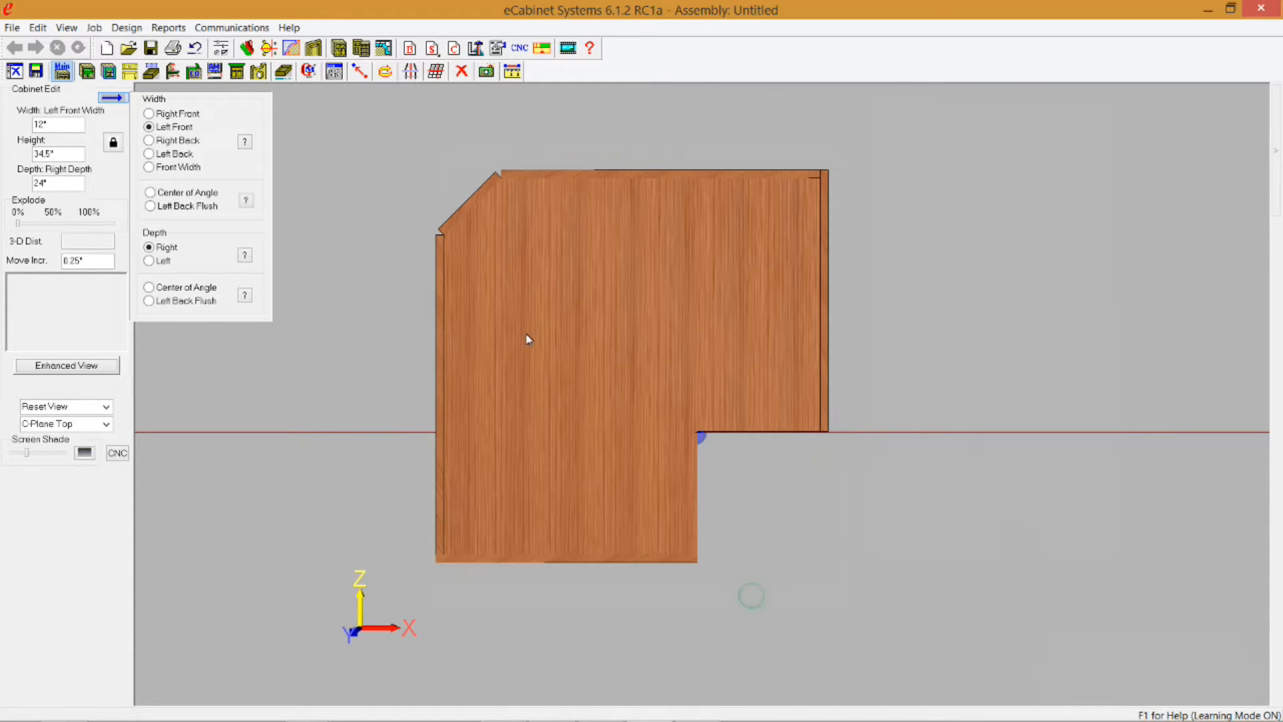
left_click(437, 240)
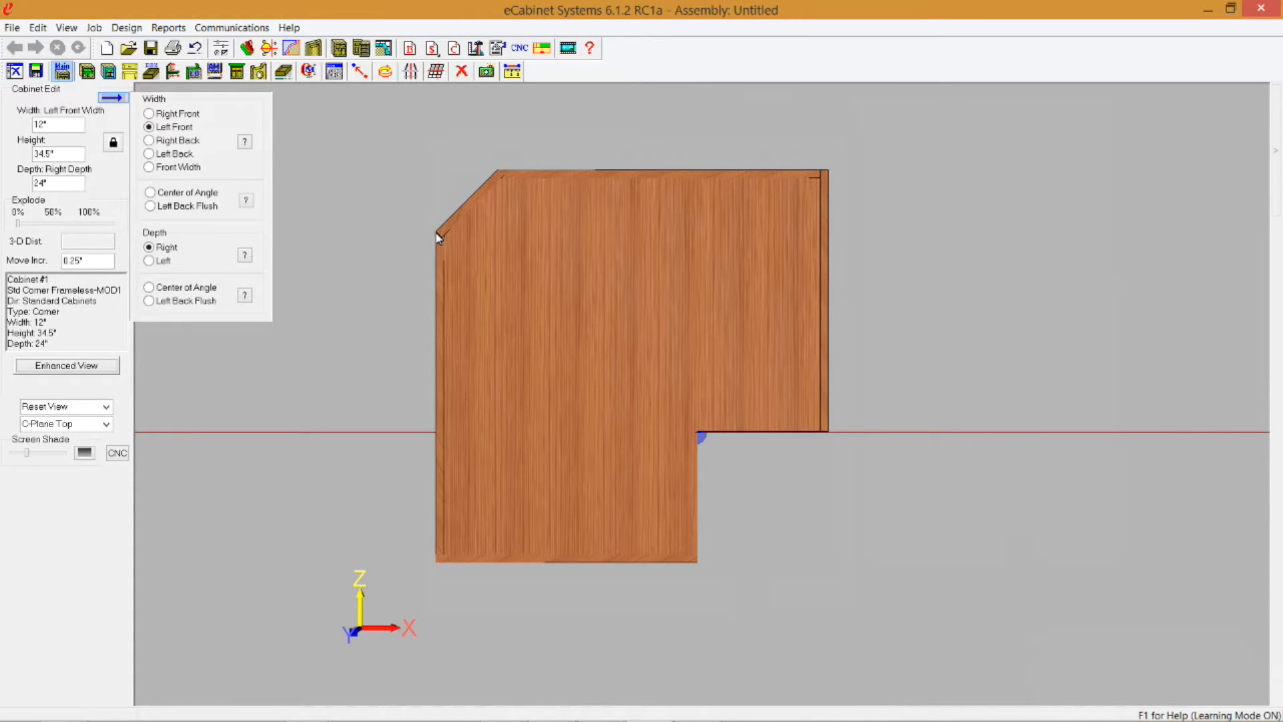
mouse_move(517, 181)
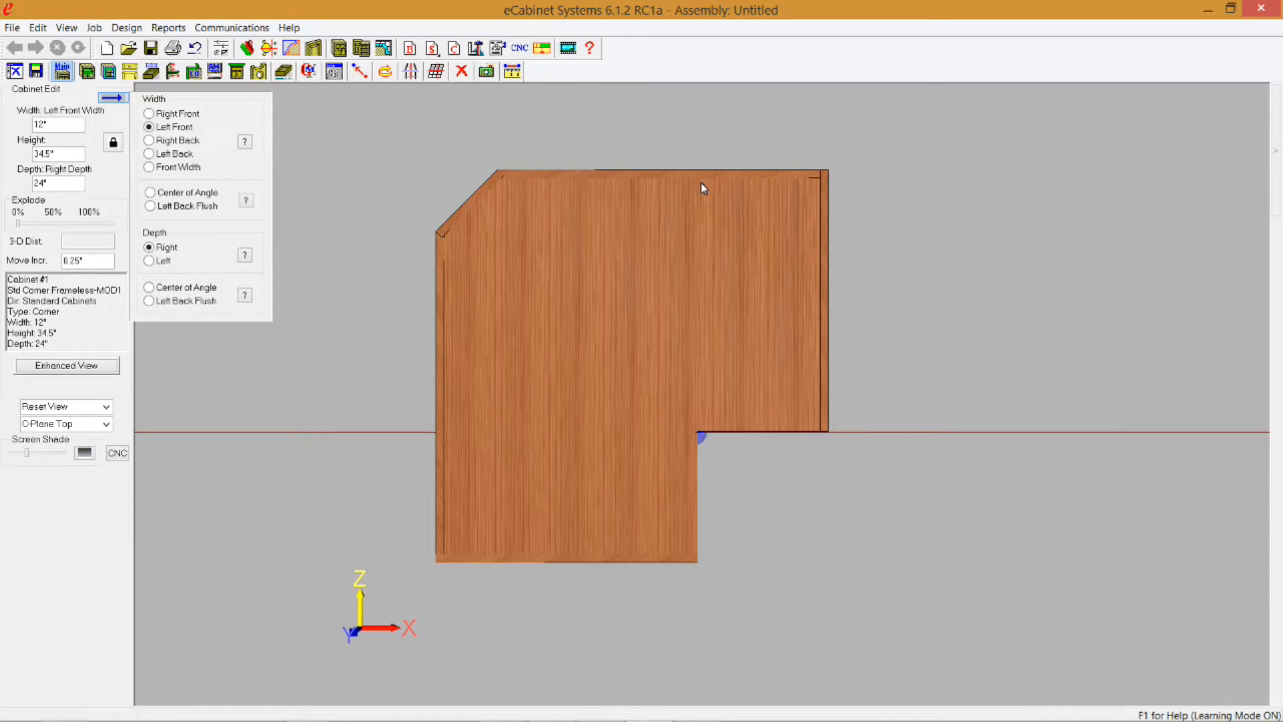
left_click(113, 143)
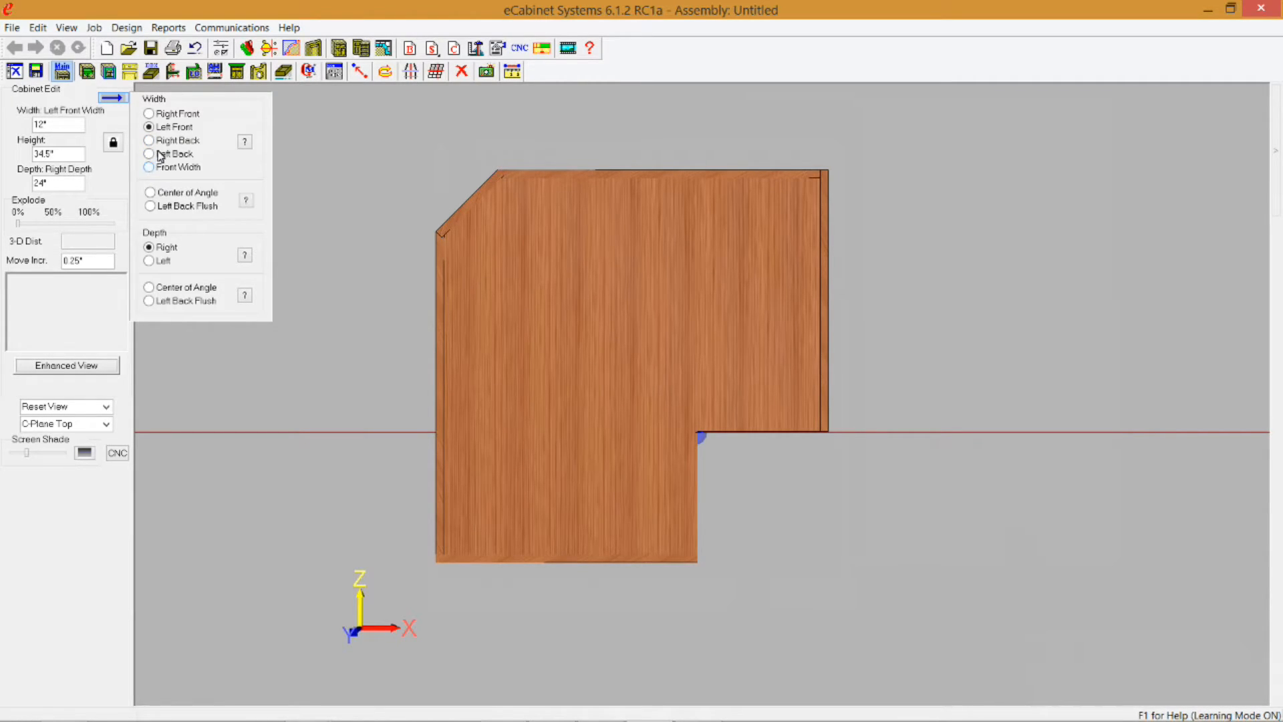
mouse_move(216, 123)
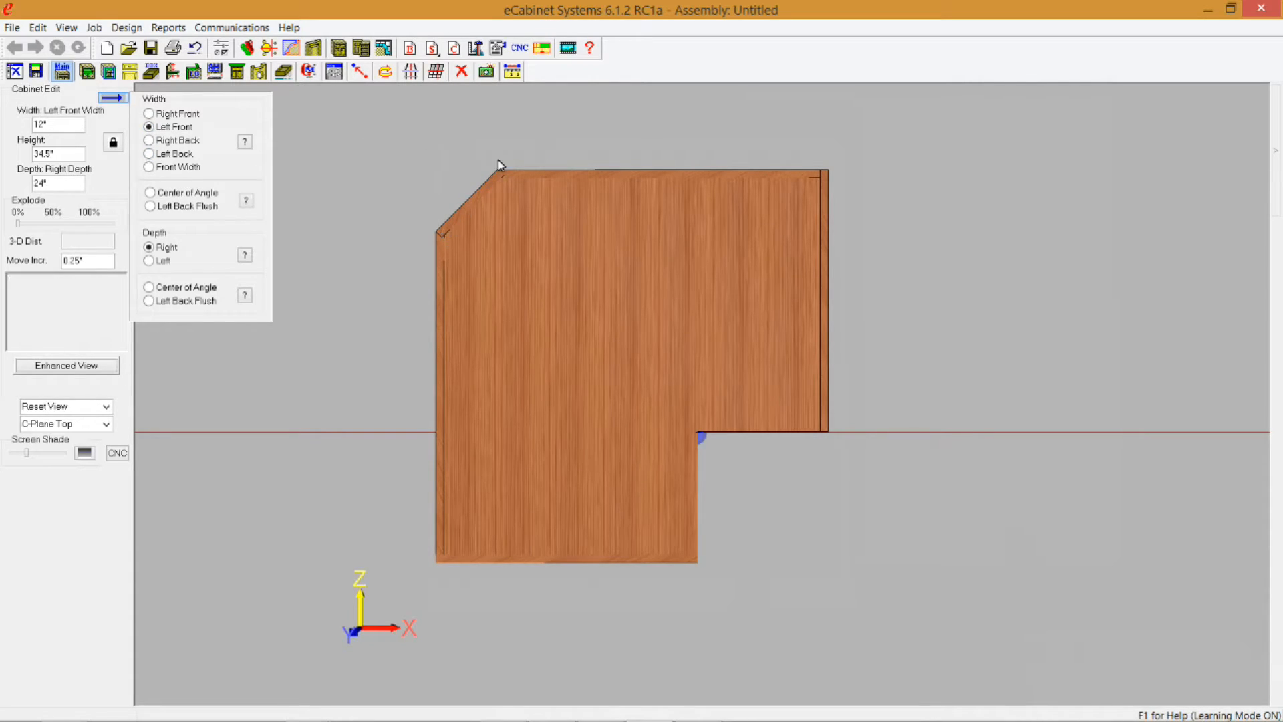
left_click(448, 230)
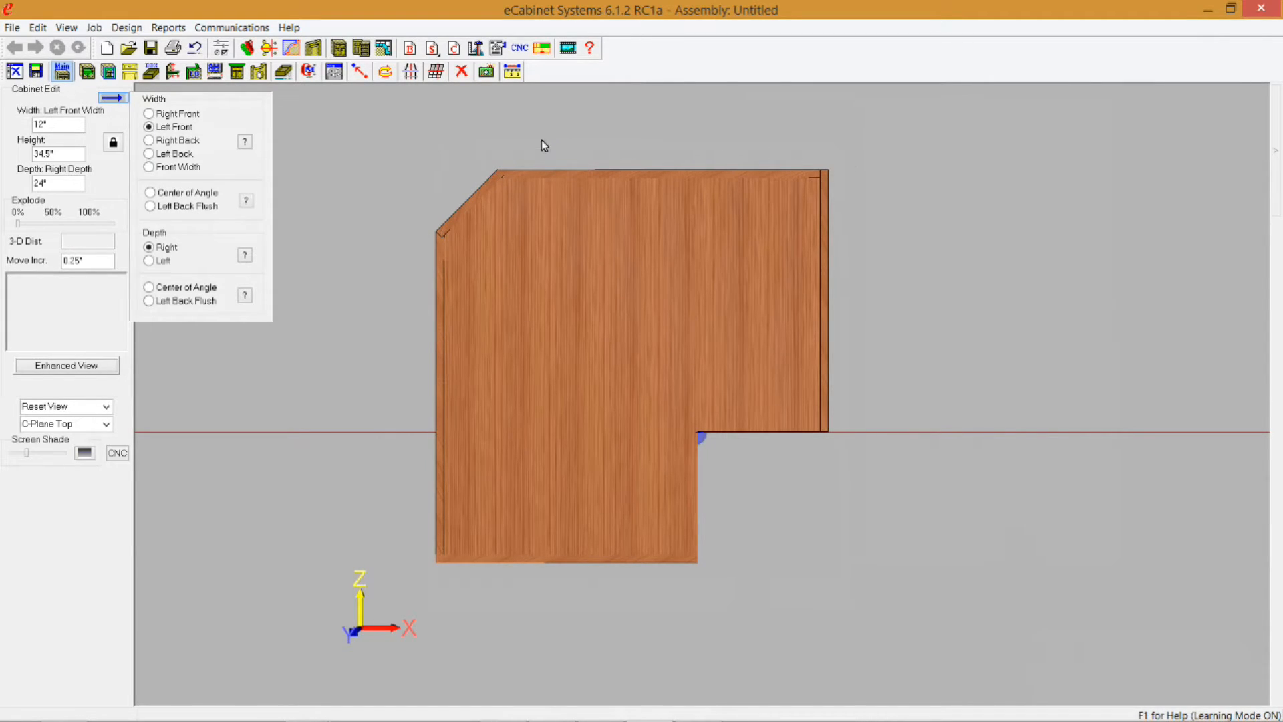
mouse_move(430, 171)
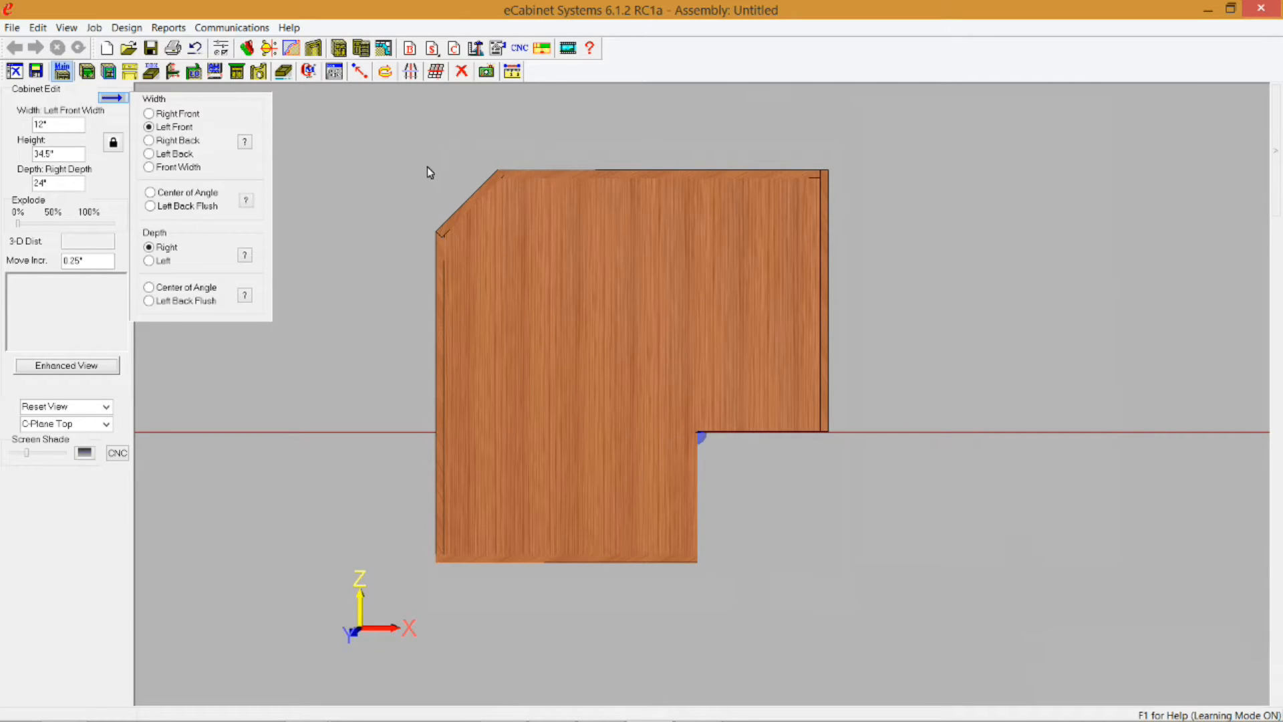
mouse_move(499, 172)
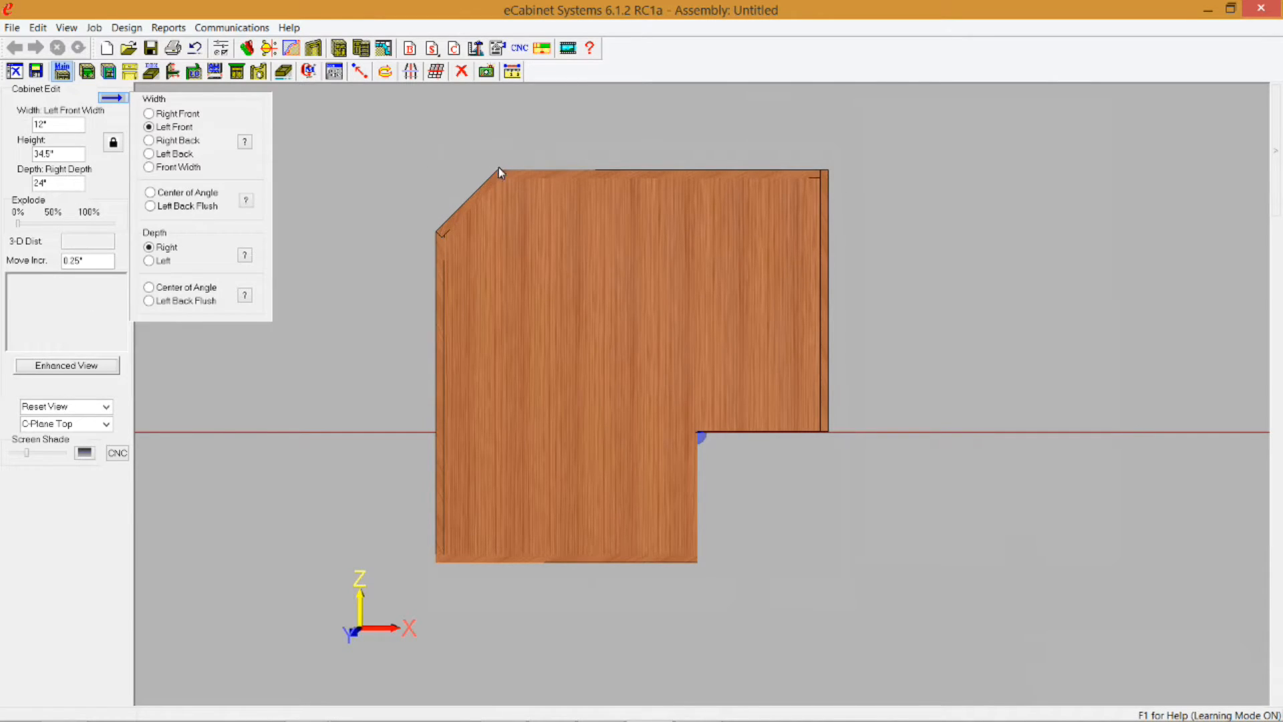
mouse_move(448, 212)
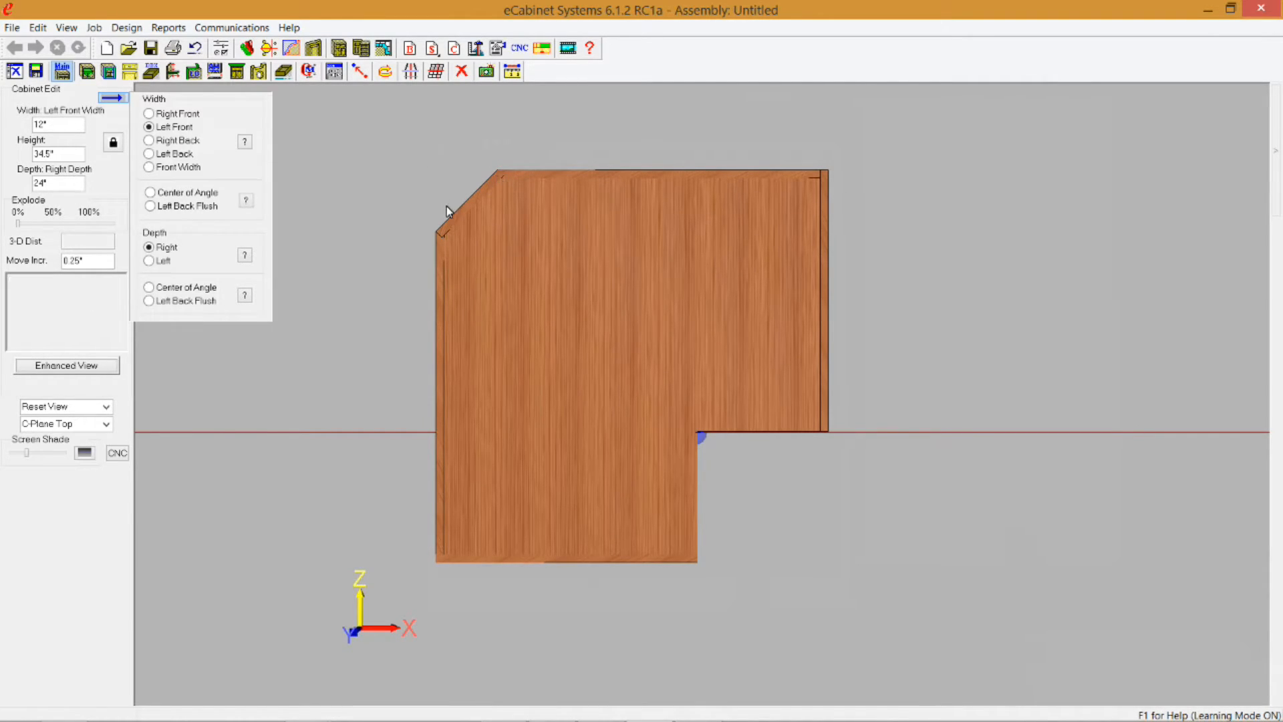
left_click(448, 212)
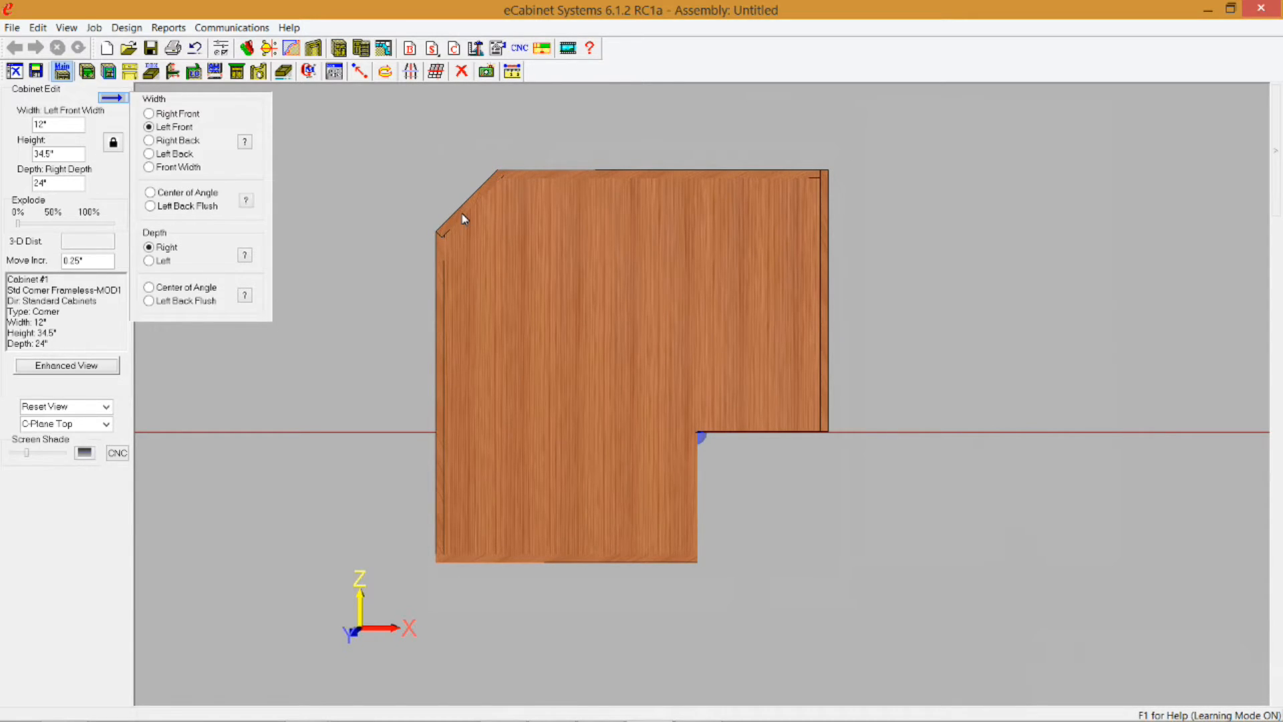
mouse_move(463, 216)
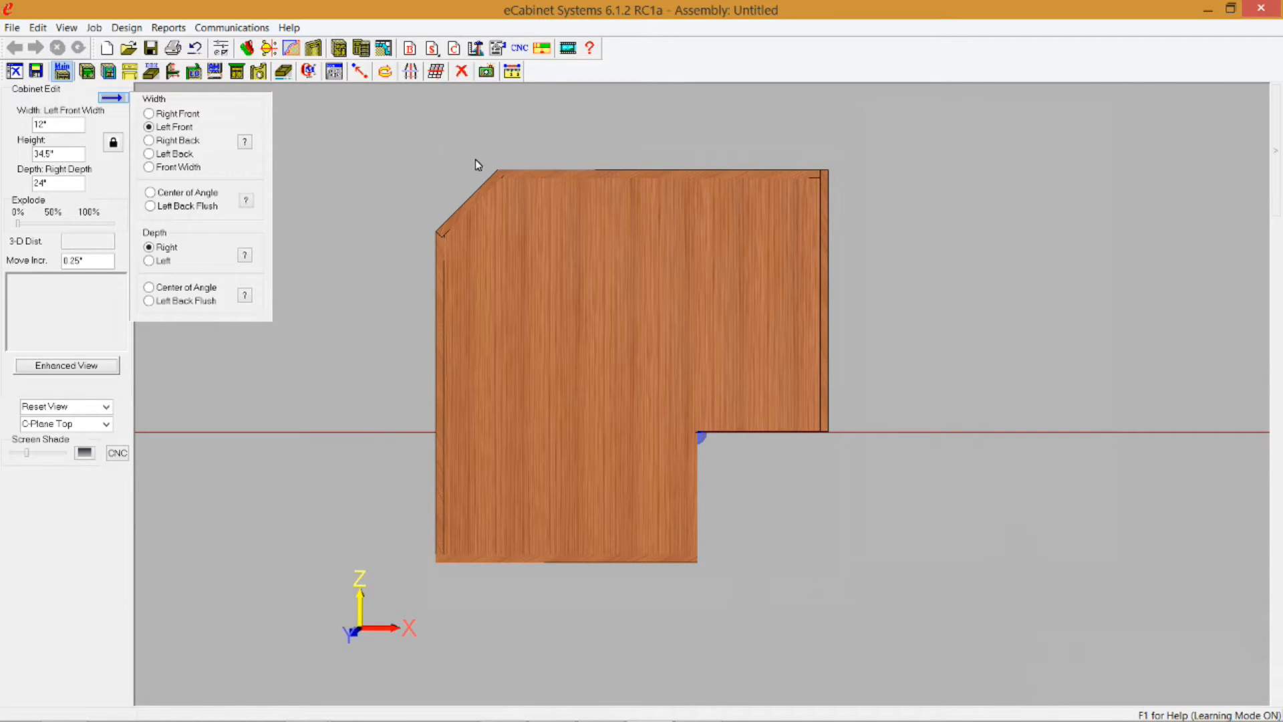
mouse_move(501, 141)
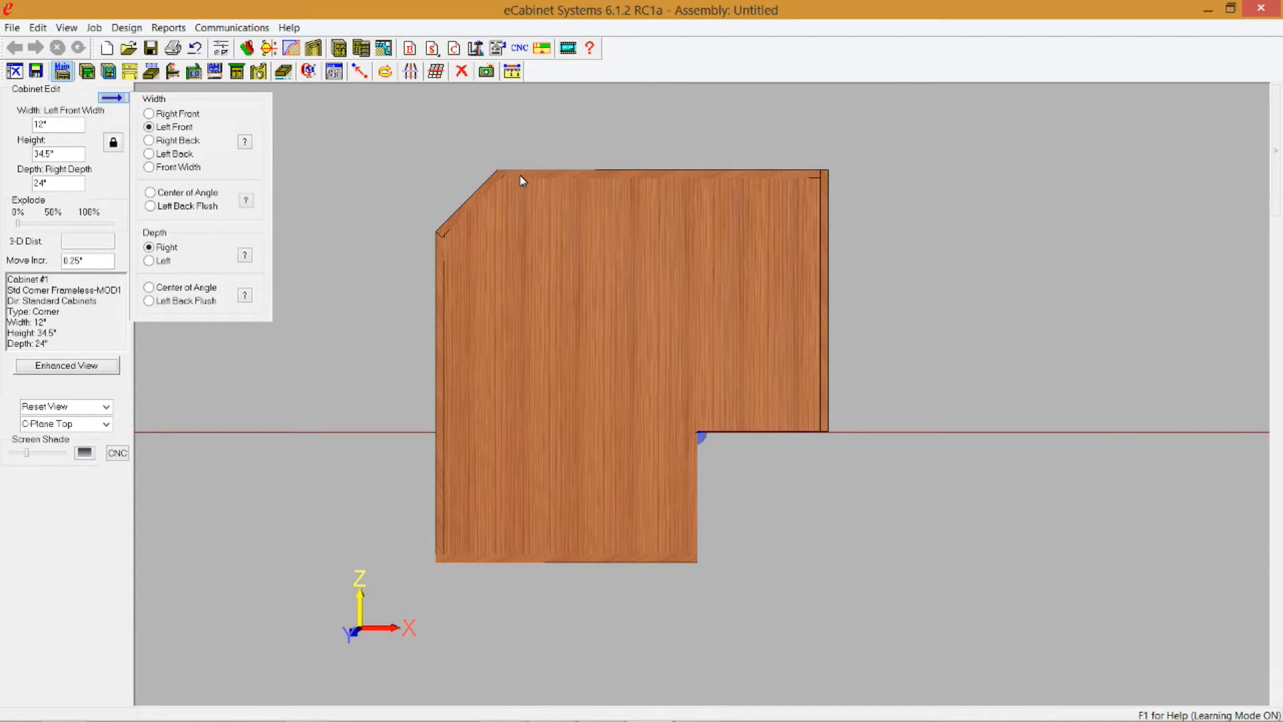
mouse_move(510, 210)
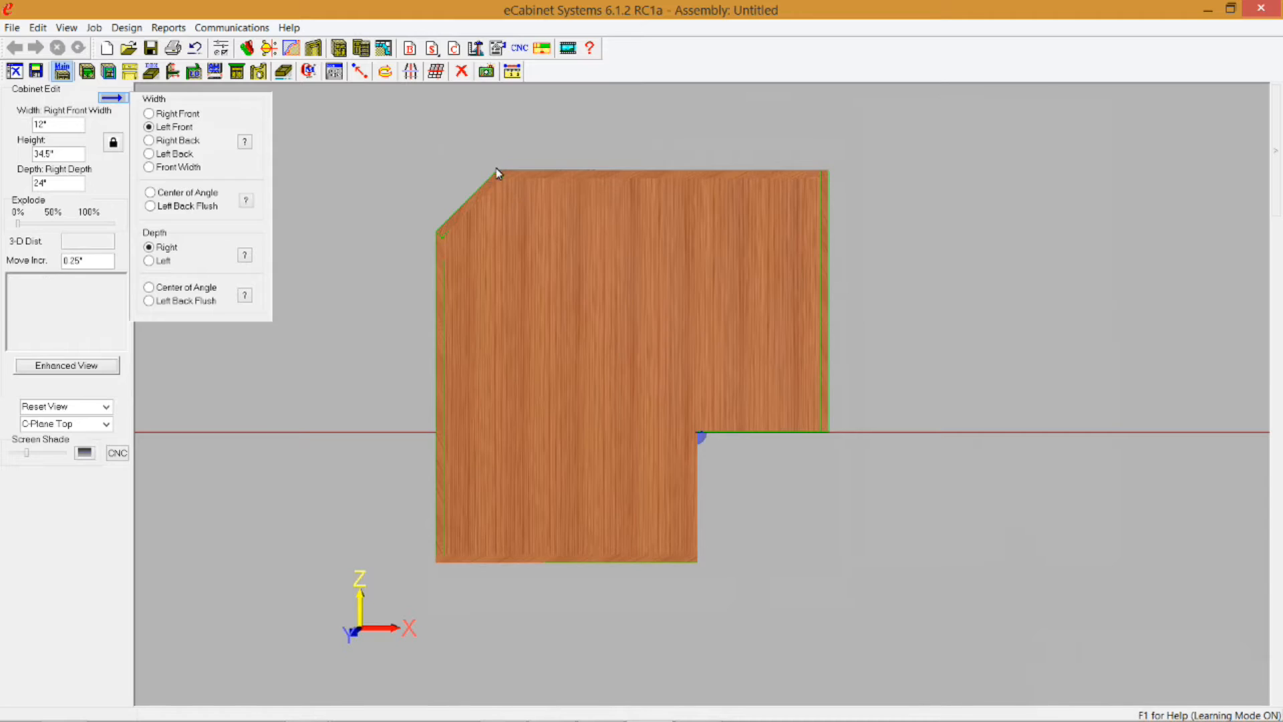
Measure from the angled back's top vertex, then bring up the CornerGapCalc spreadsheet.
left_click(498, 173)
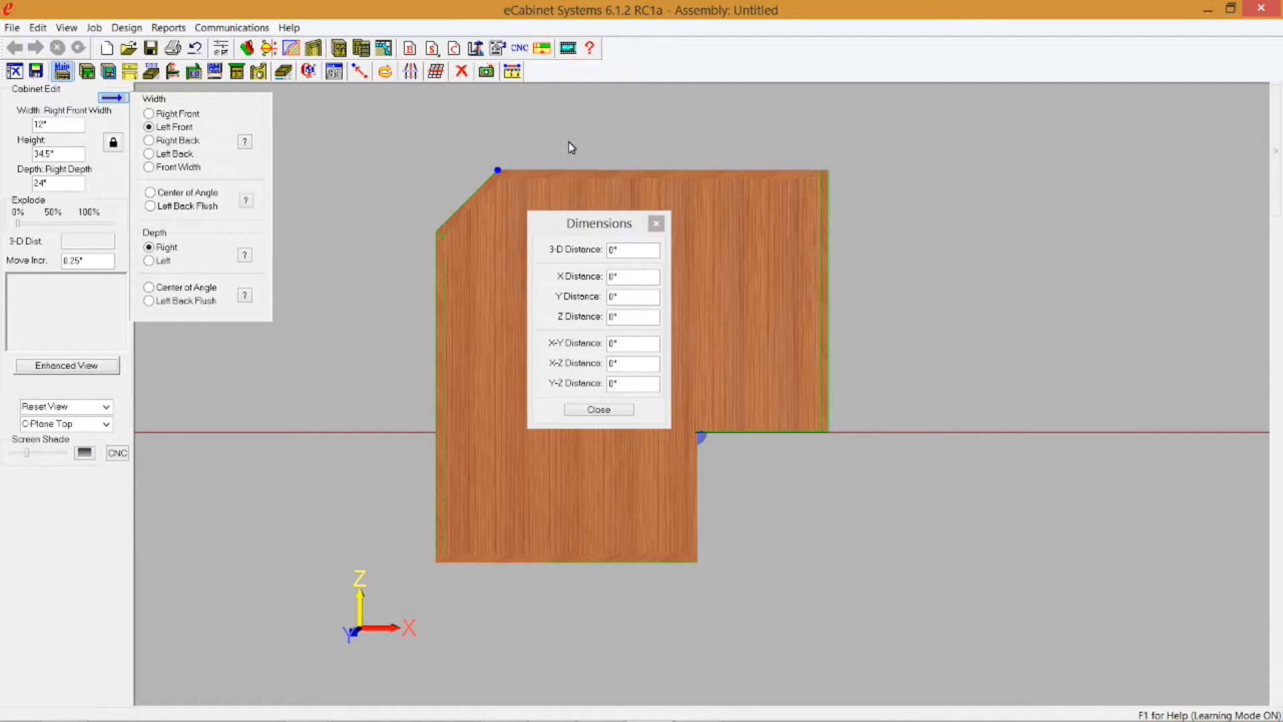
mouse_move(504, 109)
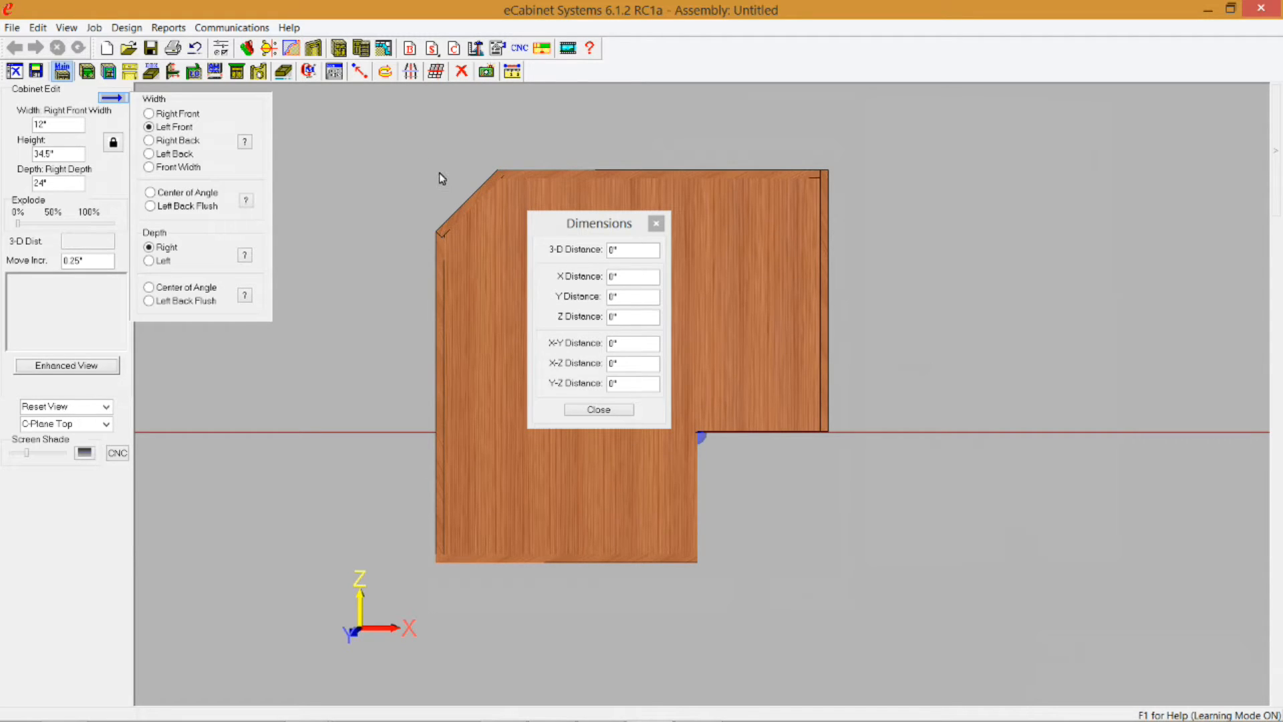
mouse_move(487, 182)
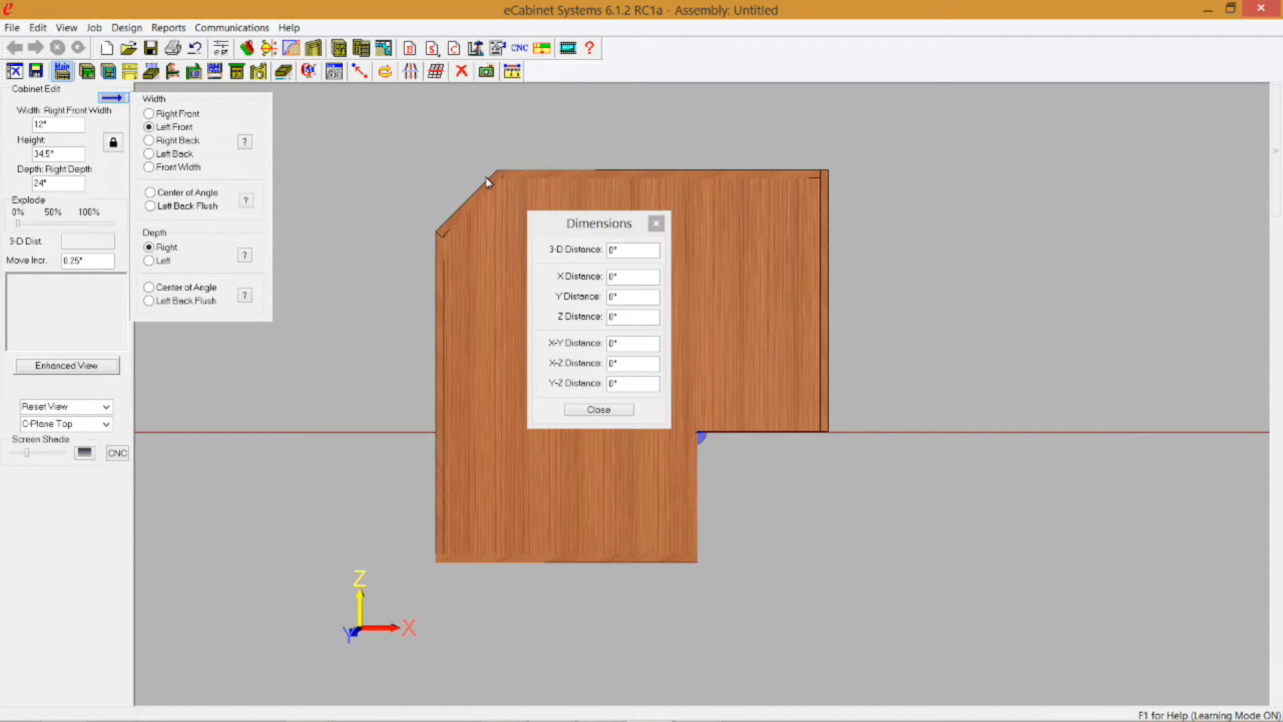
mouse_move(376, 153)
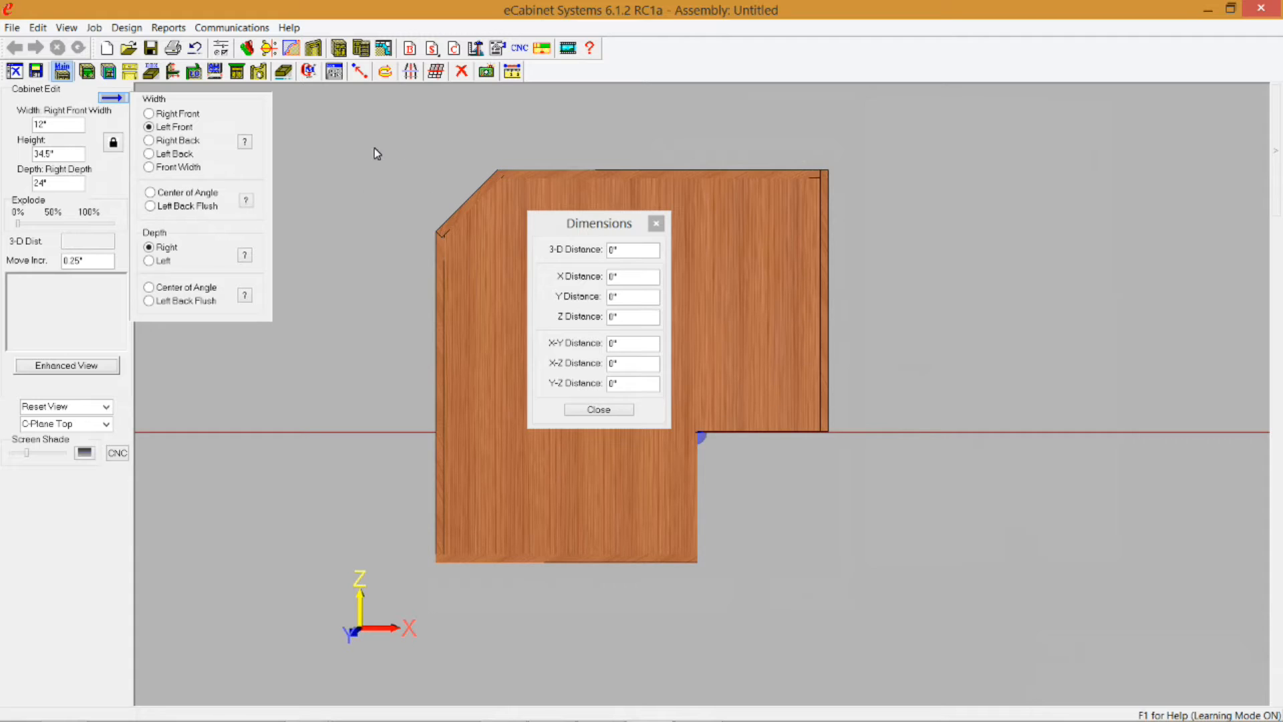
mouse_move(524, 141)
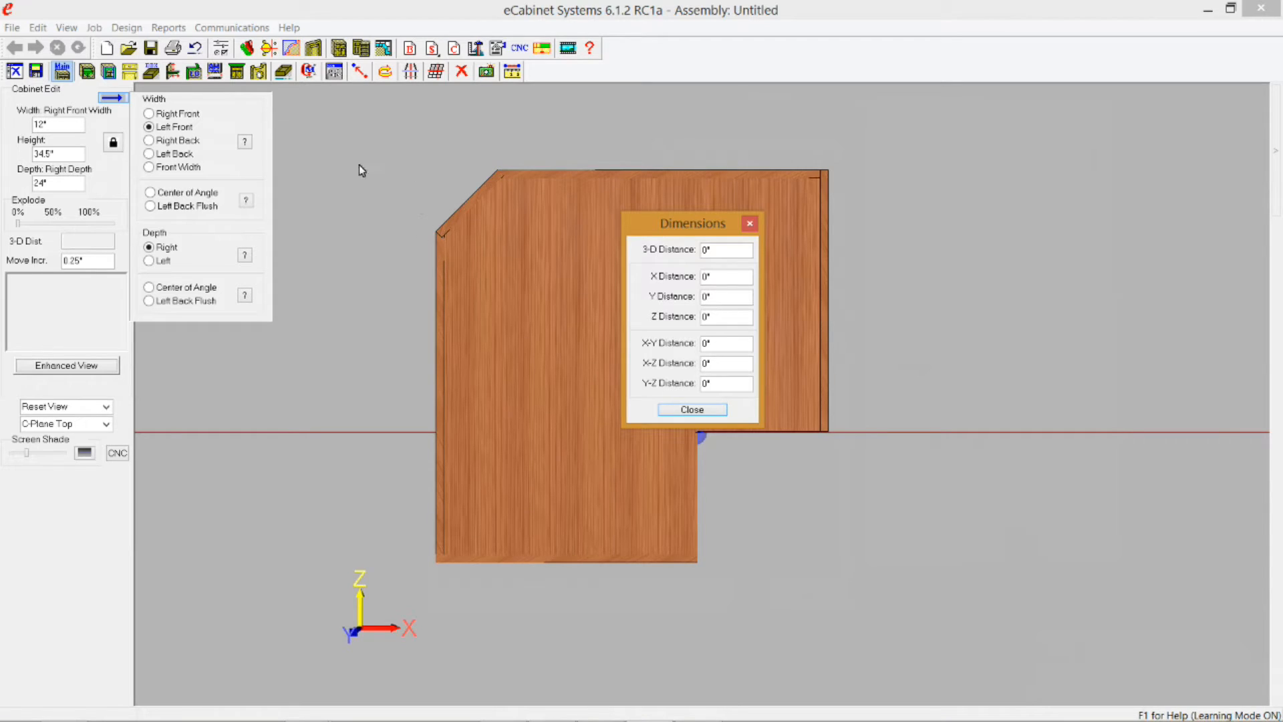
mouse_move(401, 190)
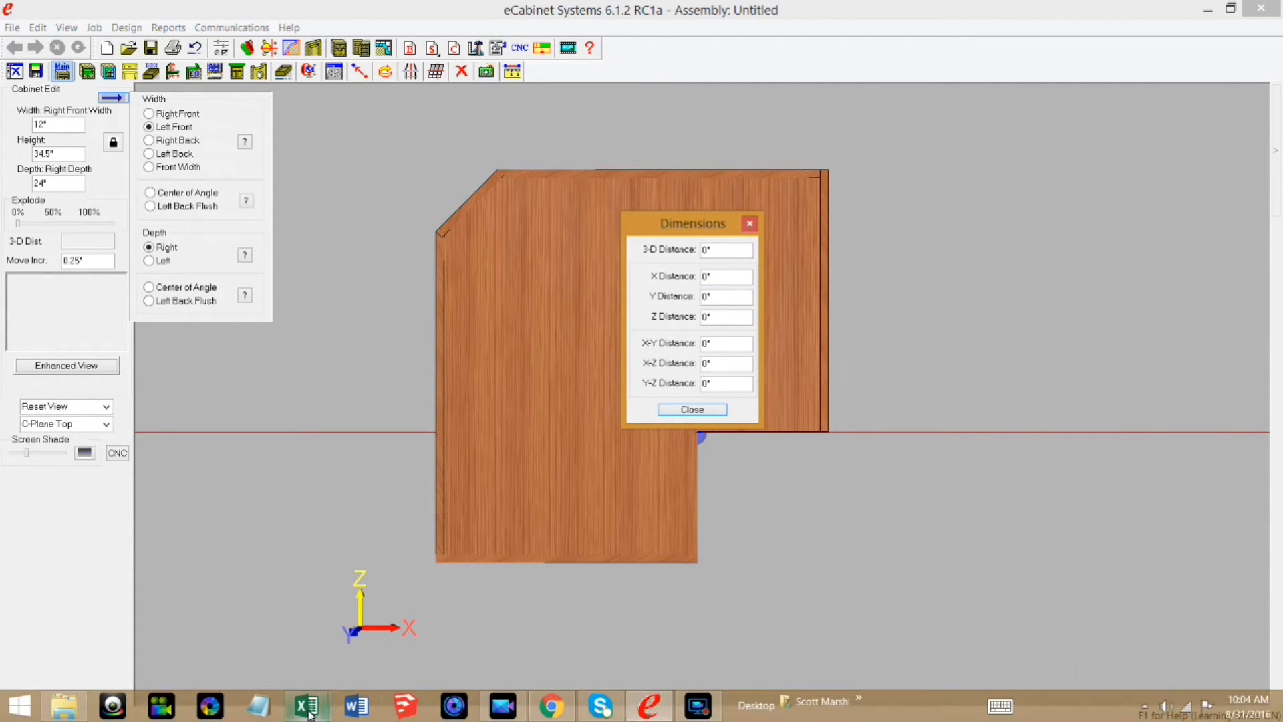
left_click(307, 705)
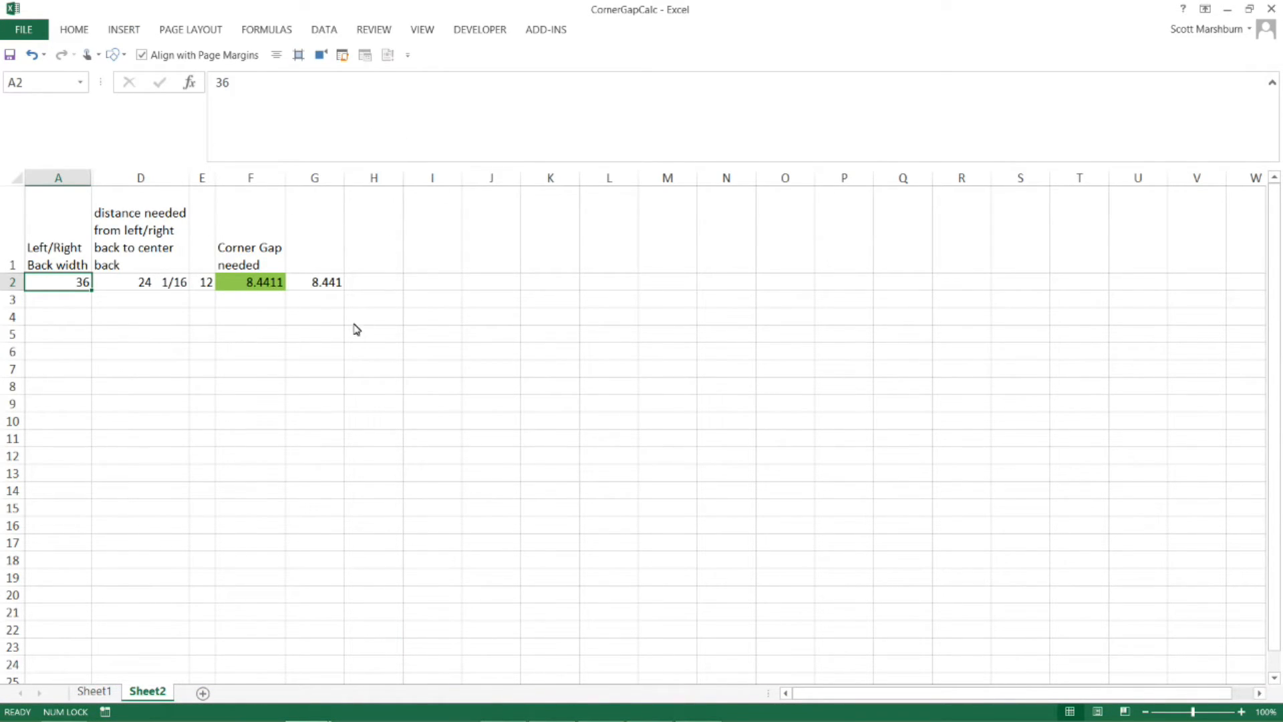
left_click(140, 298)
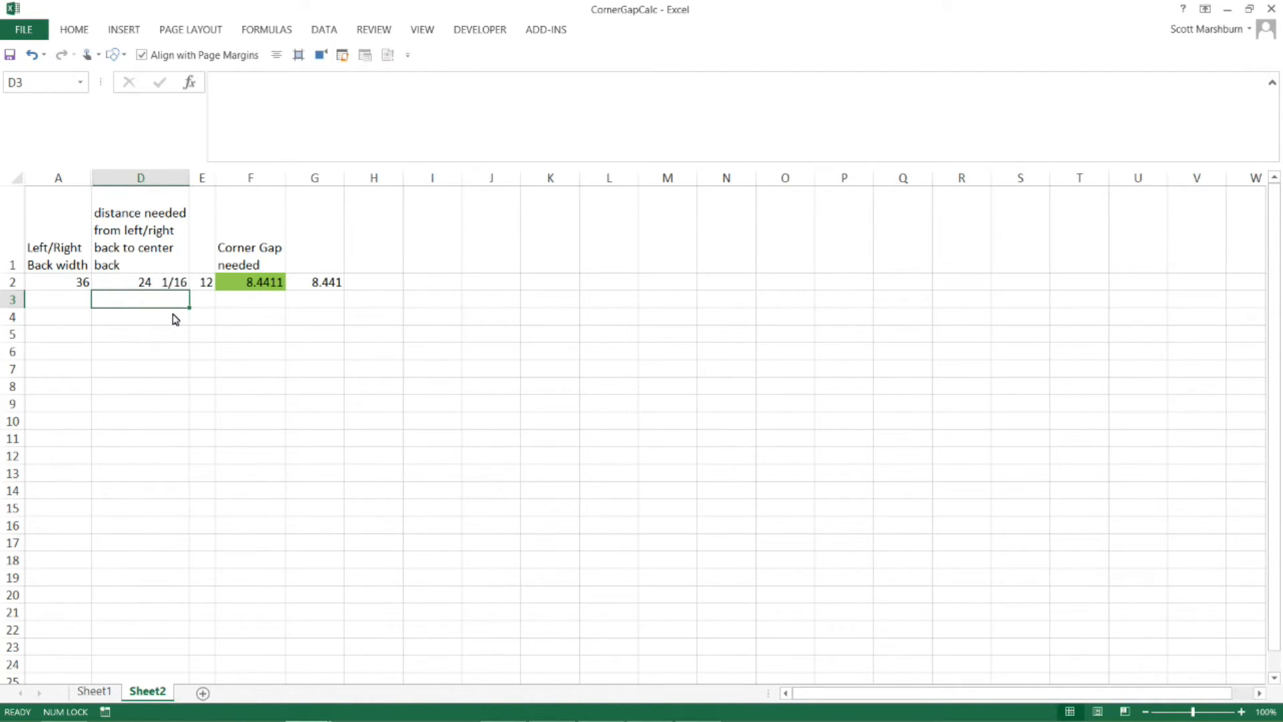
mouse_move(107, 321)
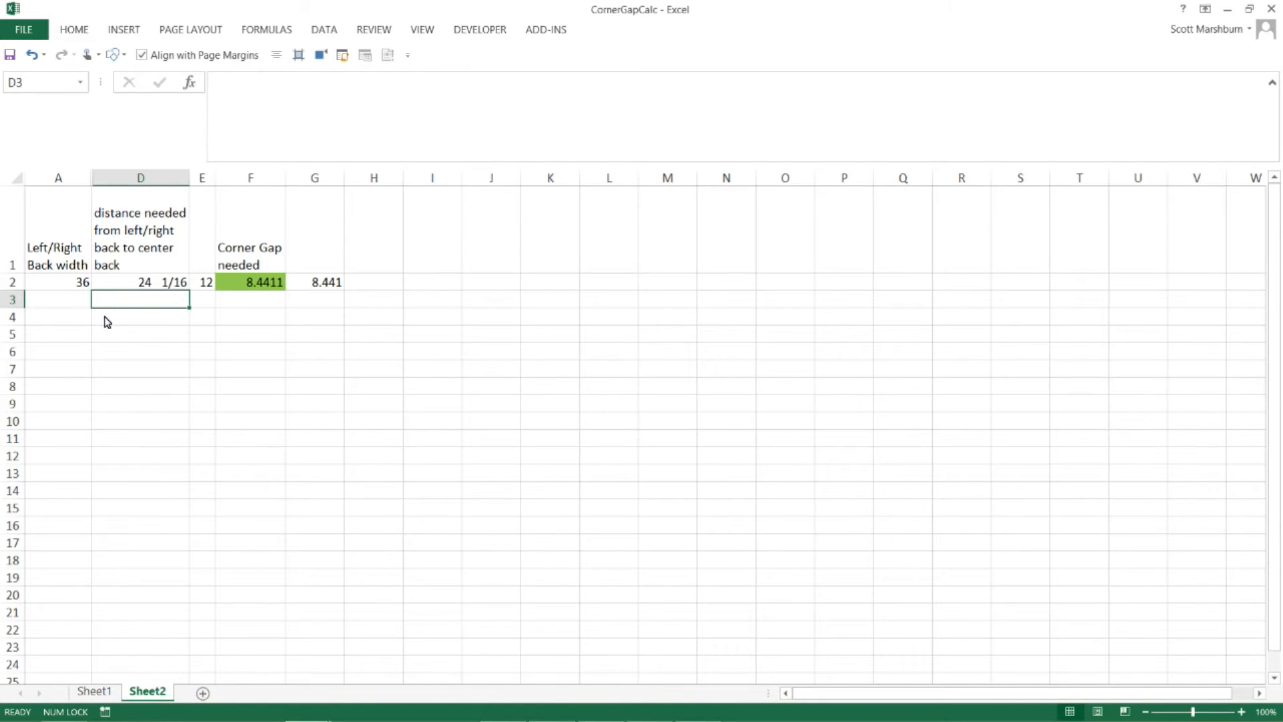
mouse_move(116, 320)
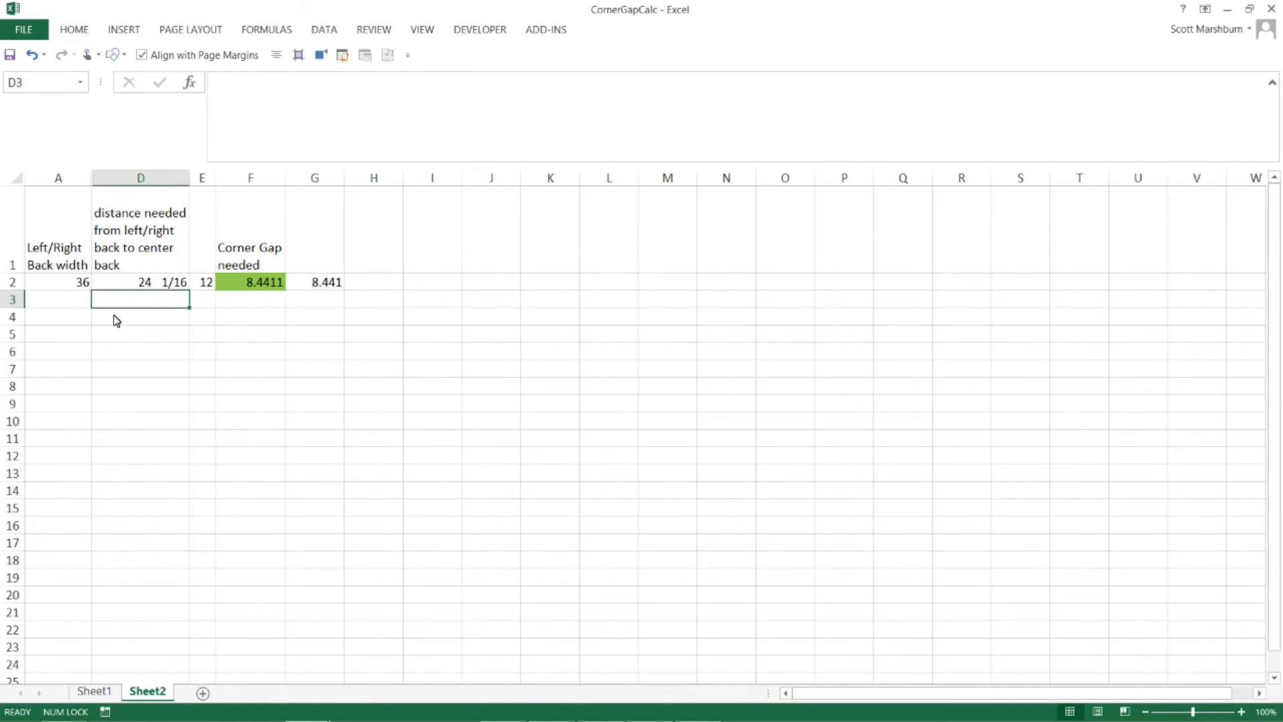
mouse_move(117, 319)
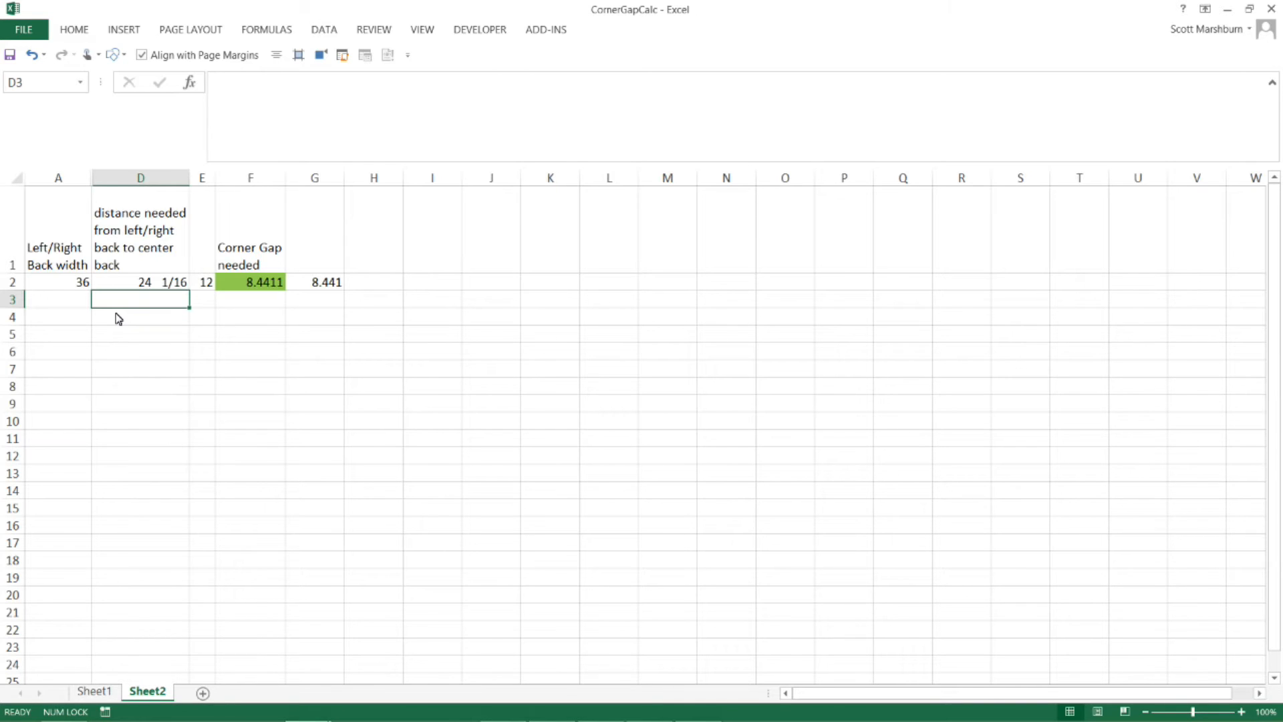
mouse_move(35, 242)
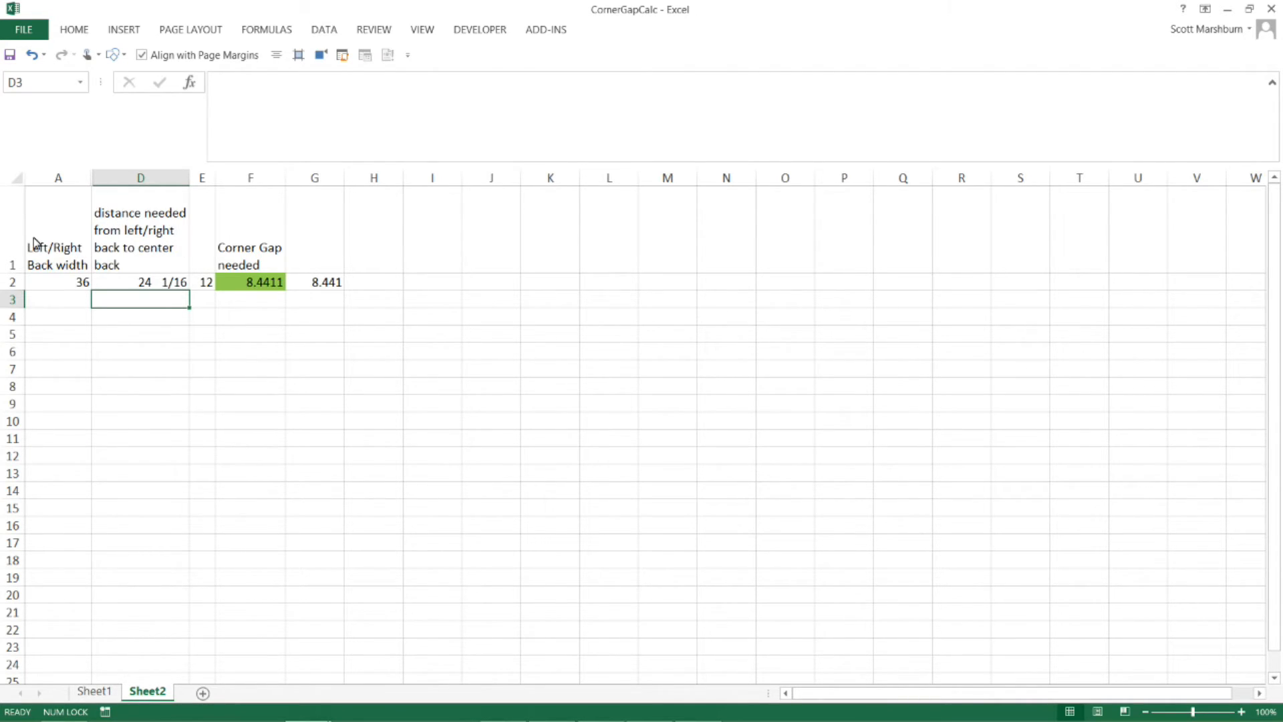
mouse_move(80, 260)
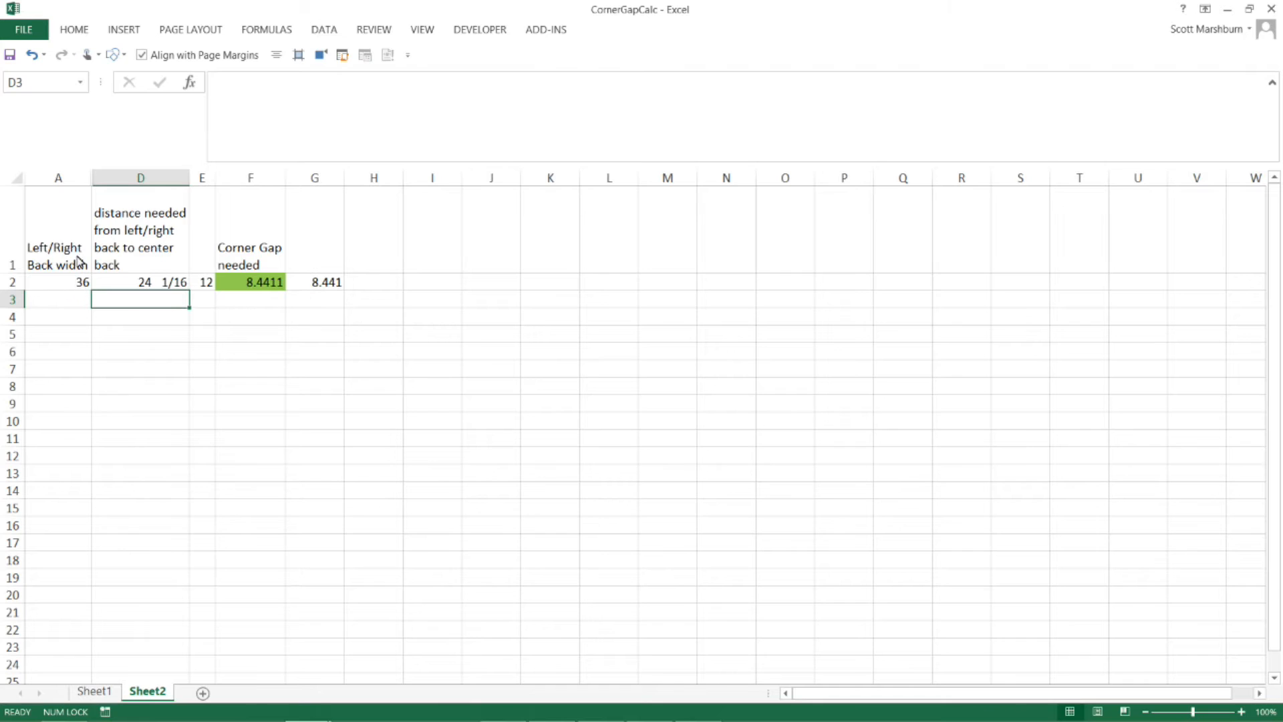
mouse_move(70, 254)
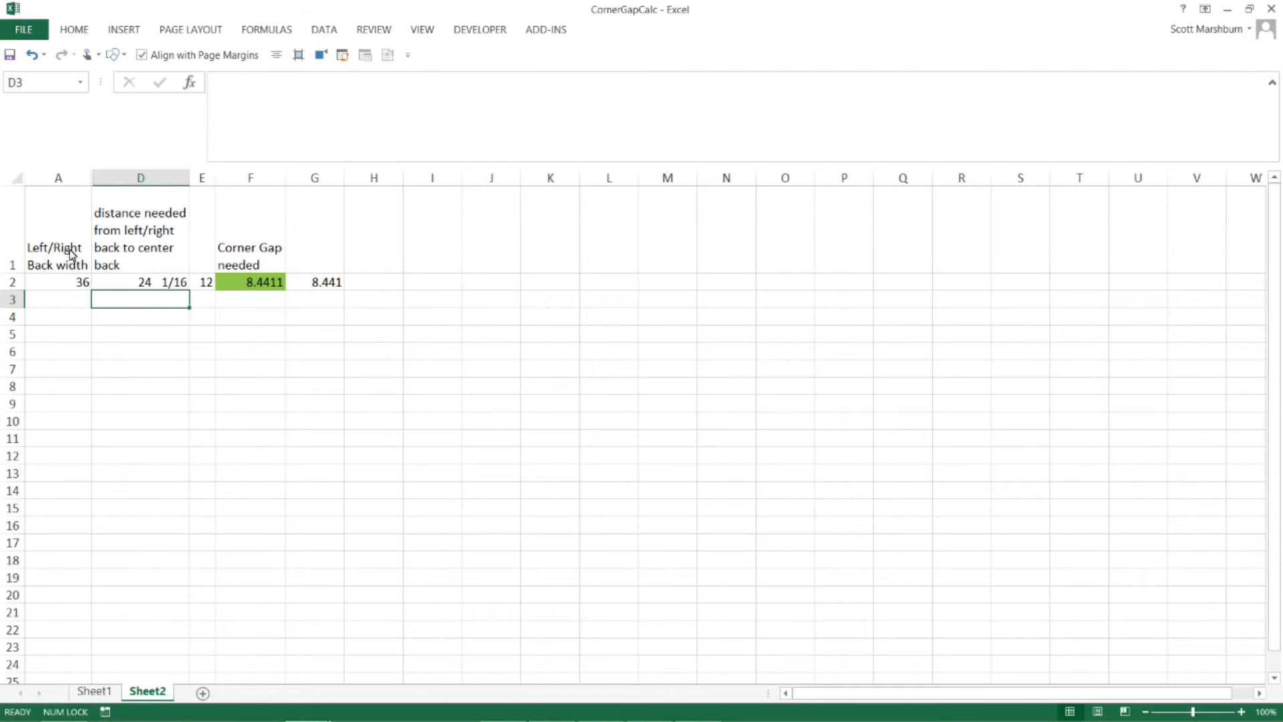
mouse_move(79, 296)
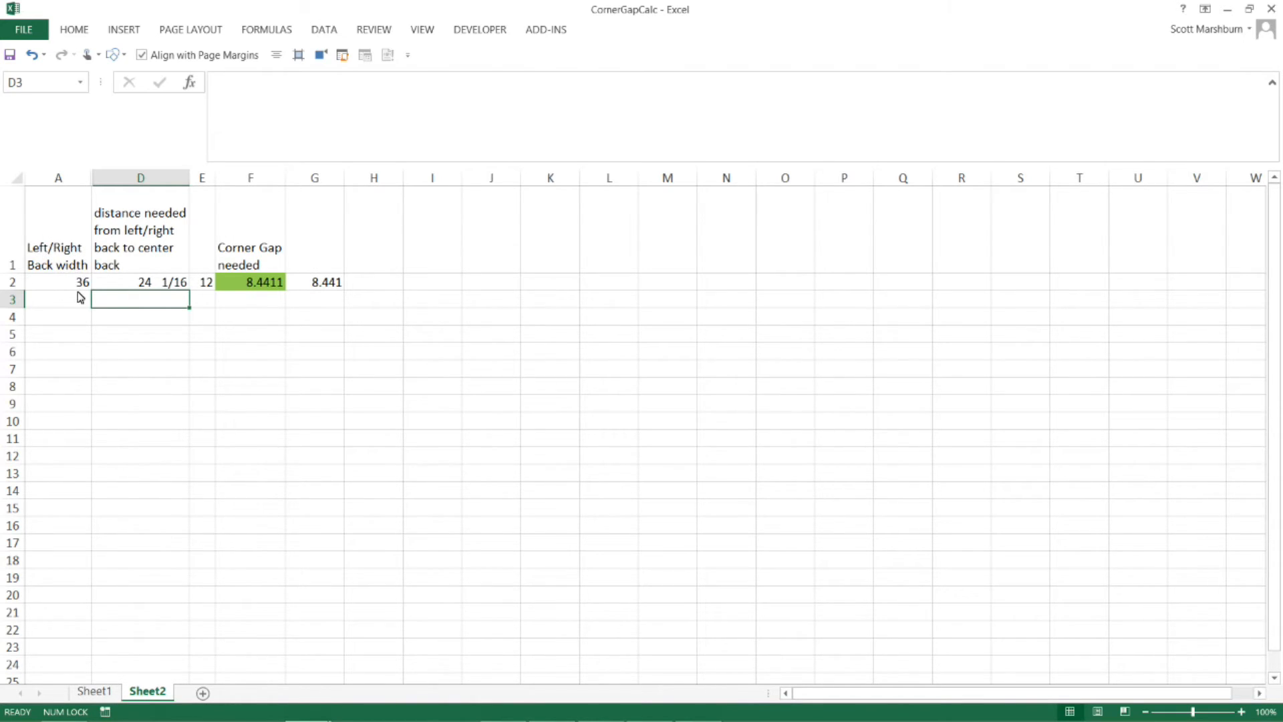
left_click(57, 281)
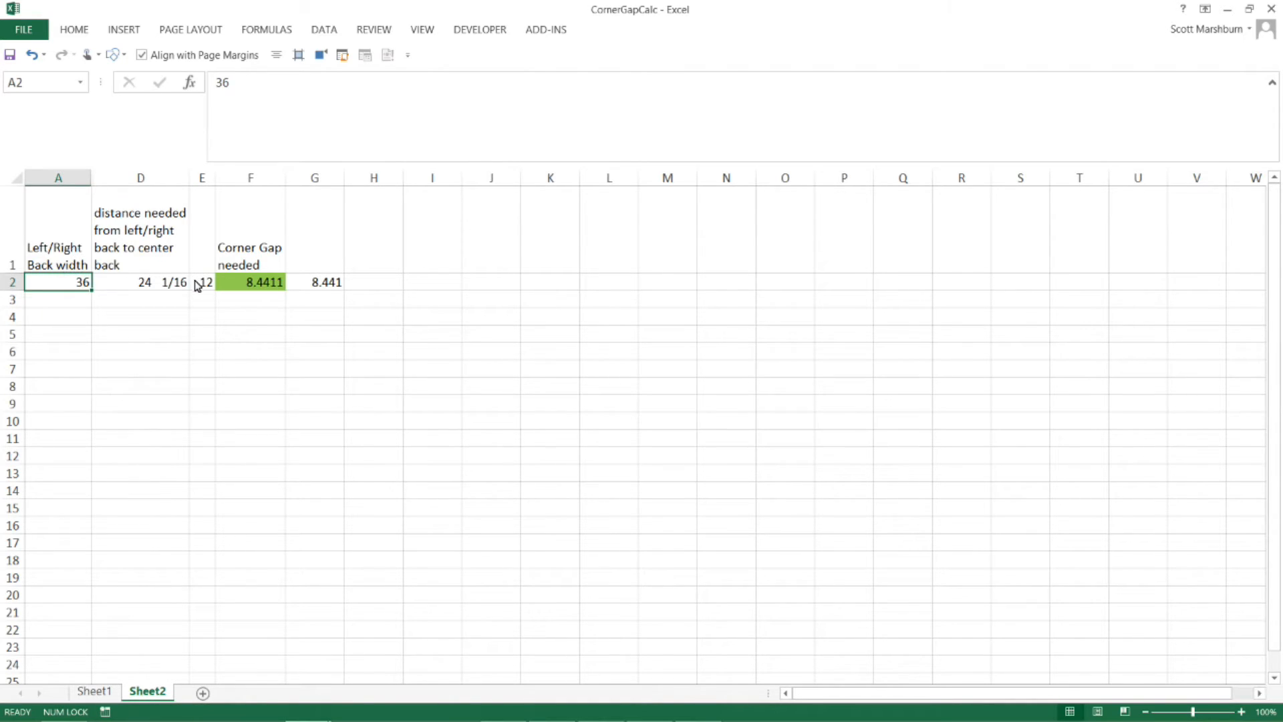
mouse_move(139, 227)
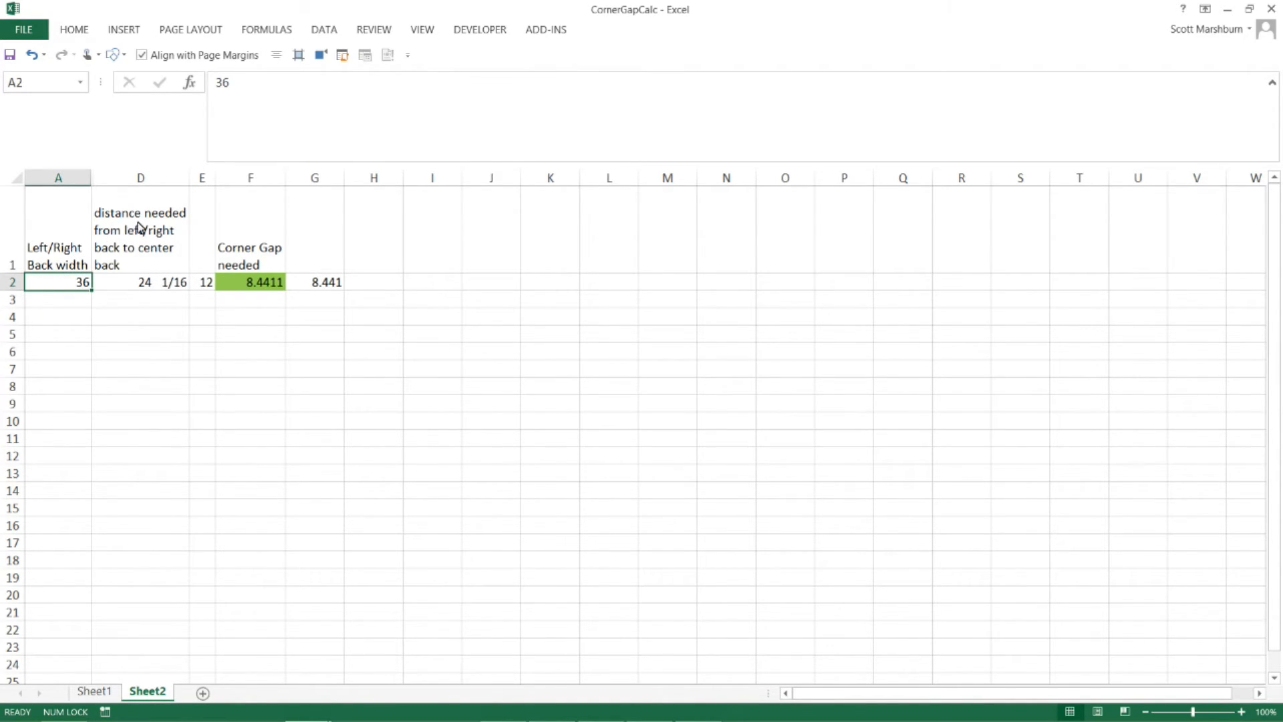
mouse_move(176, 236)
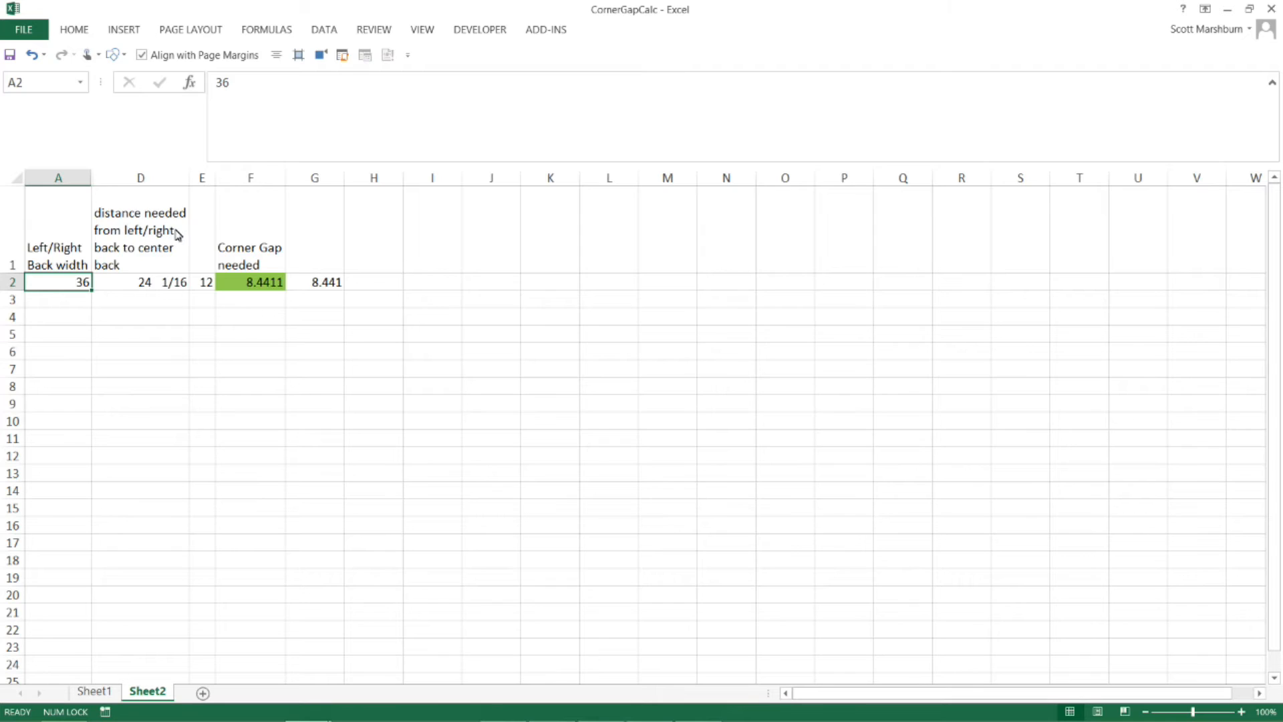
mouse_move(125, 258)
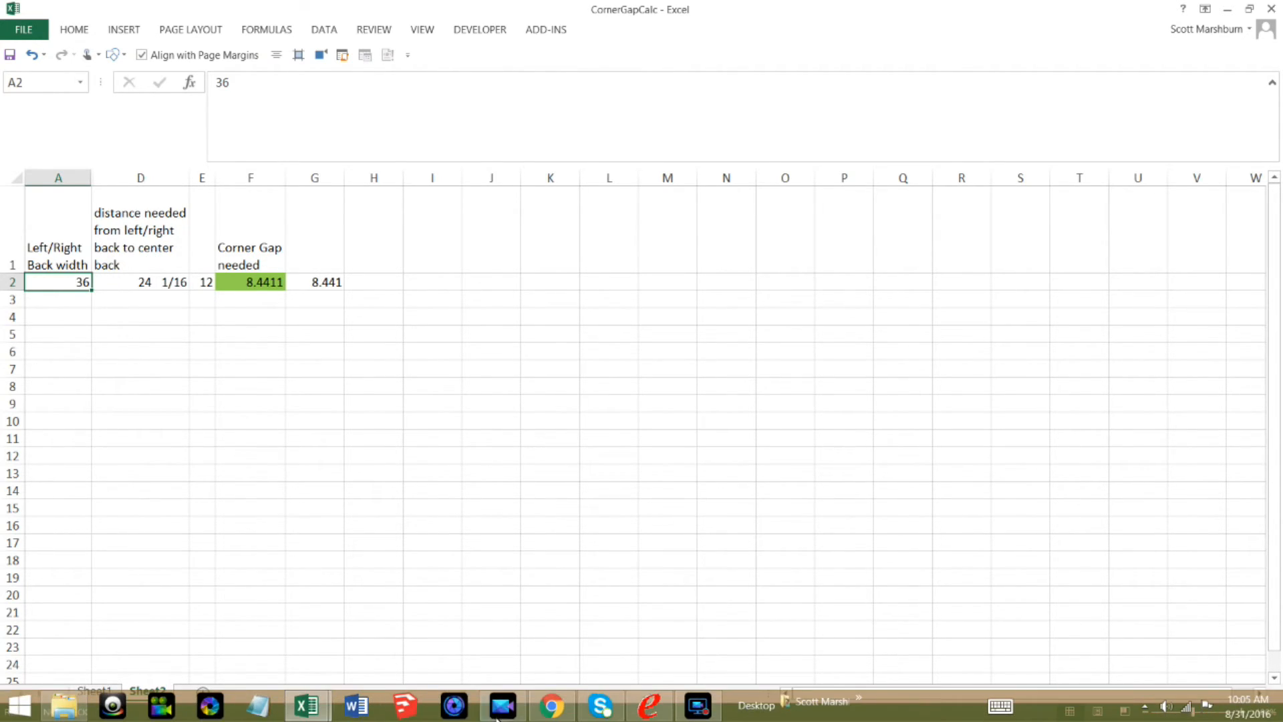
left_click(649, 705)
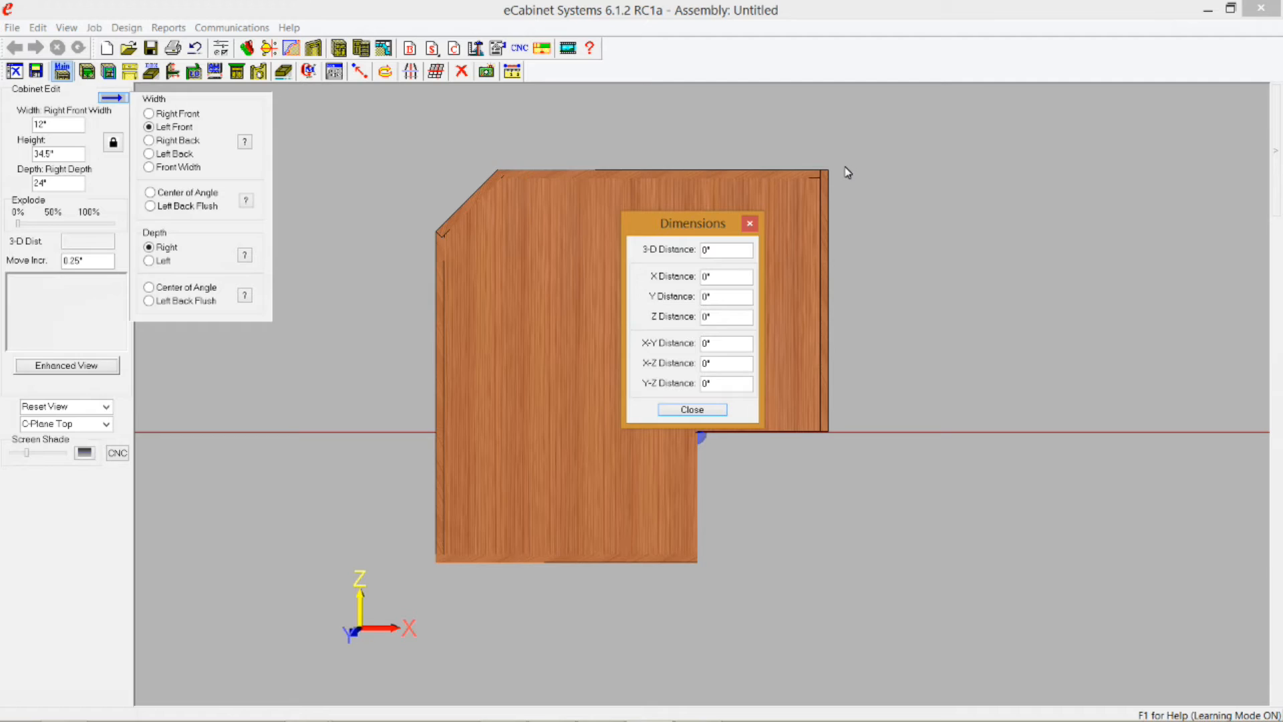
left_click(690, 409)
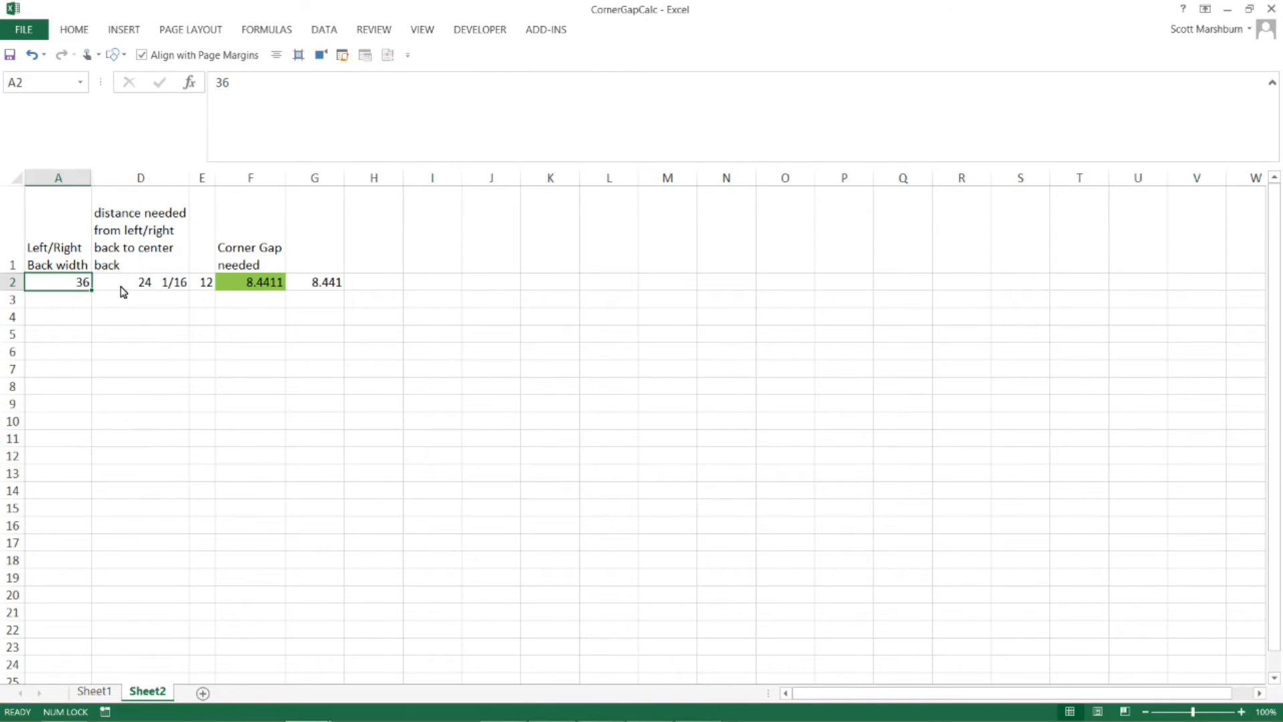
mouse_move(293, 291)
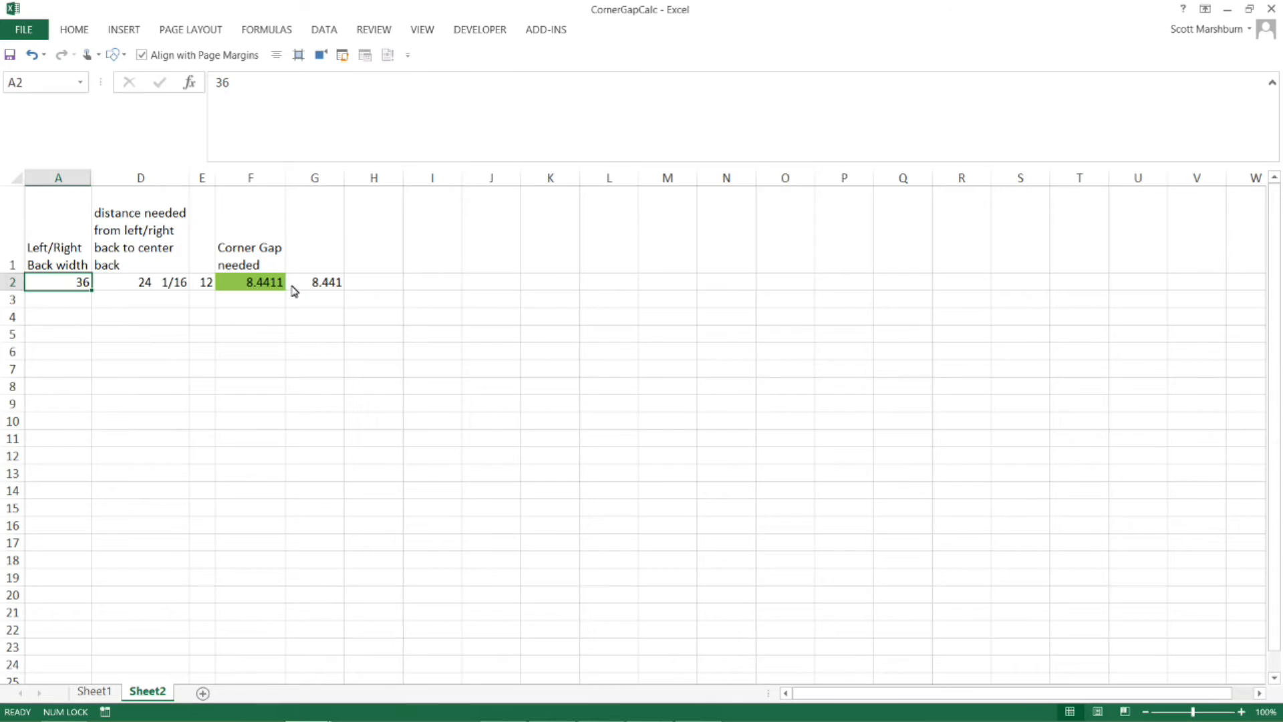
mouse_move(148, 288)
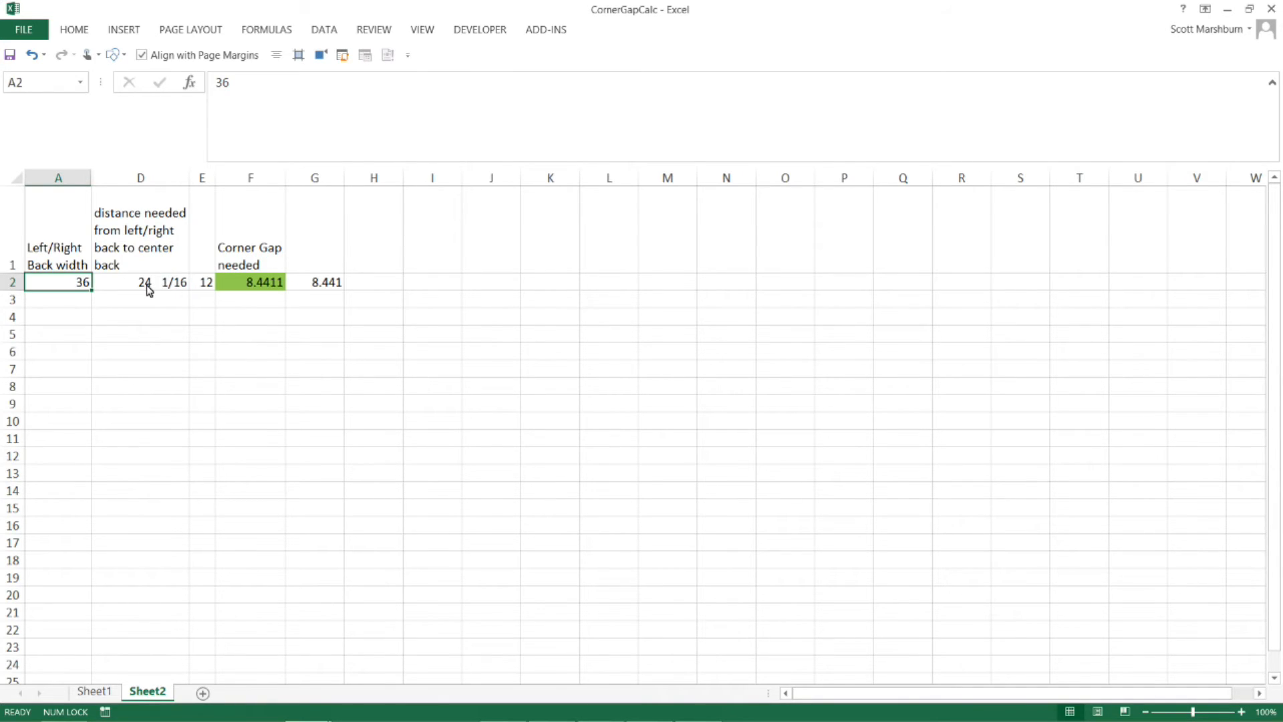
left_click(140, 282)
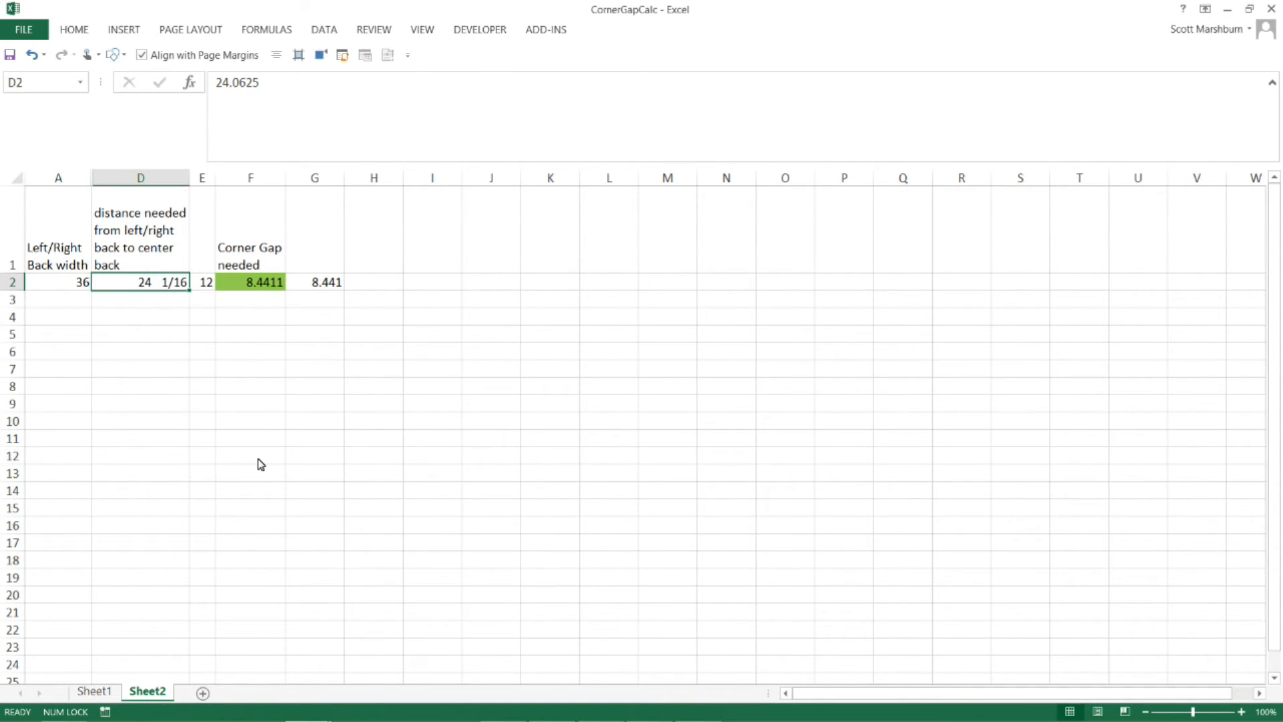
Enter 25 1/16 as the center back distance and copy the resulting 7.734 corner gap.
type("25 1/16")
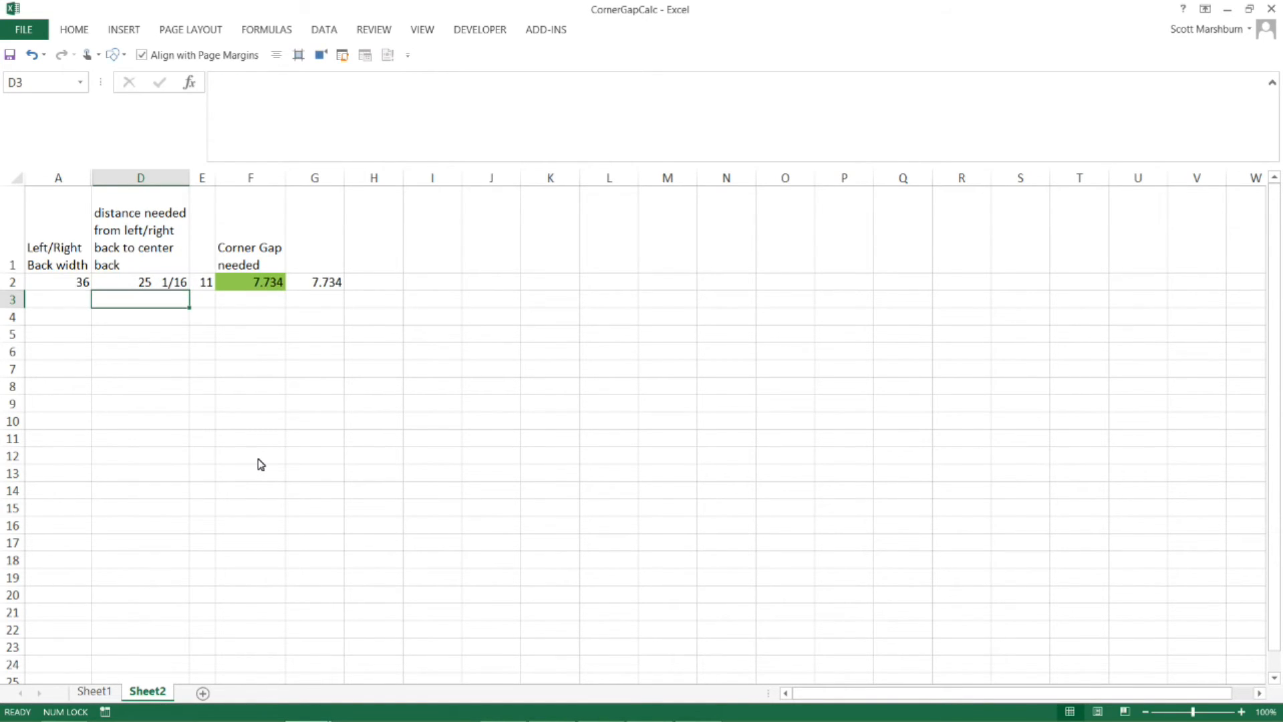
mouse_move(252, 310)
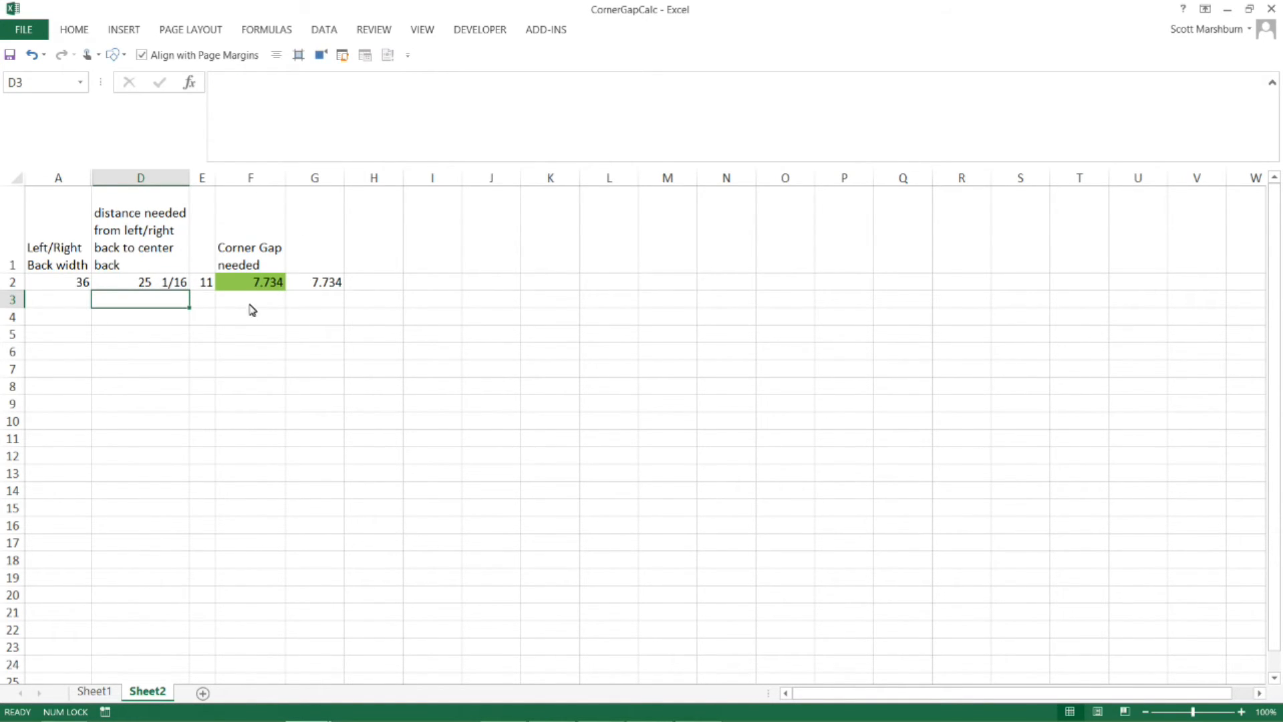
left_click(250, 282)
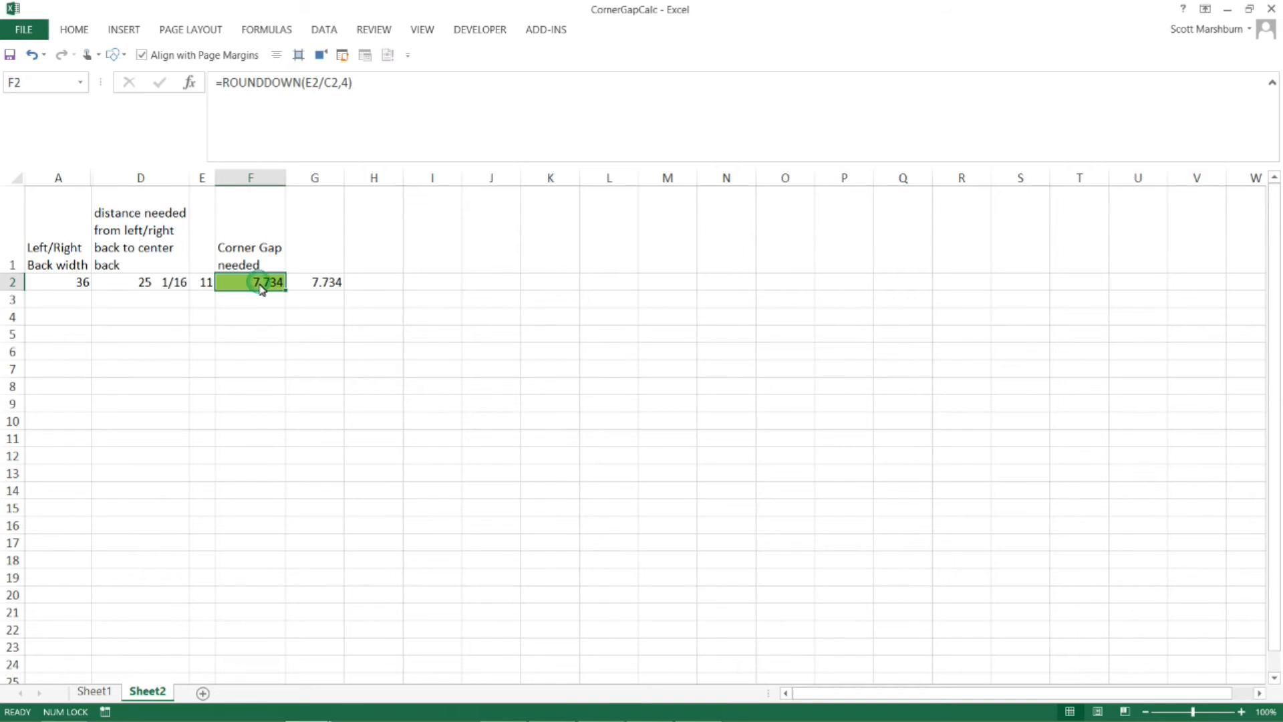
right_click(251, 282)
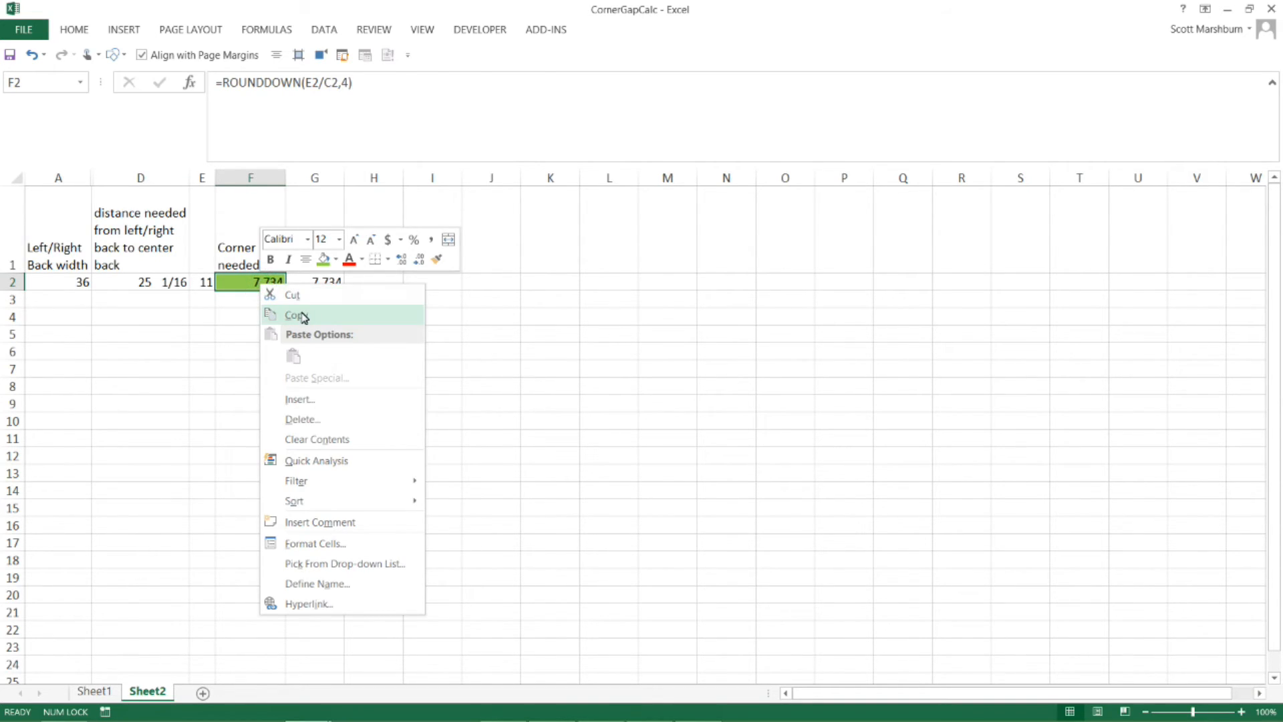
left_click(293, 315)
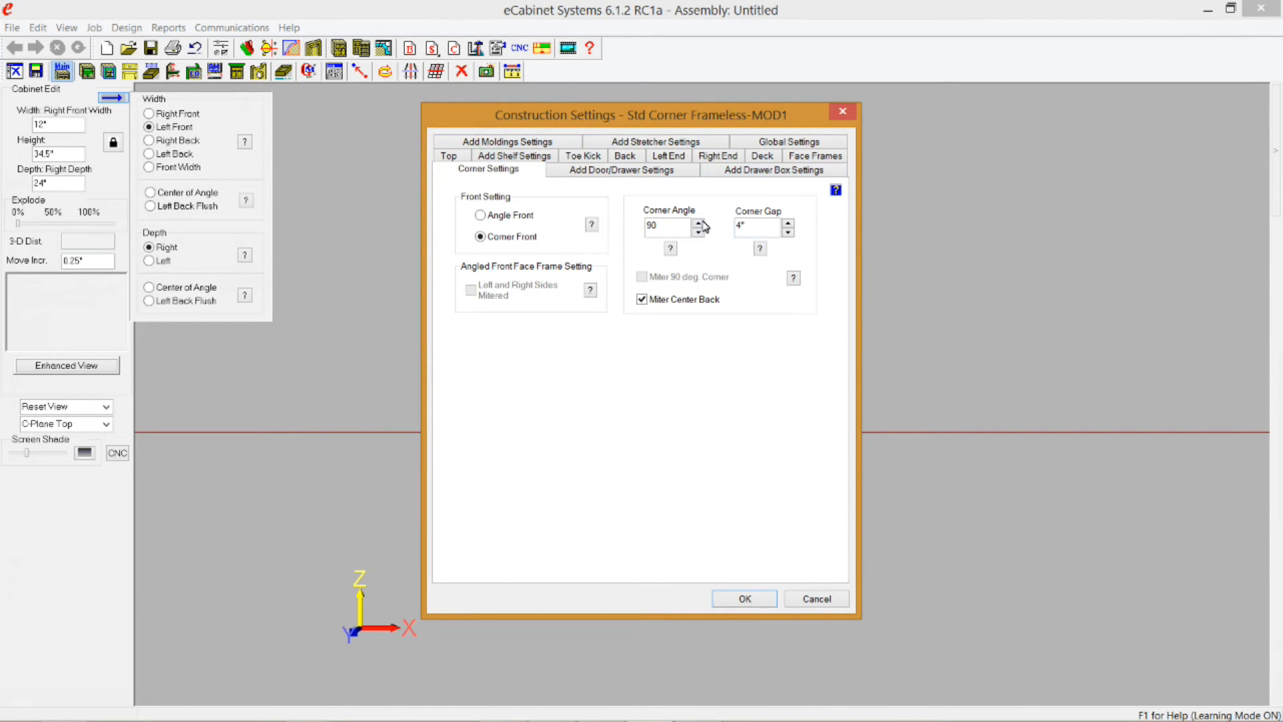
Paste 7.734 into the Corner Gap field and apply it.
left_click(753, 226)
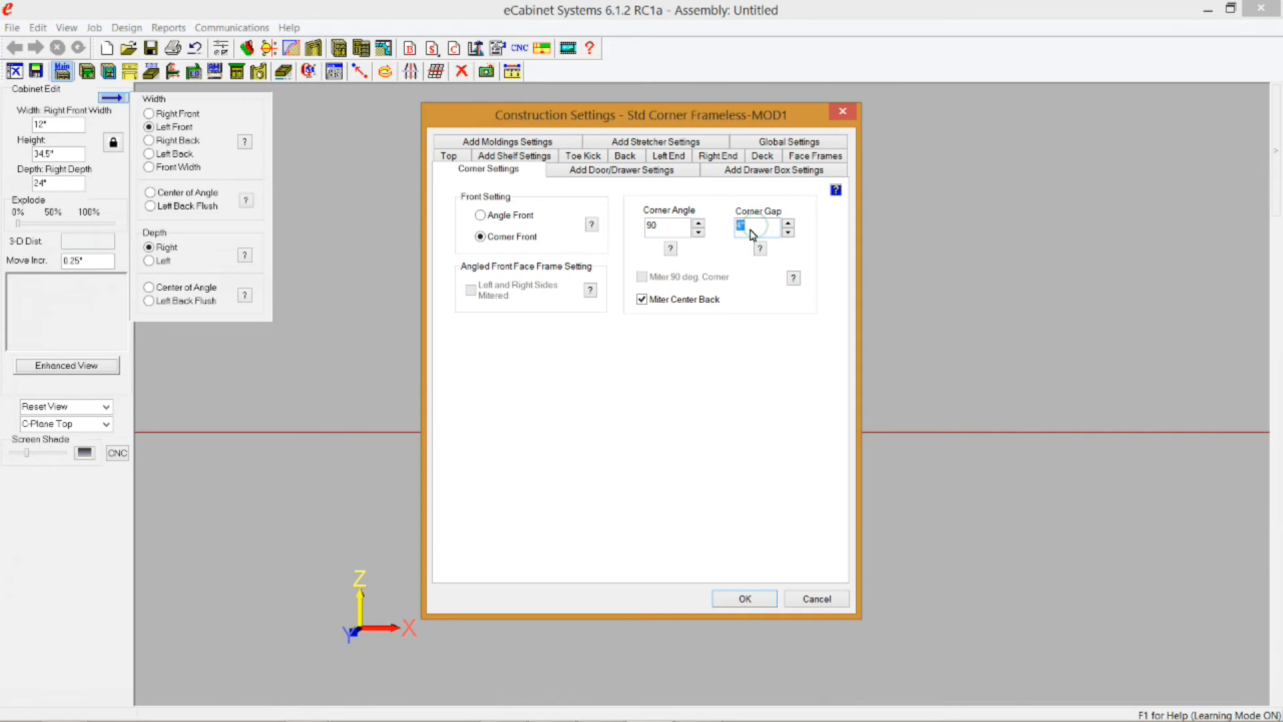
right_click(741, 226)
type("7.734")
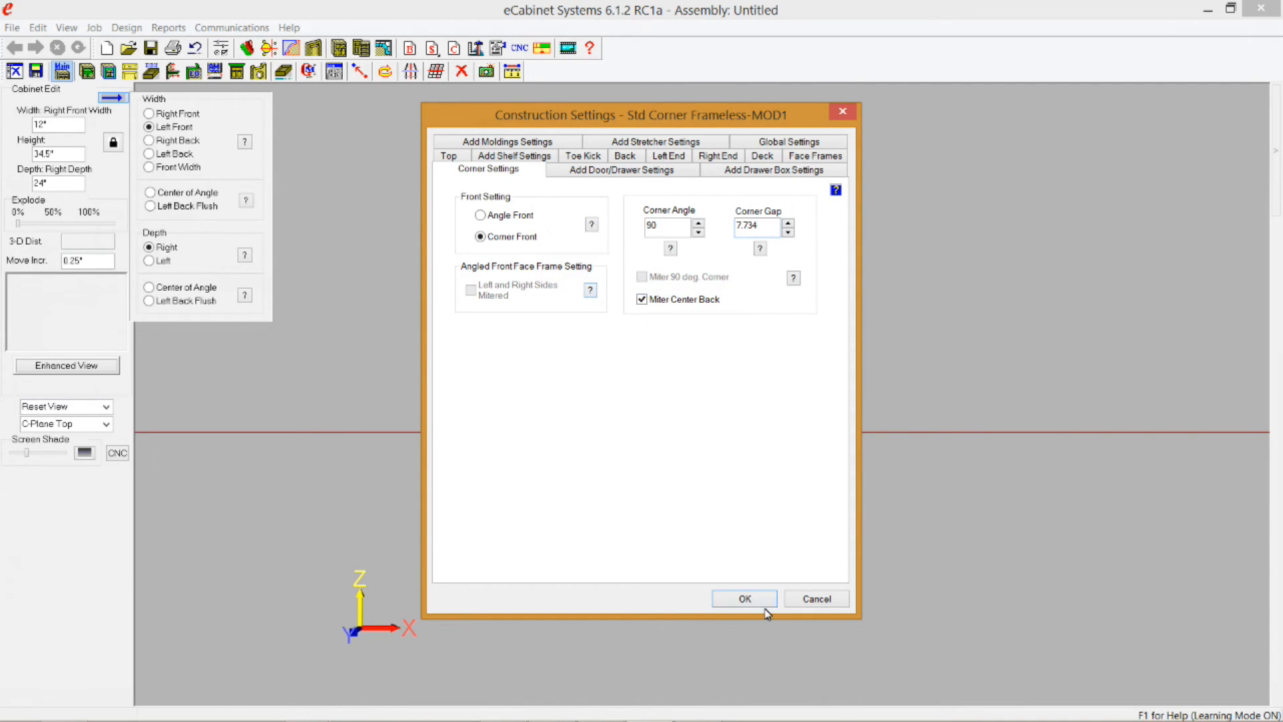
left_click(743, 598)
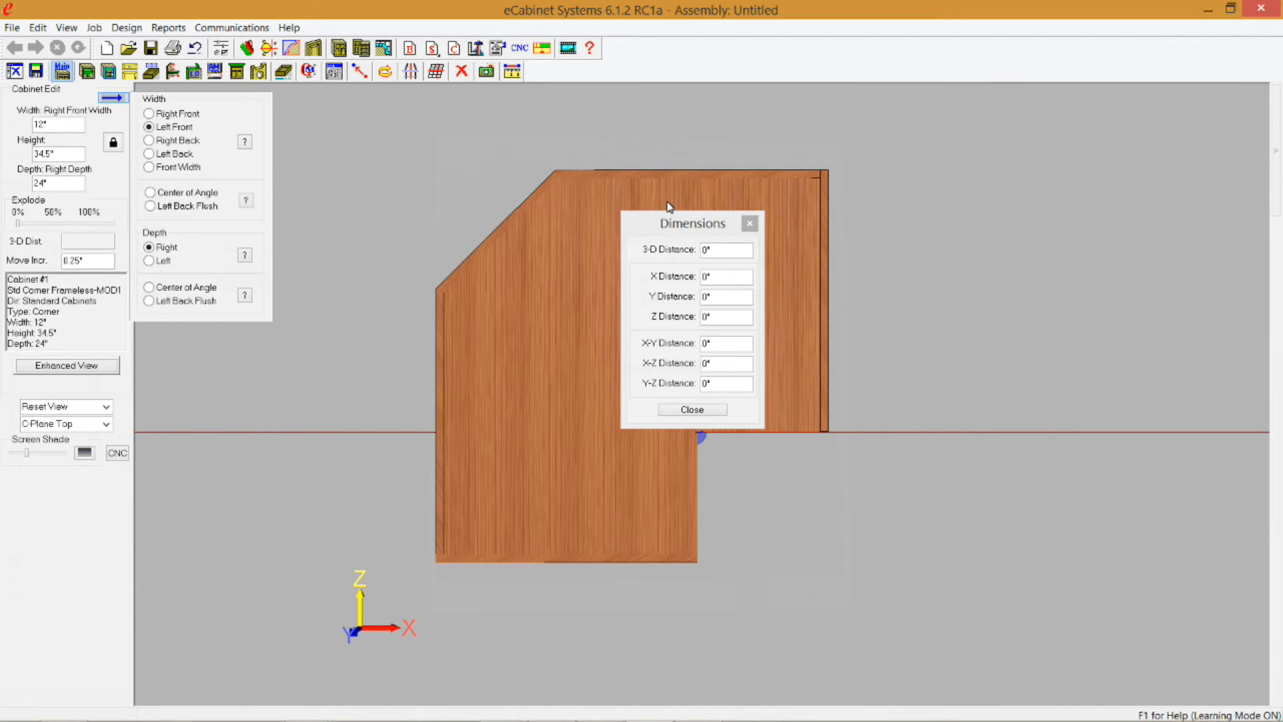
left_click(535, 248)
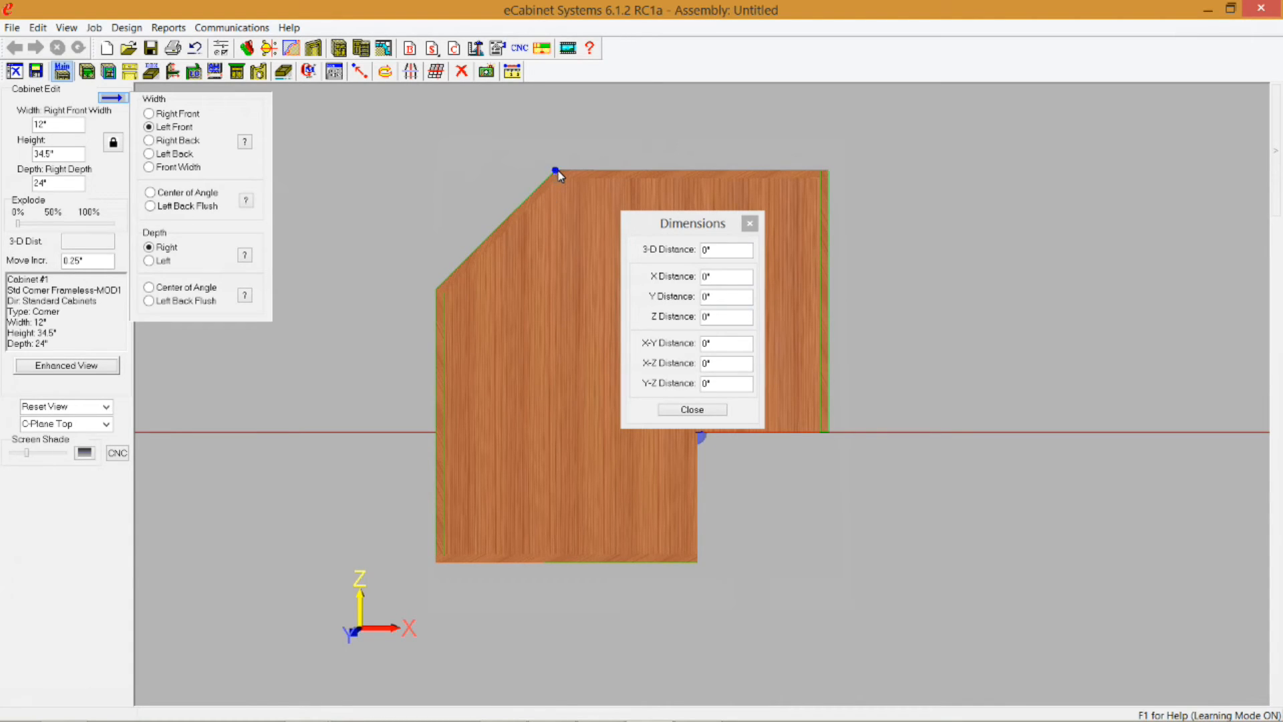
left_click(826, 171)
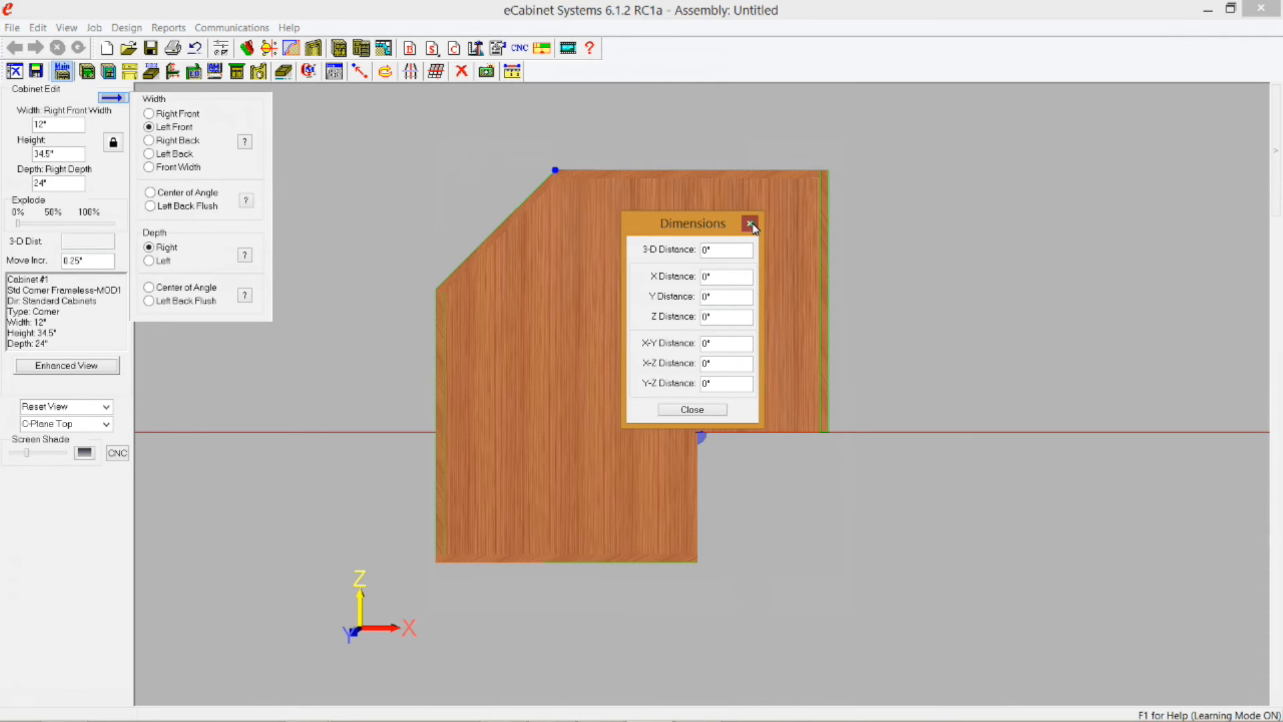
left_click(747, 223)
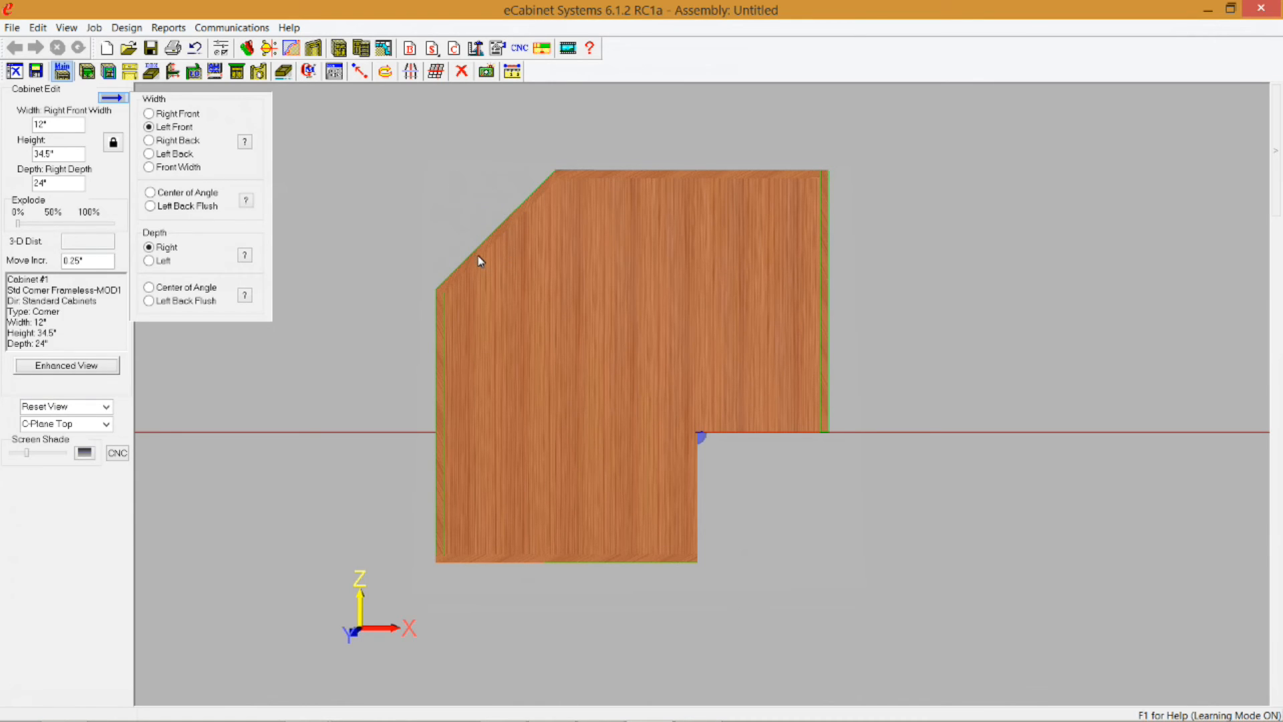
mouse_move(481, 260)
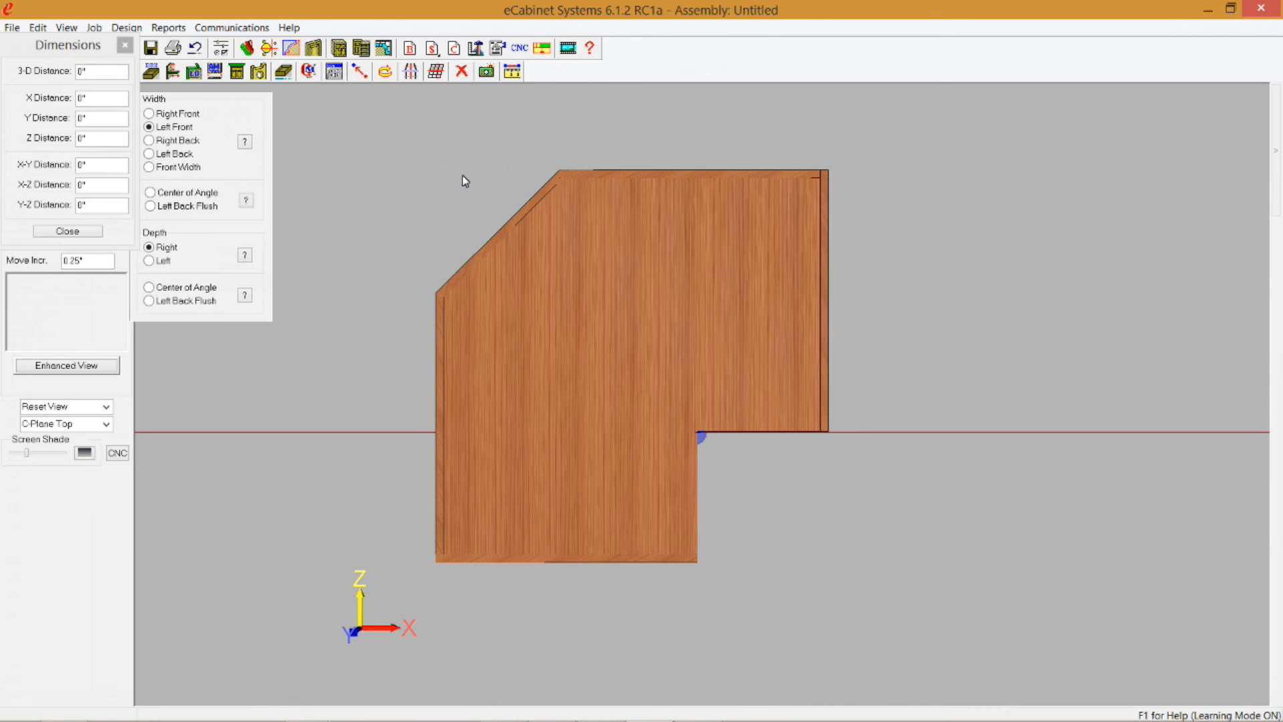
mouse_move(484, 120)
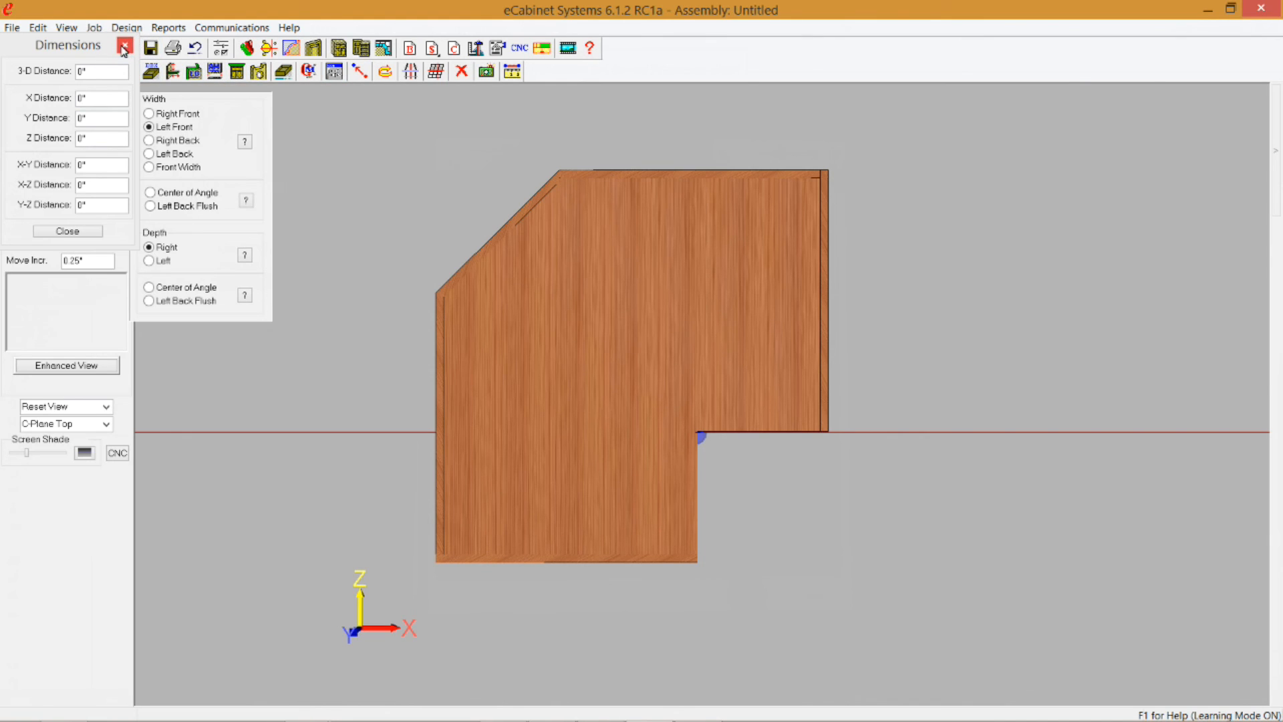
Close the docked Dimensions panel to return to Cabinet Edit.
left_click(122, 50)
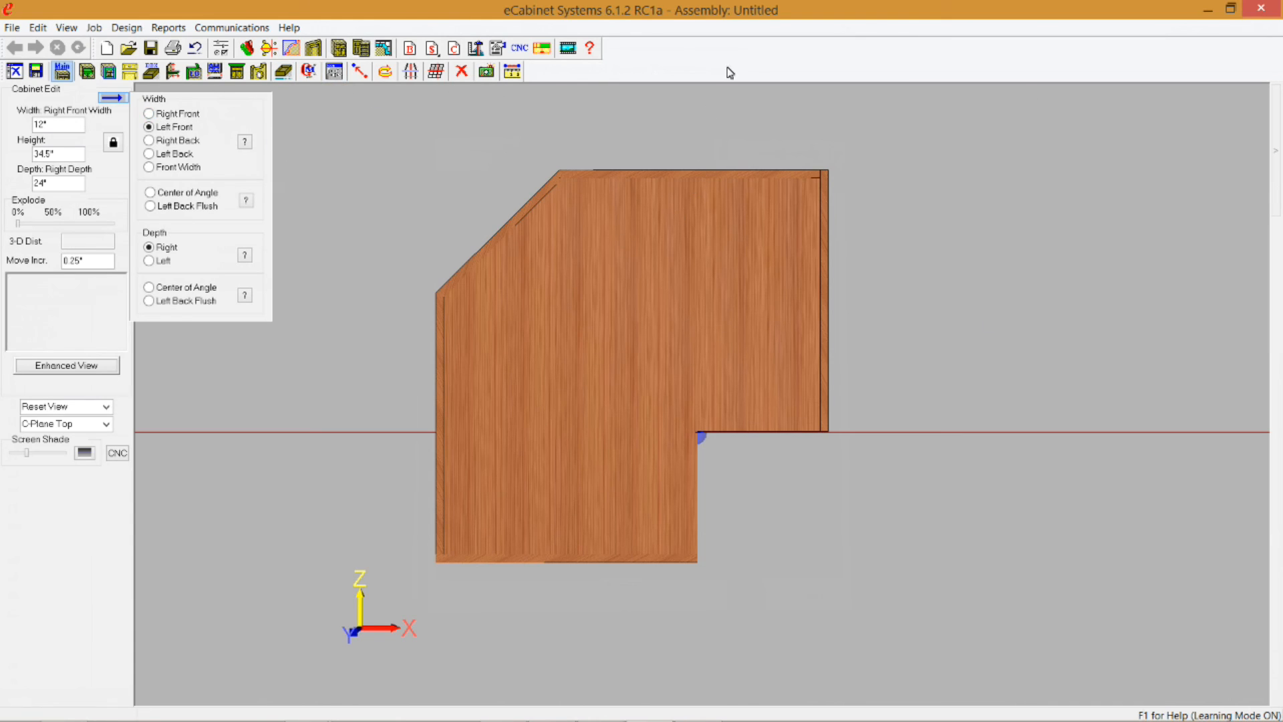
mouse_move(876, 161)
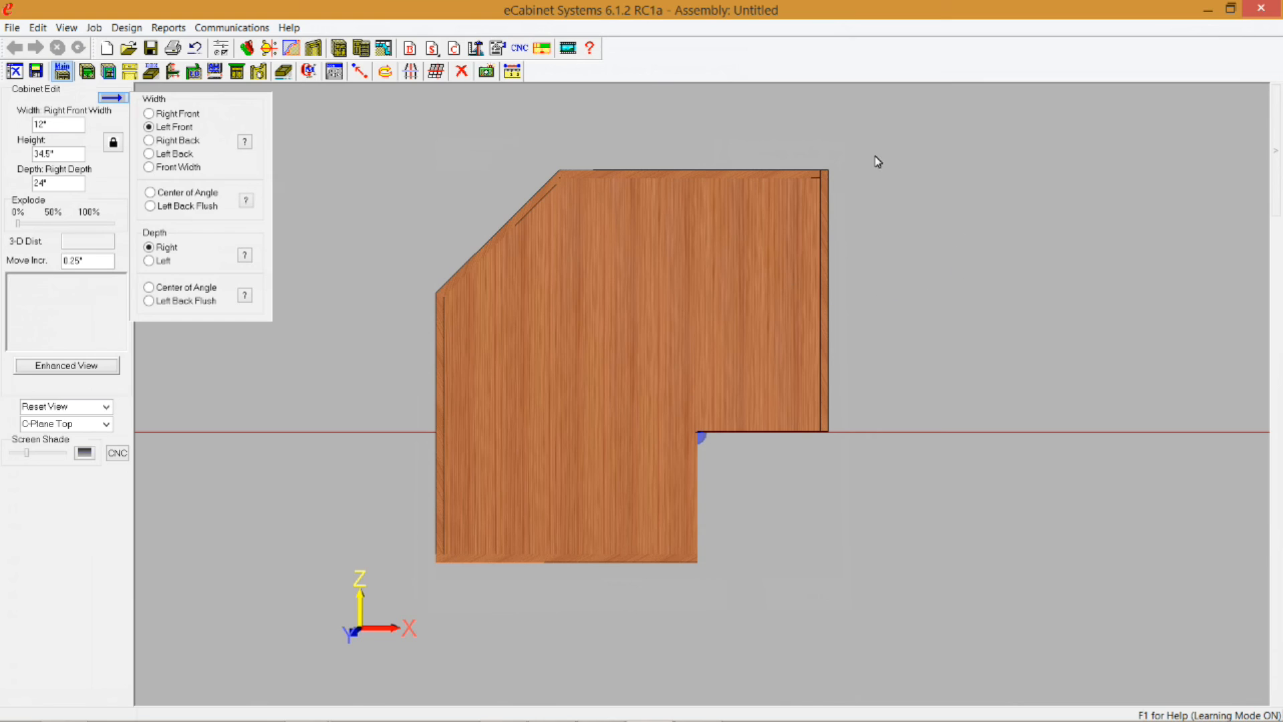
mouse_move(889, 164)
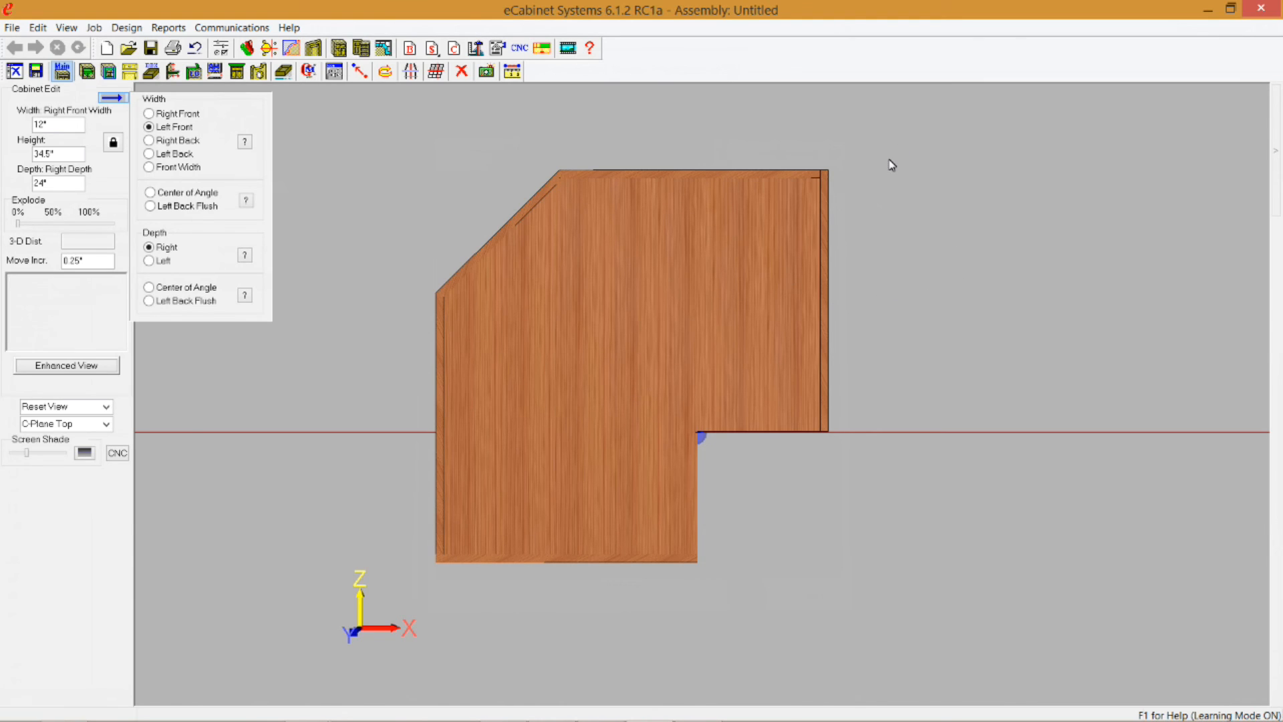